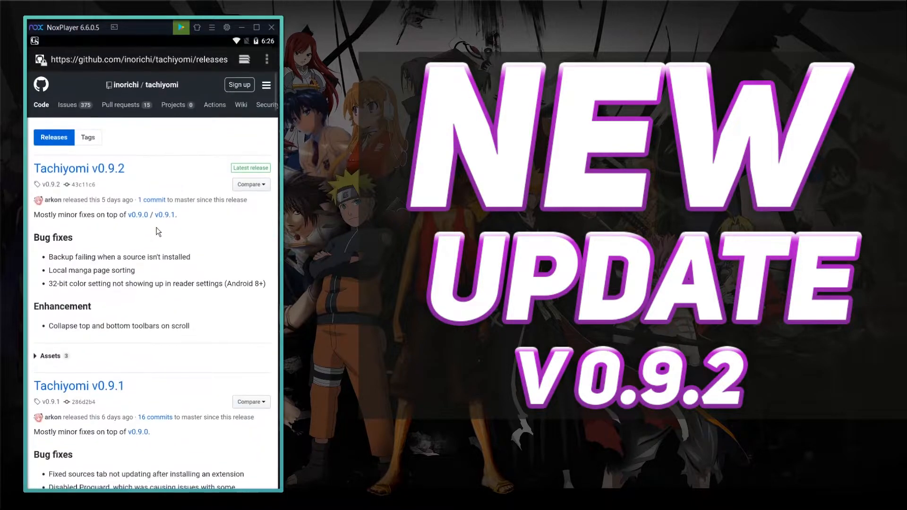
{"action": "mouse_move", "coordinate": [144, 212]}
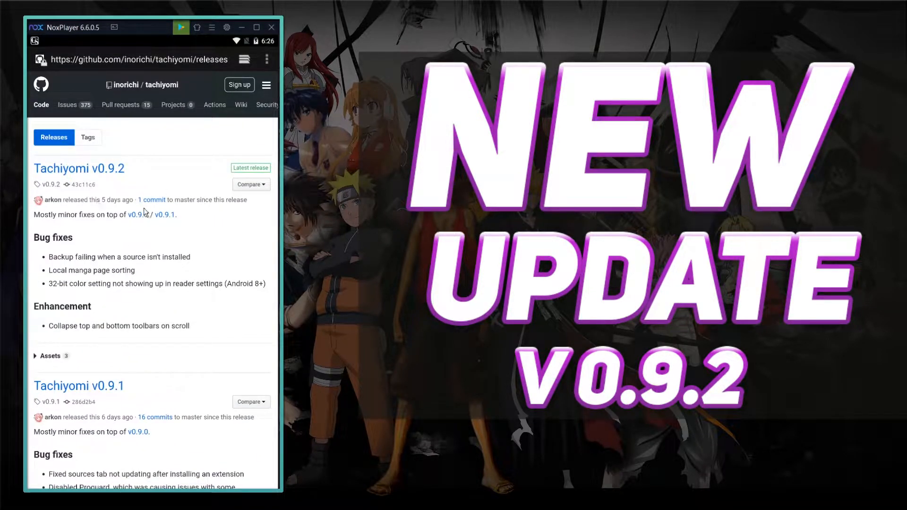
{"action": "mouse_move", "coordinate": [110, 156]}
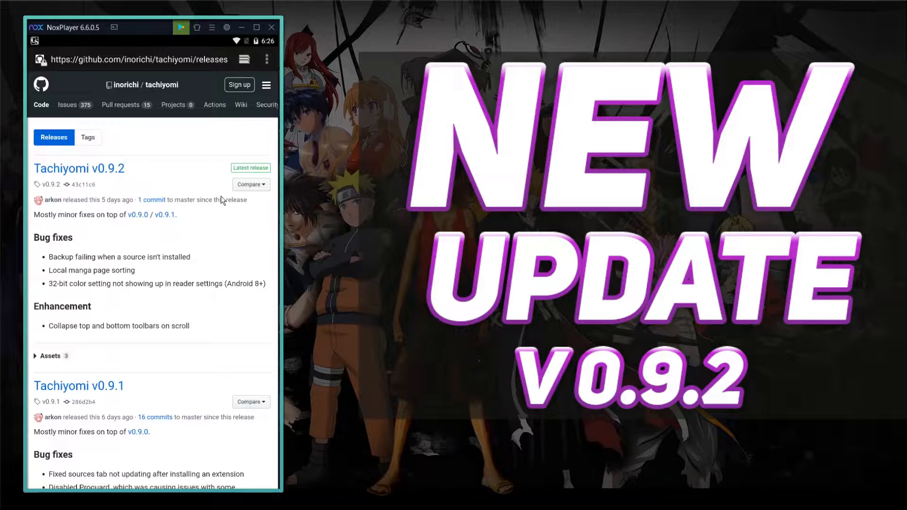
{"action": "mouse_move", "coordinate": [159, 249]}
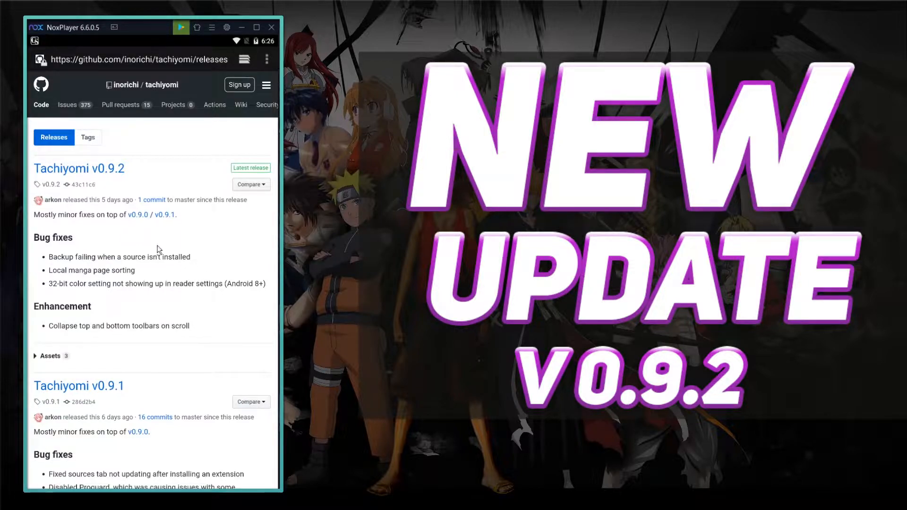
{"action": "mouse_move", "coordinate": [139, 225]}
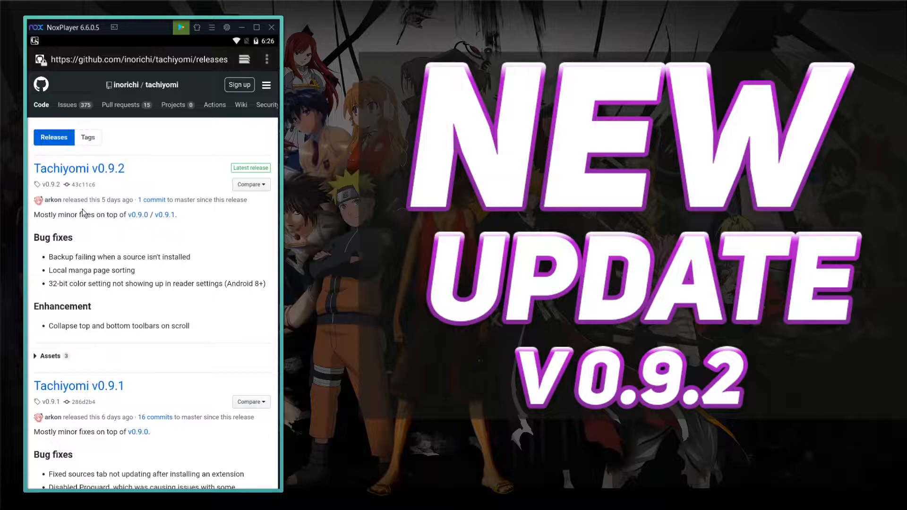
Scroll the releases page down past v0.9.2 to the v0.9.1 release notes.
{"action": "scroll", "scroll_direction": "down", "scroll_amount": 3}
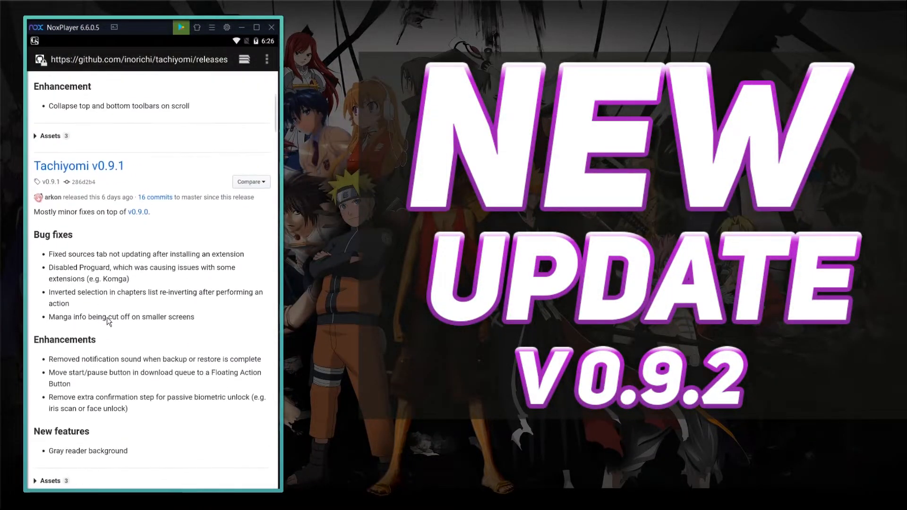
Scroll to the v0.9.0 notes' Major changes, Moved features and New features sections.
{"action": "scroll", "scroll_direction": "down", "scroll_amount": 3}
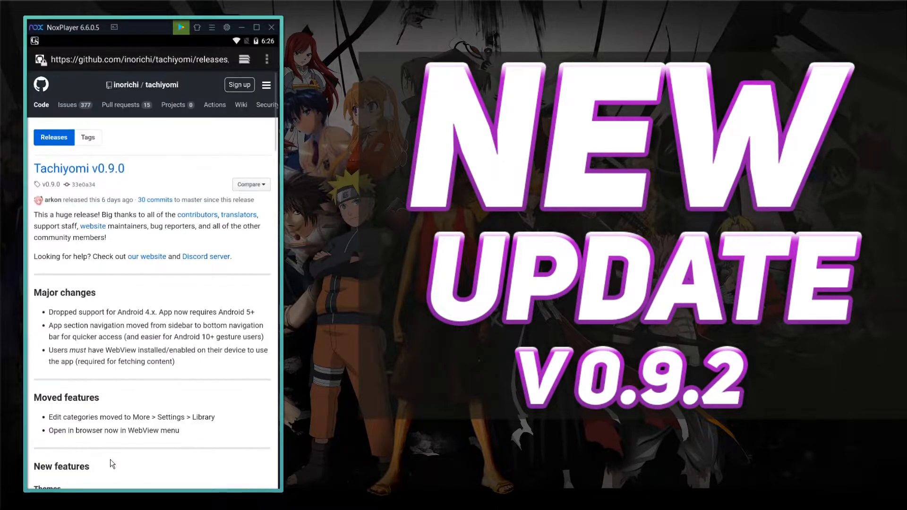
{"action": "mouse_move", "coordinate": [80, 278]}
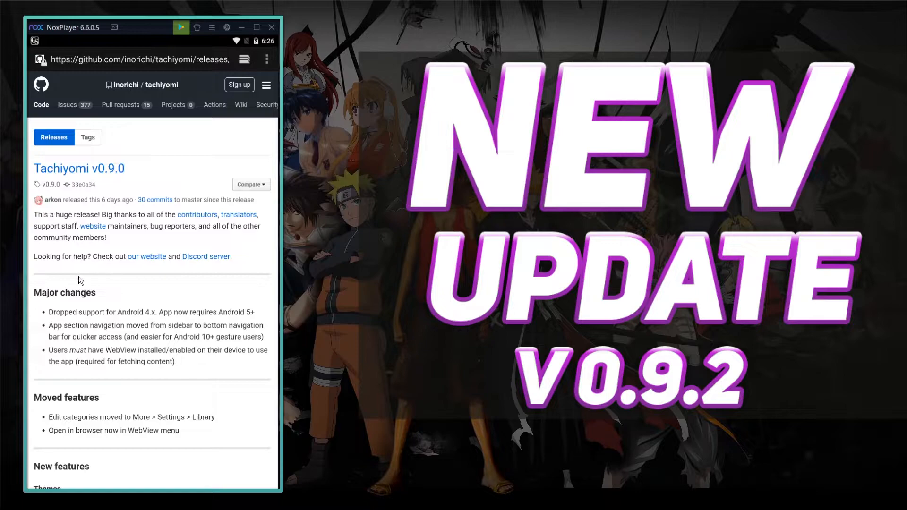
{"action": "mouse_move", "coordinate": [138, 253]}
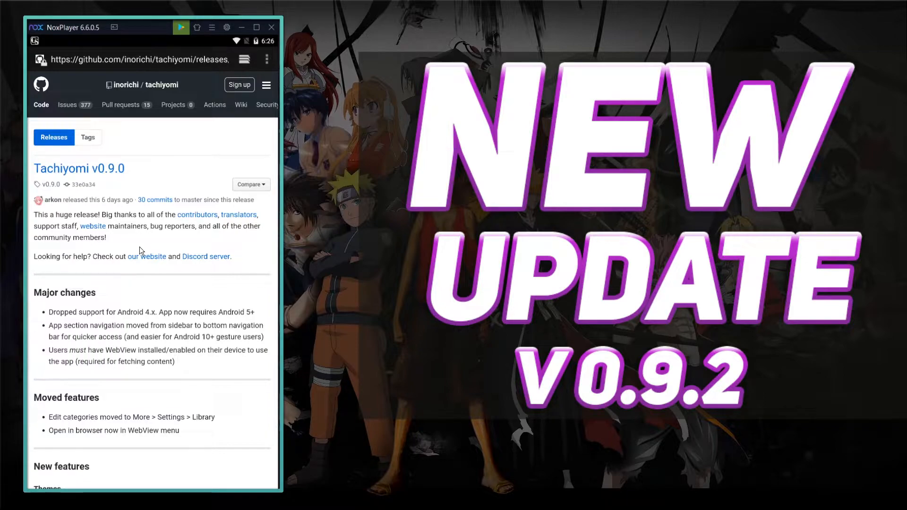
{"action": "mouse_move", "coordinate": [155, 321]}
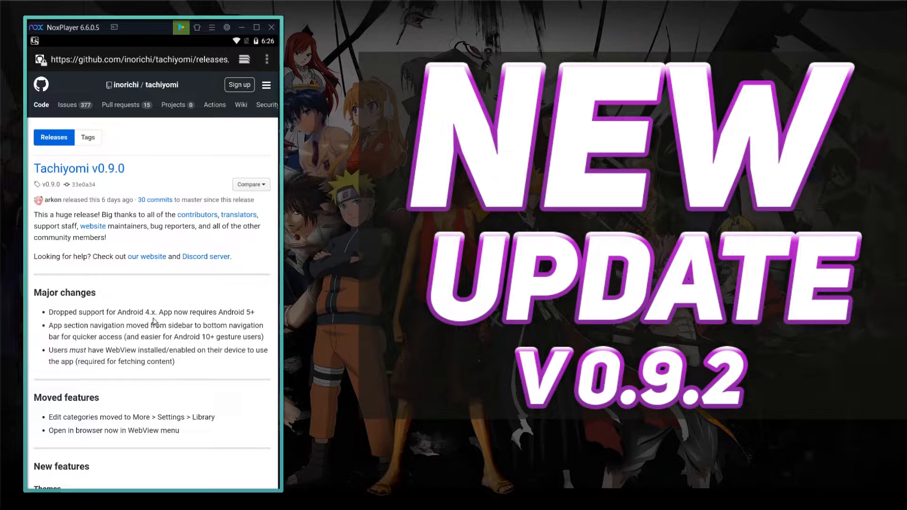
{"action": "mouse_move", "coordinate": [188, 326]}
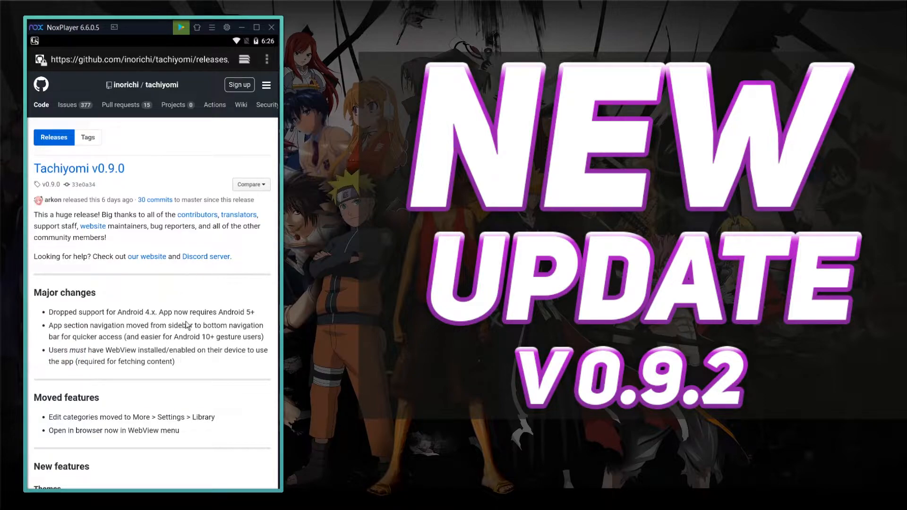
{"action": "mouse_move", "coordinate": [150, 317]}
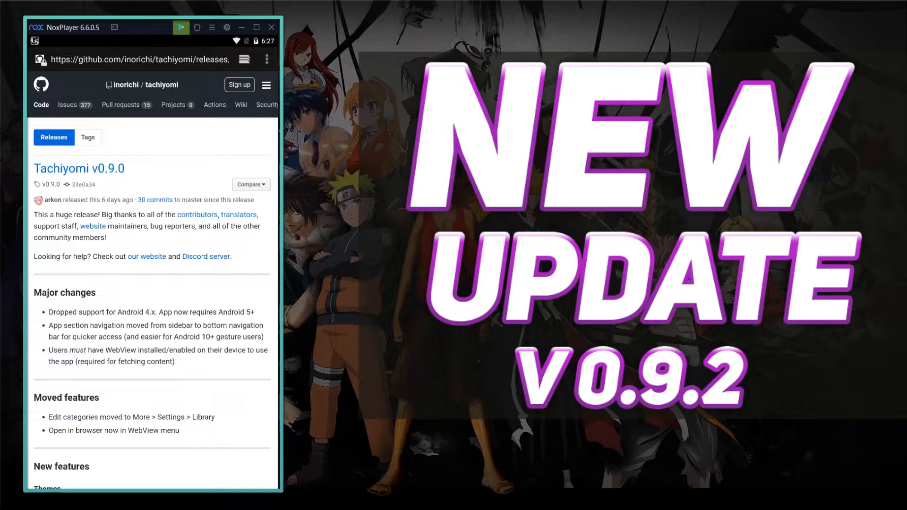
{"action": "mouse_move", "coordinate": [216, 397]}
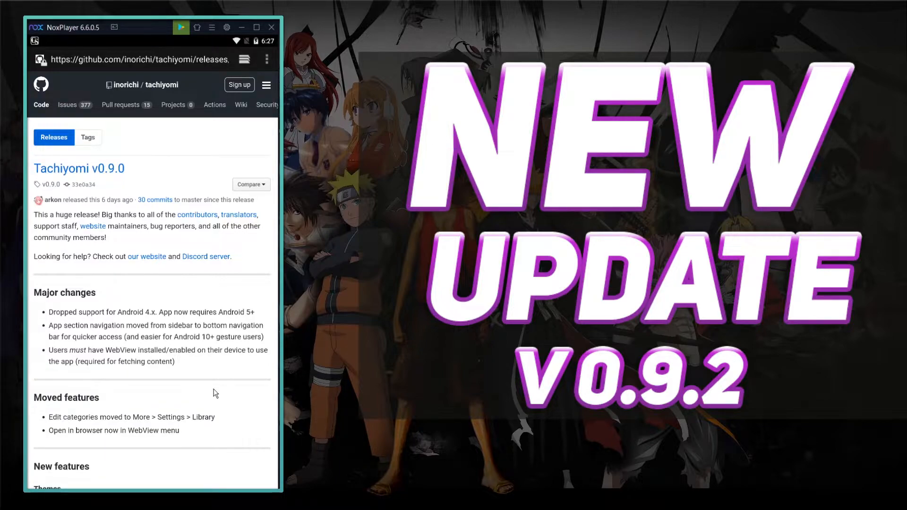
{"action": "mouse_move", "coordinate": [93, 367]}
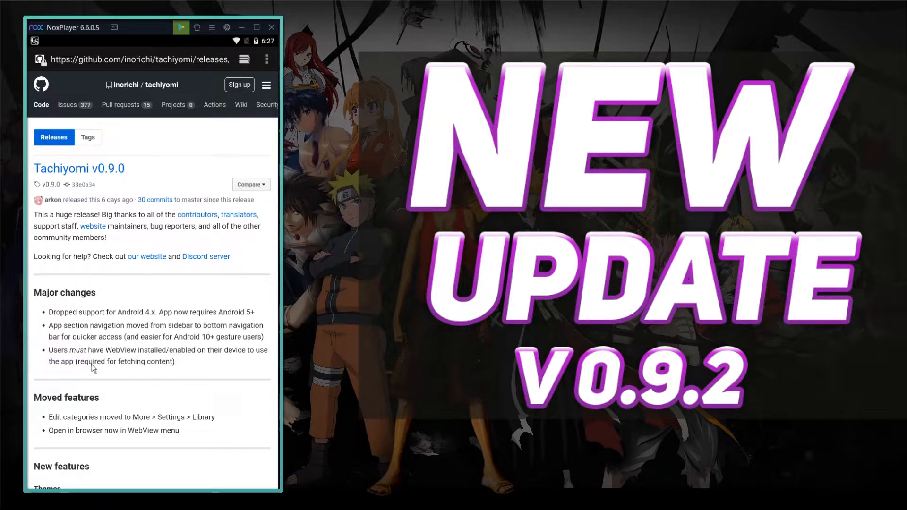
{"action": "mouse_move", "coordinate": [127, 357]}
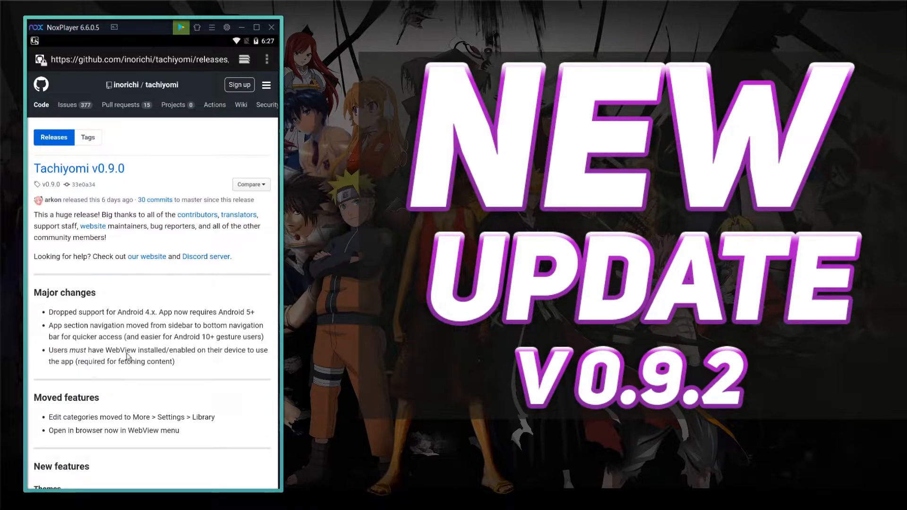
{"action": "mouse_move", "coordinate": [192, 362]}
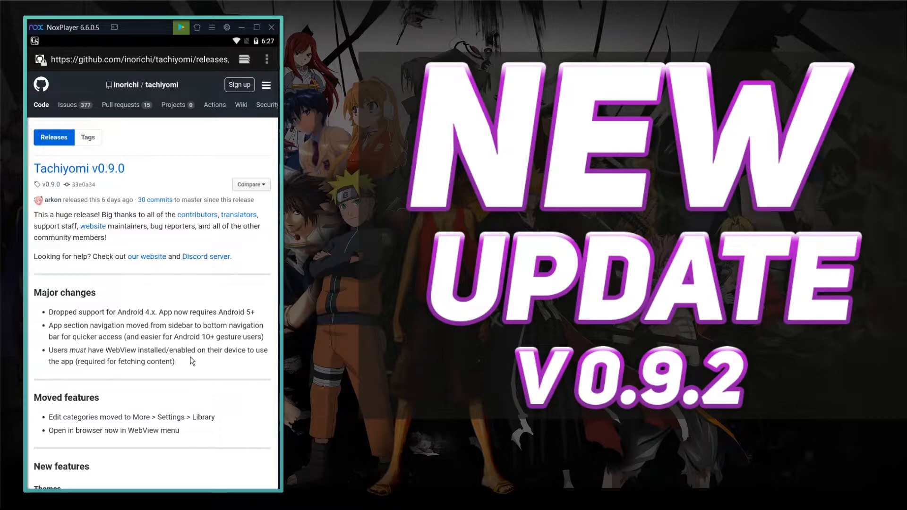
{"action": "mouse_move", "coordinate": [222, 380]}
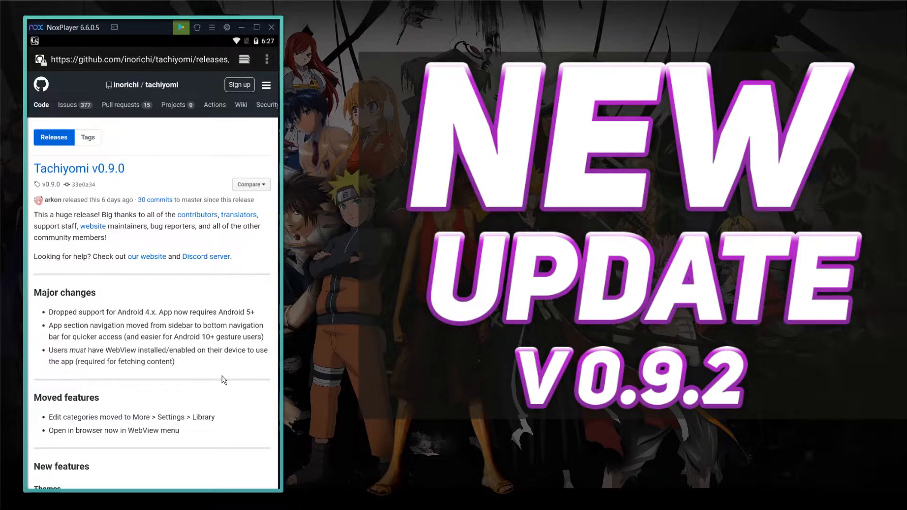
{"action": "scroll", "scroll_direction": "down", "scroll_amount": 3}
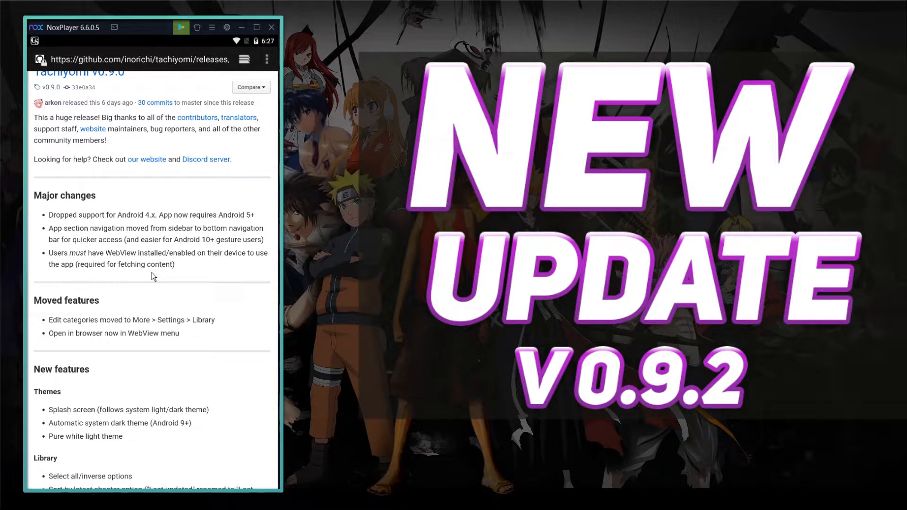
Scroll through the v0.9.0 notes' Sources, Extensions, Download queue, Settings and Enhancements sections.
{"action": "scroll", "scroll_direction": "down", "scroll_amount": 3}
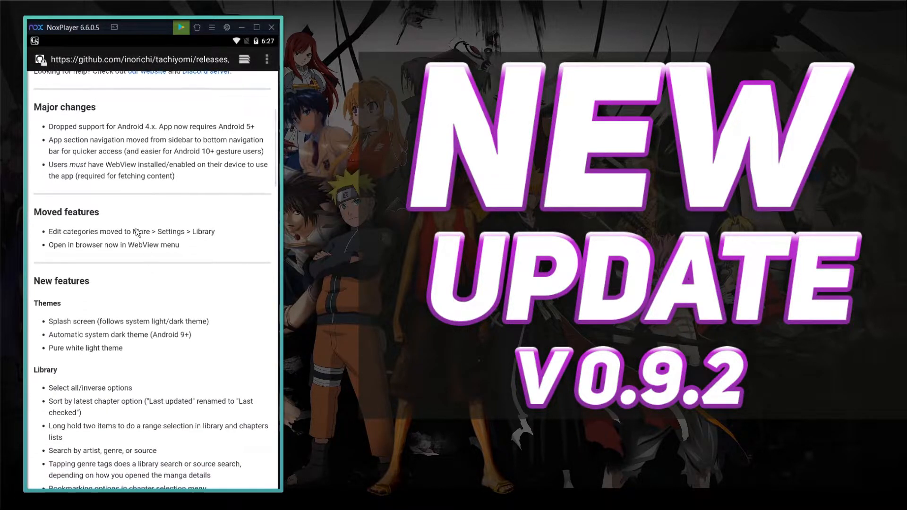
{"action": "scroll", "scroll_direction": "down", "scroll_amount": 3}
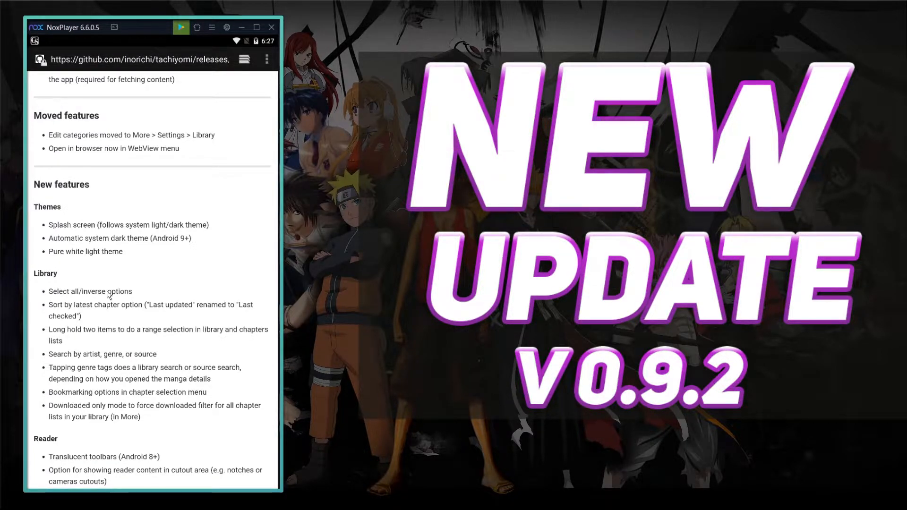
{"action": "scroll", "scroll_direction": "down", "scroll_amount": 3}
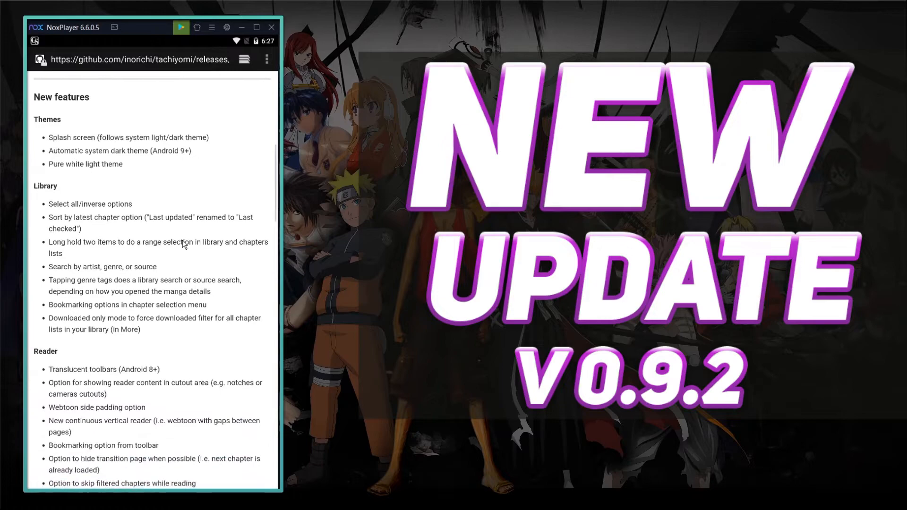
{"action": "scroll", "scroll_direction": "down", "scroll_amount": 3}
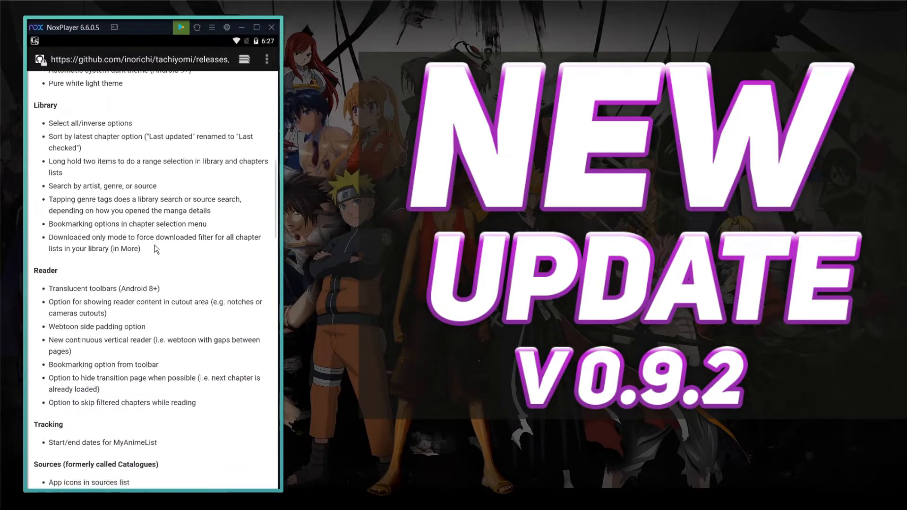
{"action": "scroll", "scroll_direction": "down", "scroll_amount": 3}
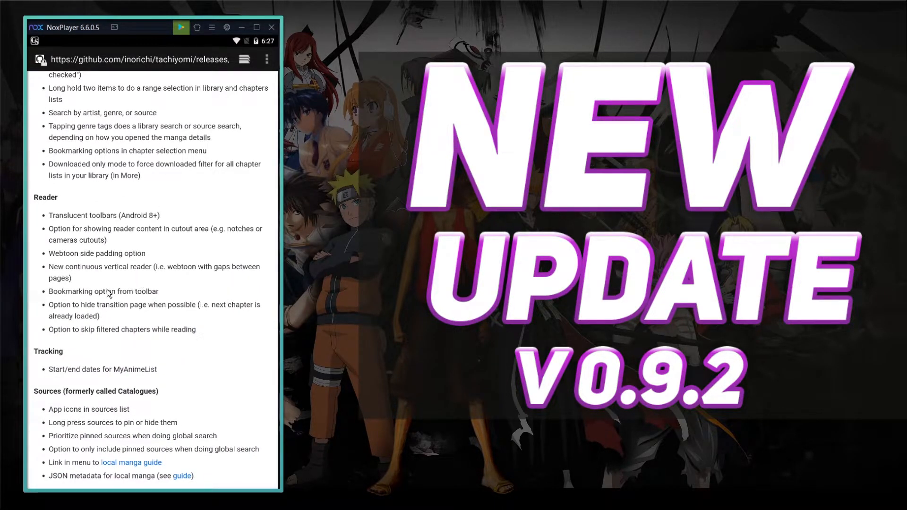
{"action": "scroll", "scroll_direction": "down", "scroll_amount": 3}
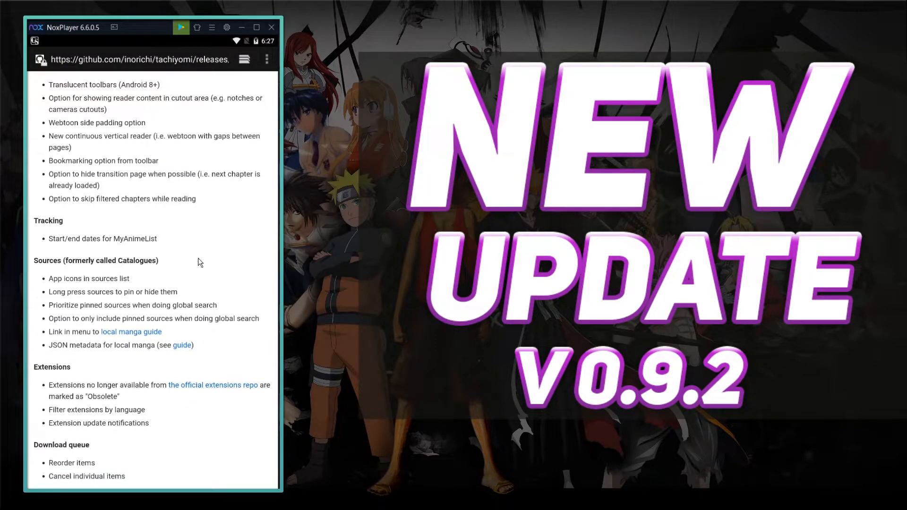
{"action": "mouse_move", "coordinate": [202, 366]}
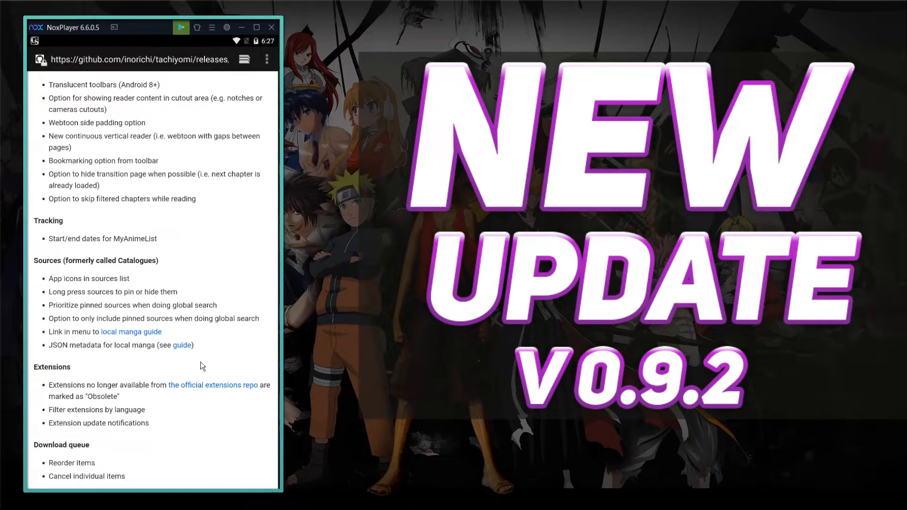
{"action": "scroll", "scroll_direction": "down", "scroll_amount": 3}
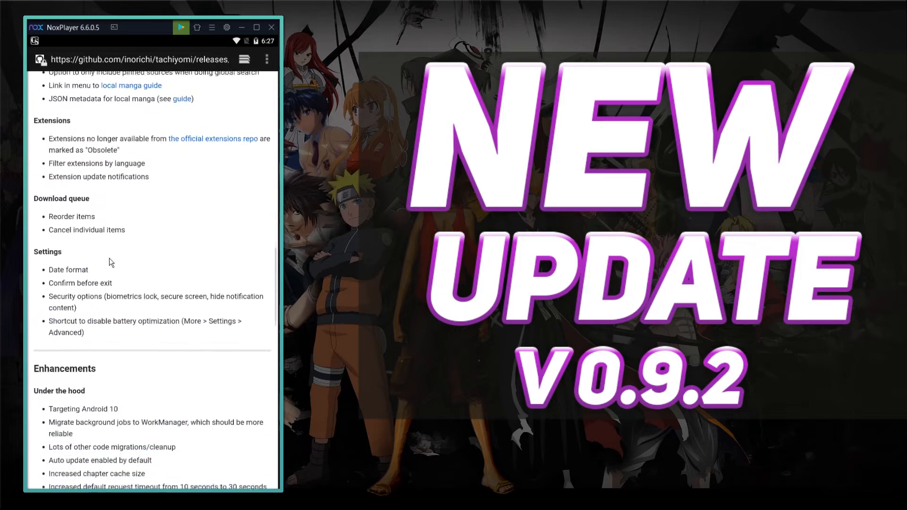
{"action": "scroll", "scroll_direction": "up", "scroll_amount": 3}
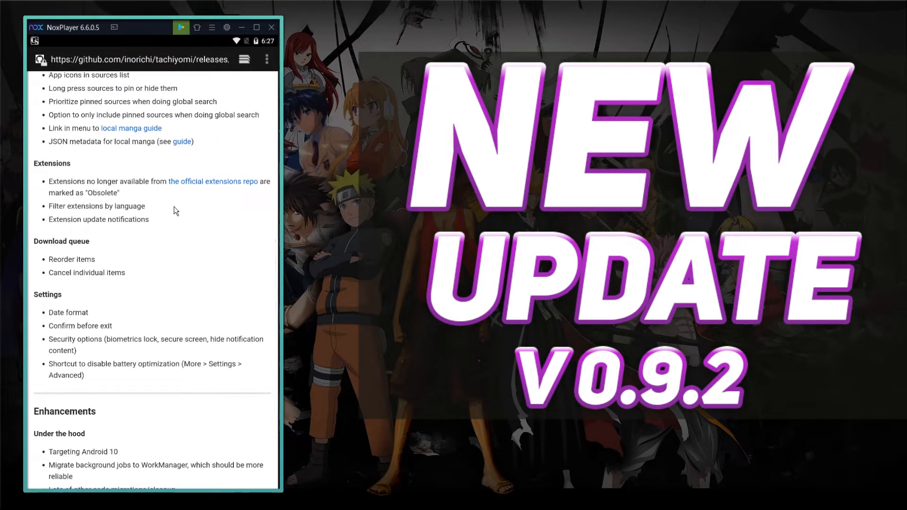
{"action": "mouse_move", "coordinate": [206, 235]}
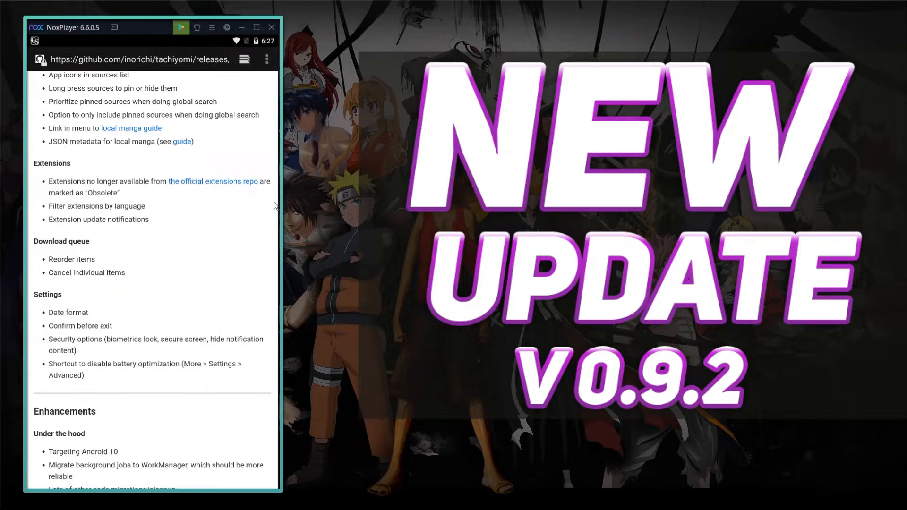
{"action": "mouse_move", "coordinate": [262, 198]}
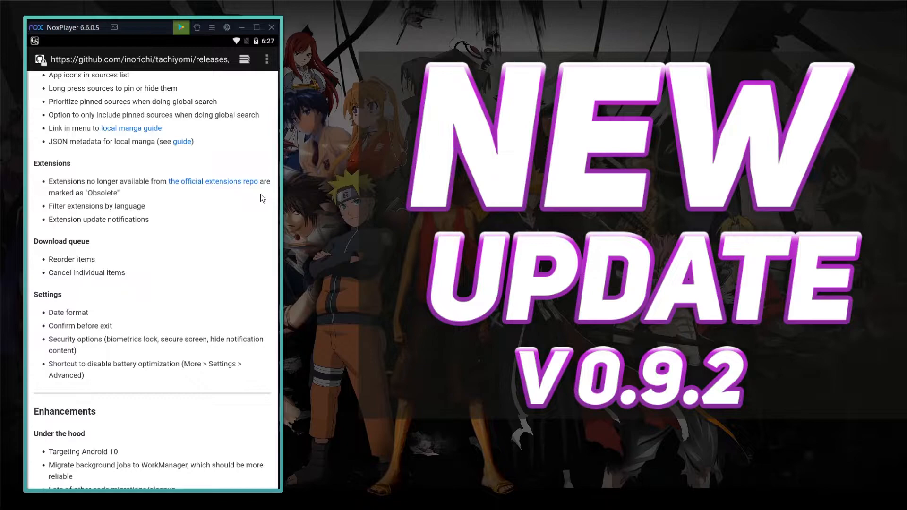
{"action": "mouse_move", "coordinate": [148, 199]}
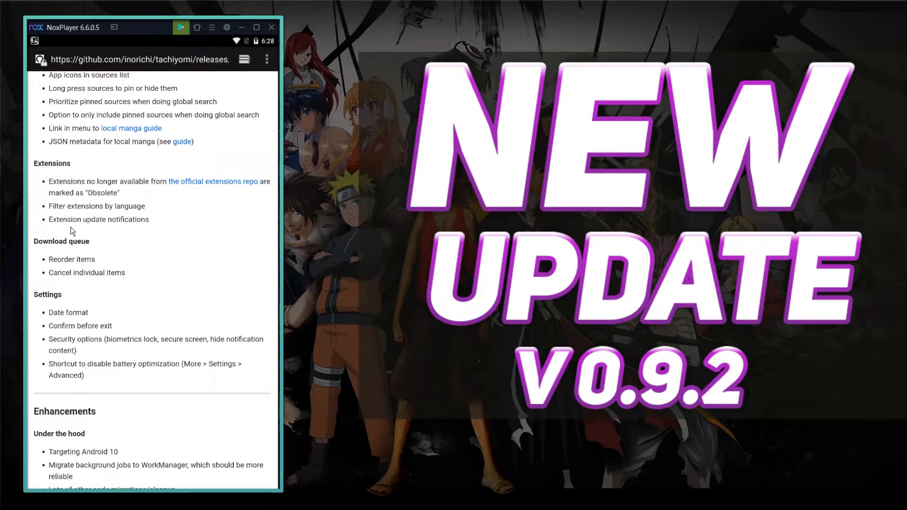
{"action": "mouse_move", "coordinate": [70, 188]}
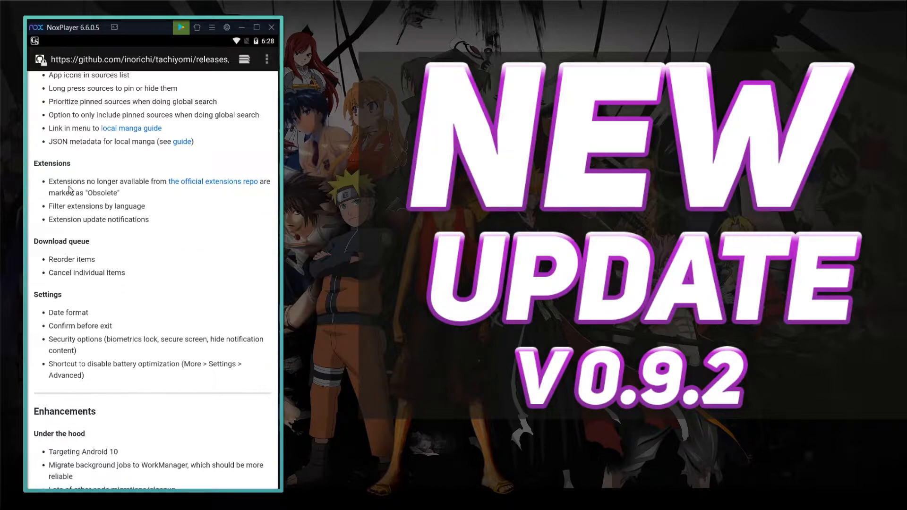
{"action": "mouse_move", "coordinate": [123, 227]}
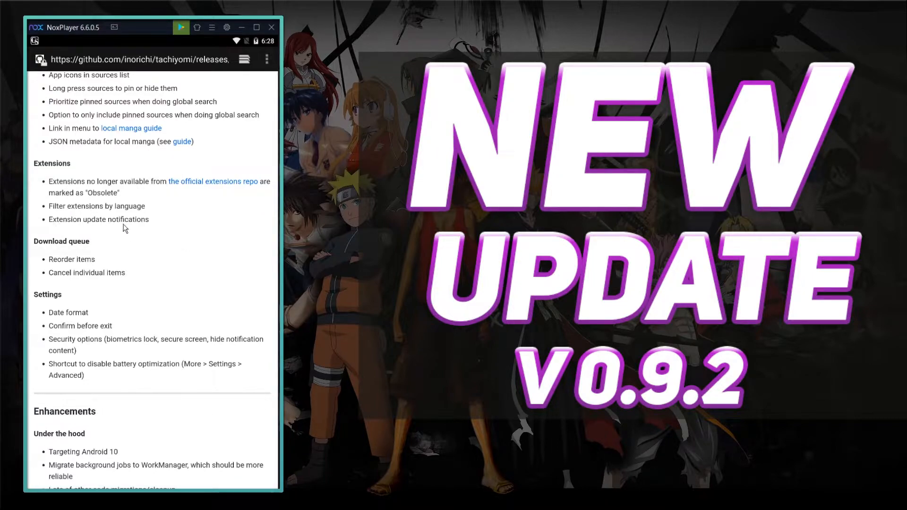
{"action": "mouse_move", "coordinate": [109, 233]}
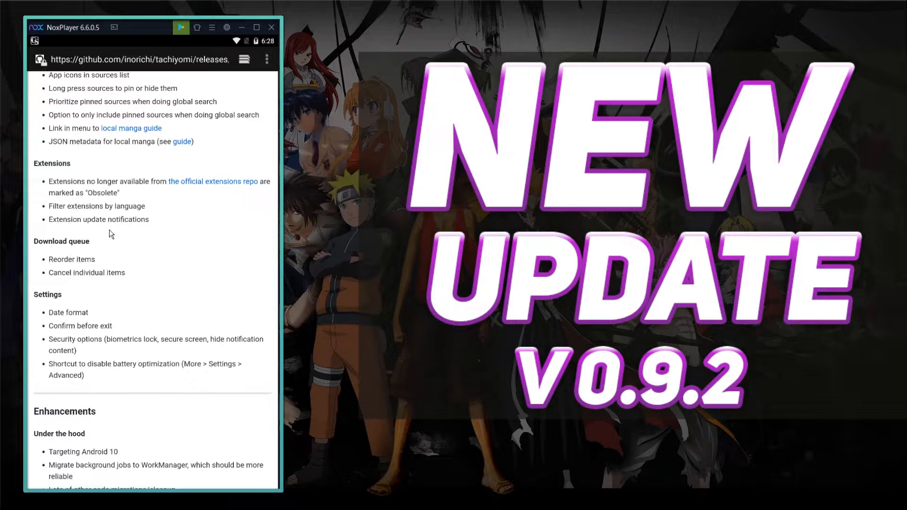
{"action": "mouse_move", "coordinate": [118, 222]}
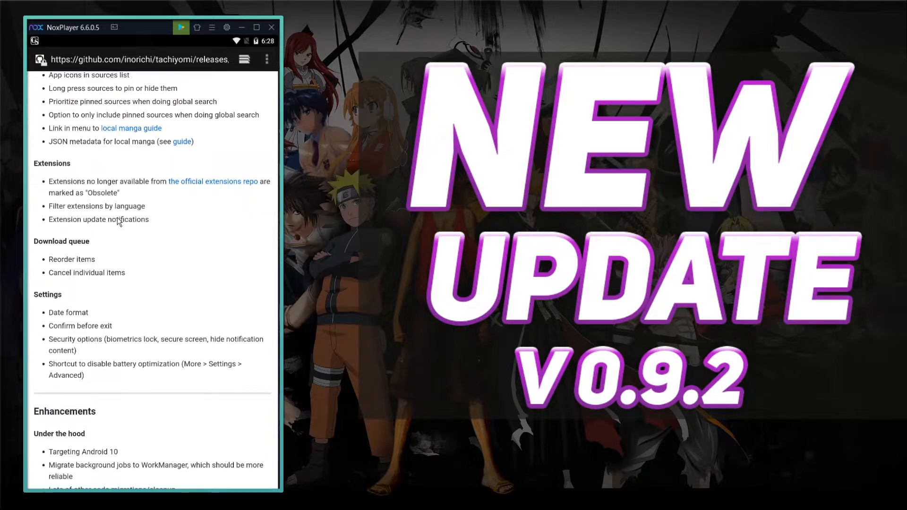
{"action": "mouse_move", "coordinate": [136, 129]}
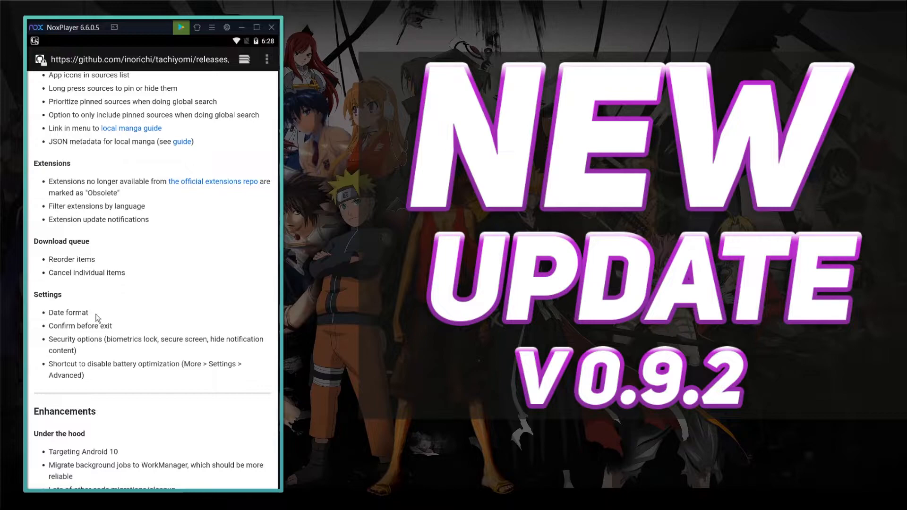
{"action": "mouse_move", "coordinate": [153, 264]}
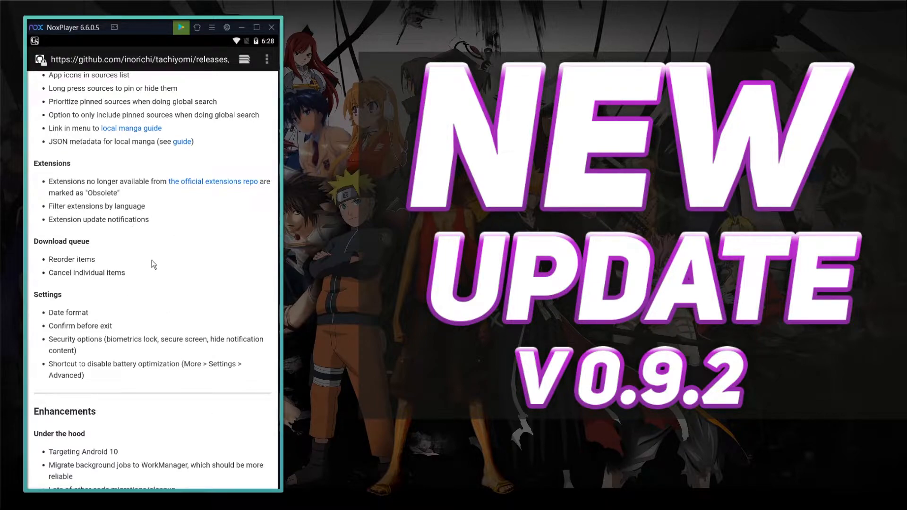
Scroll through the remaining release notes and view the v0.9.2 release on its own page.
{"action": "scroll", "scroll_direction": "down", "scroll_amount": 3}
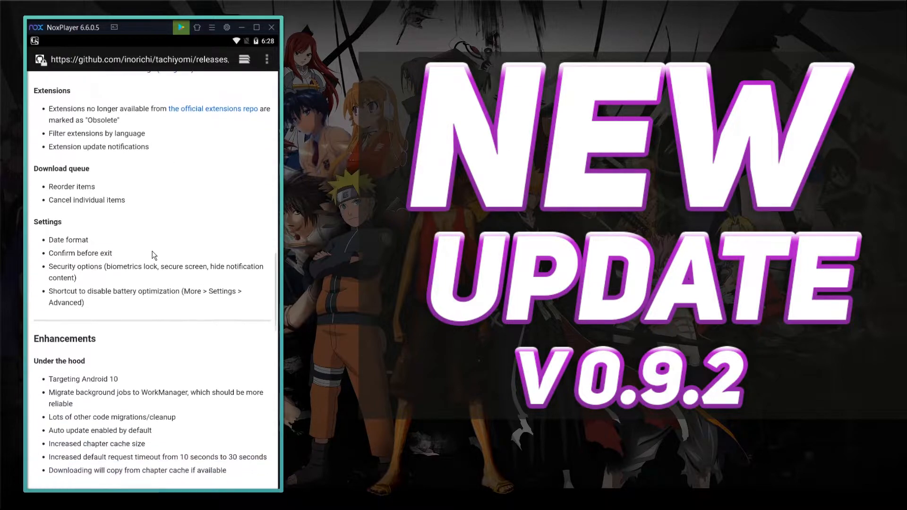
{"action": "scroll", "scroll_direction": "down", "scroll_amount": 3}
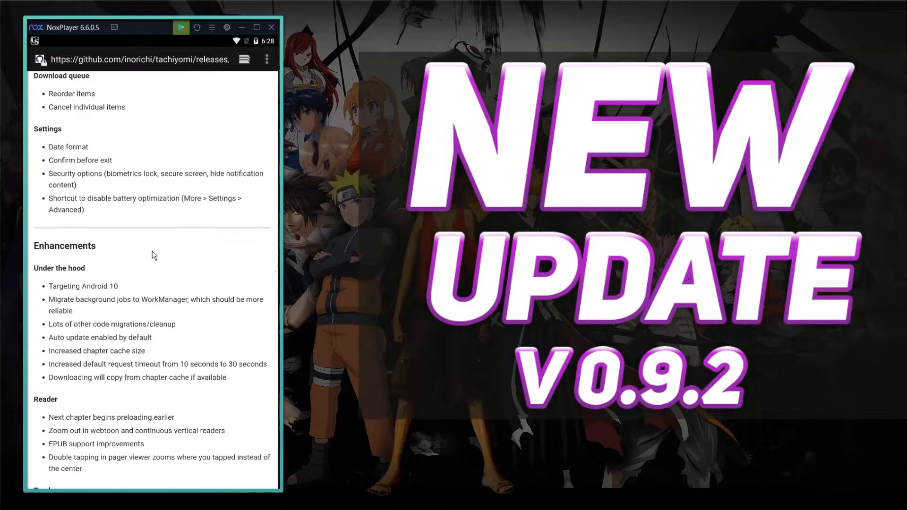
{"action": "scroll", "scroll_direction": "down", "scroll_amount": 3}
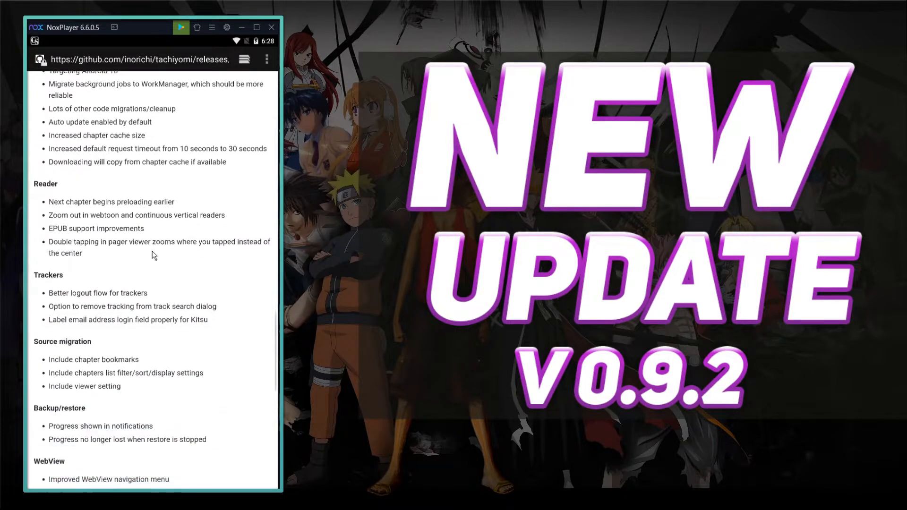
{"action": "scroll", "scroll_direction": "down", "scroll_amount": 3}
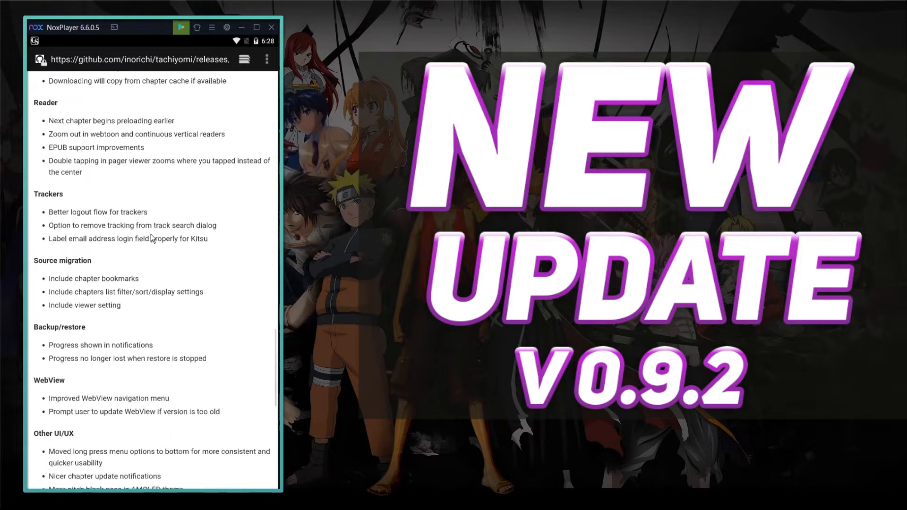
{"action": "scroll", "scroll_direction": "down", "scroll_amount": 3}
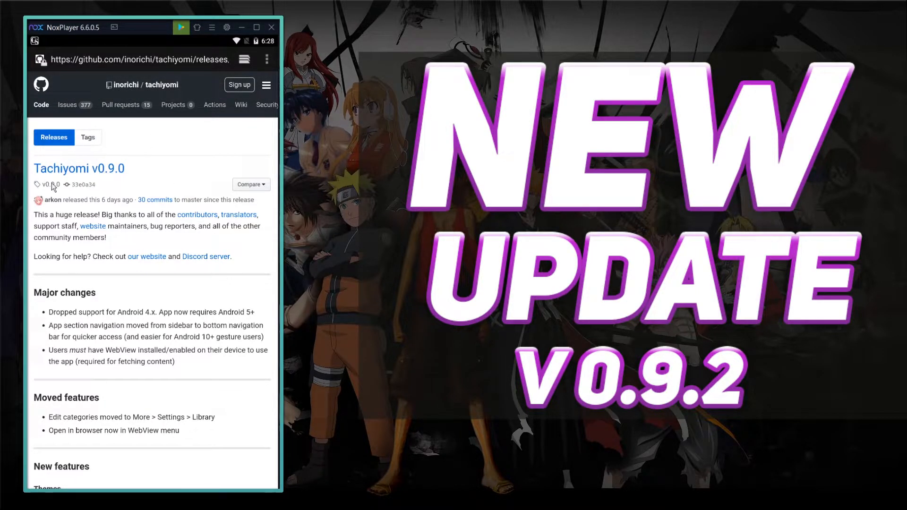
{"action": "mouse_move", "coordinate": [67, 113]}
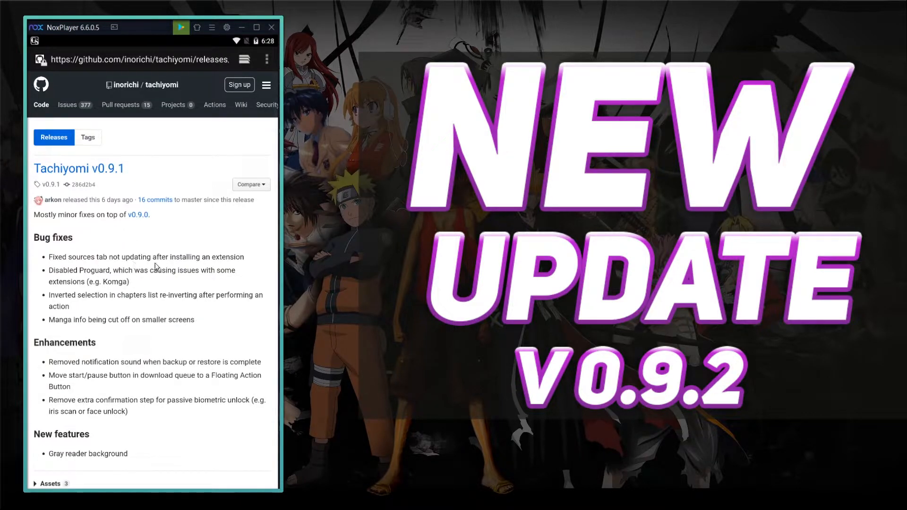
{"action": "mouse_move", "coordinate": [95, 302]}
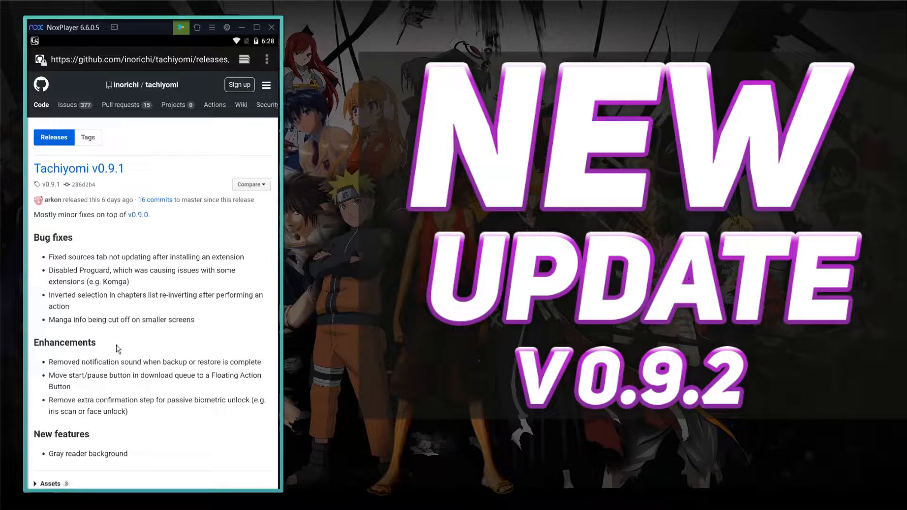
{"action": "scroll", "scroll_direction": "down", "scroll_amount": 3}
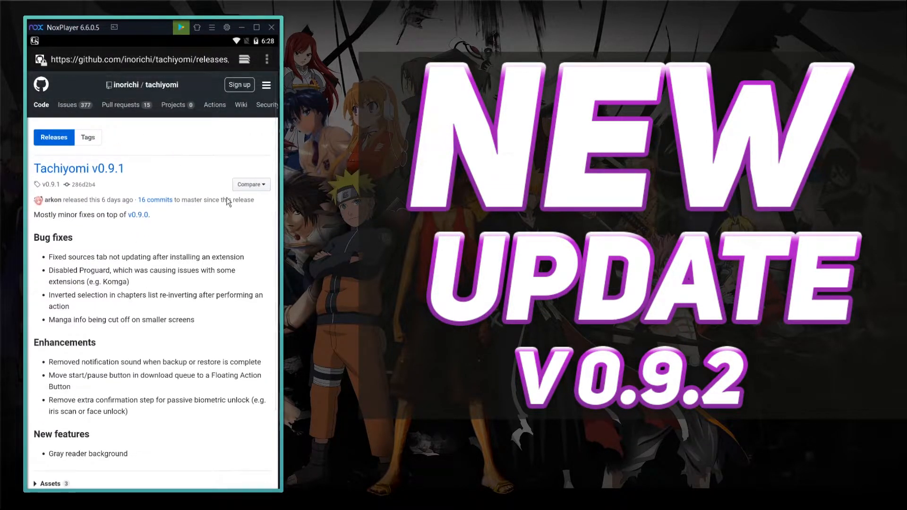
{"action": "scroll", "scroll_direction": "down", "scroll_amount": 3}
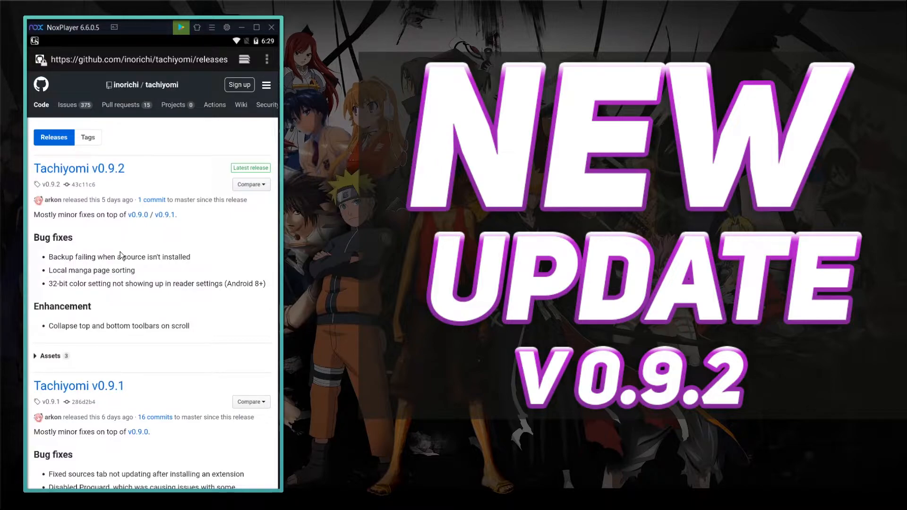
{"action": "mouse_move", "coordinate": [96, 173]}
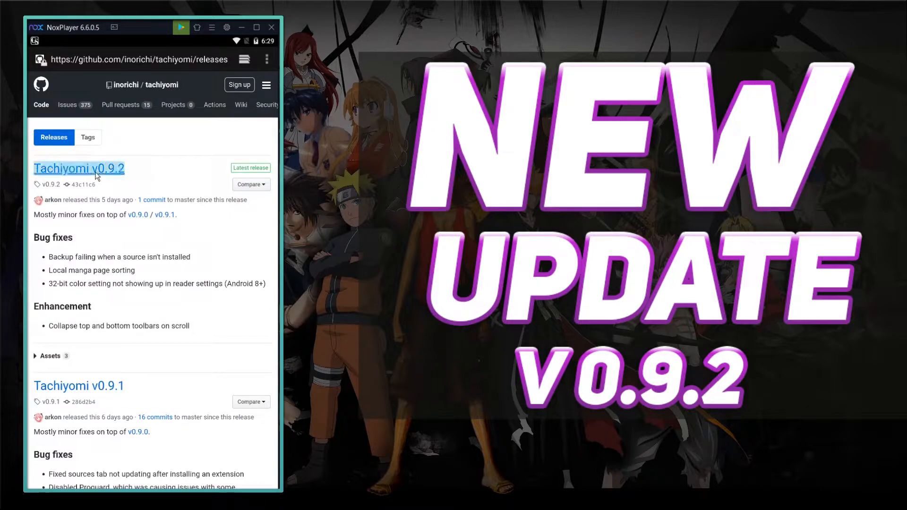
{"action": "left_click", "coordinate": [80, 168]}
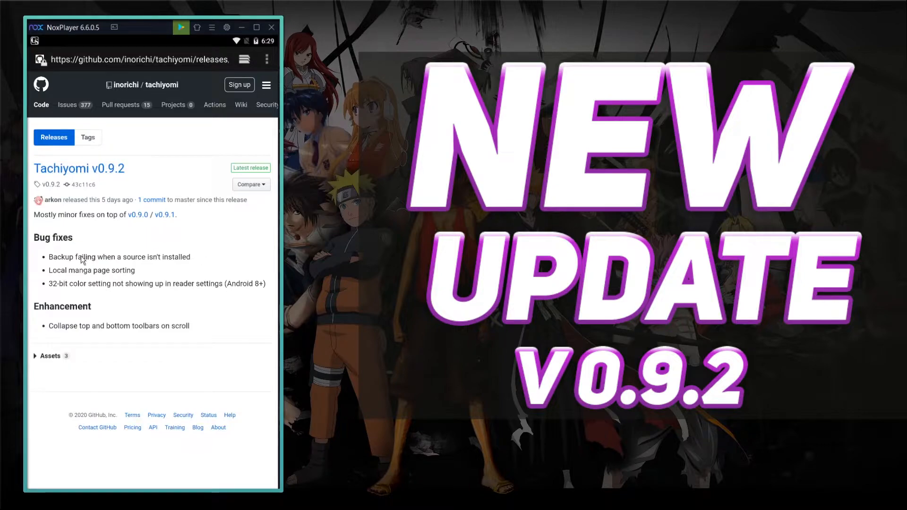
{"action": "mouse_move", "coordinate": [179, 332]}
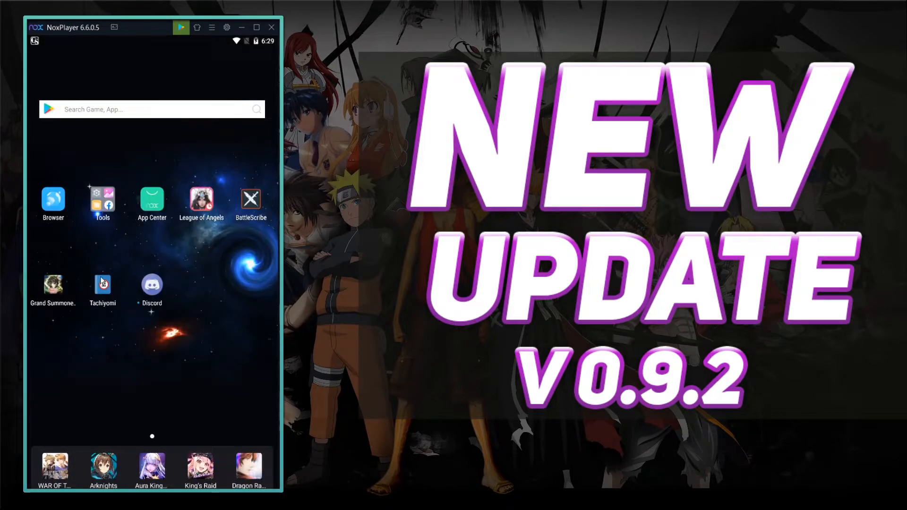
Launch Tachiyomi and check for updates from Settings > About, showing version 0.8.4 with v0.9.2 available.
{"action": "left_click", "coordinate": [102, 285]}
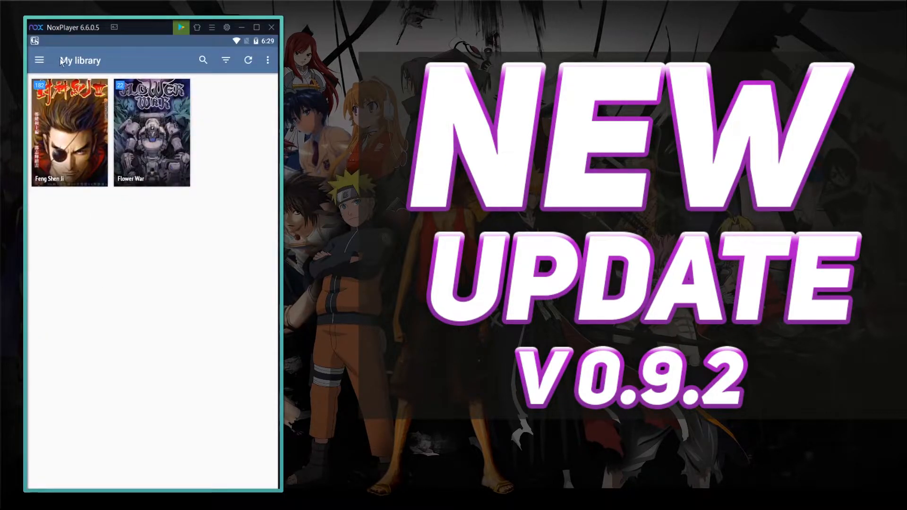
{"action": "left_click", "coordinate": [39, 61]}
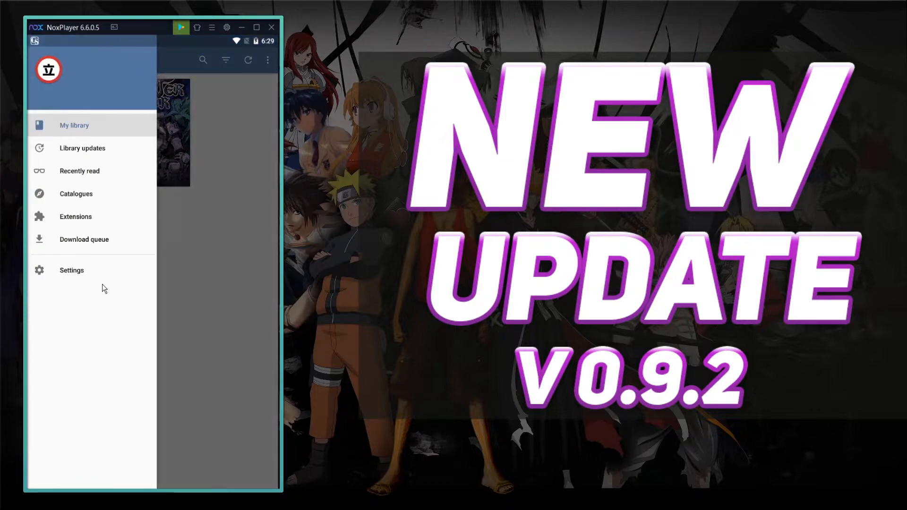
{"action": "mouse_move", "coordinate": [83, 281]}
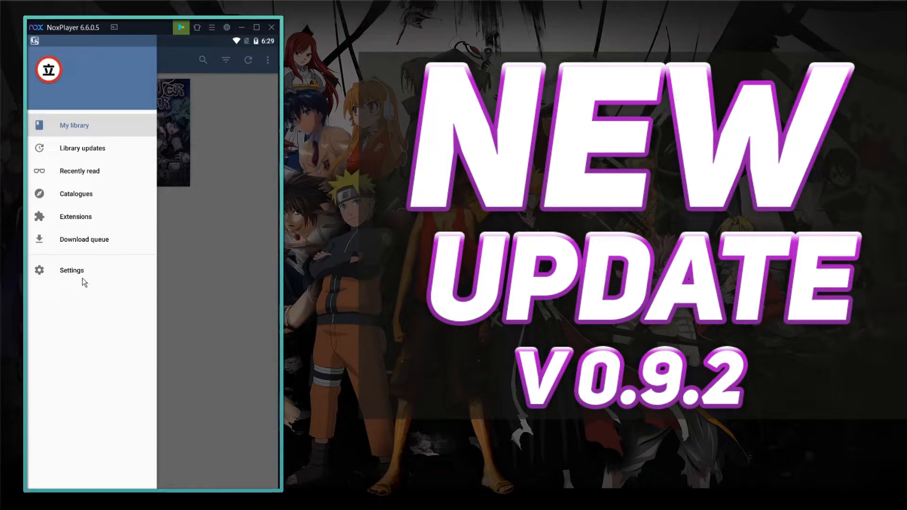
{"action": "left_click", "coordinate": [72, 270]}
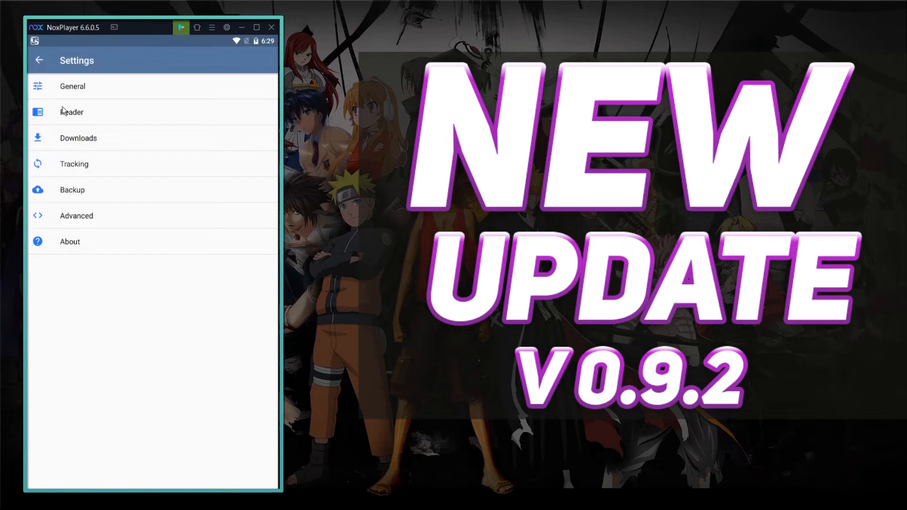
{"action": "mouse_move", "coordinate": [69, 249]}
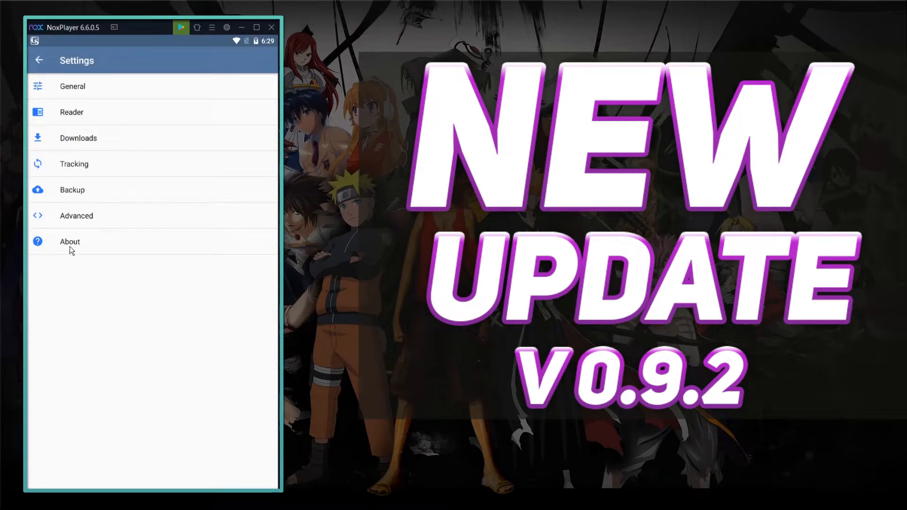
{"action": "left_click", "coordinate": [68, 242]}
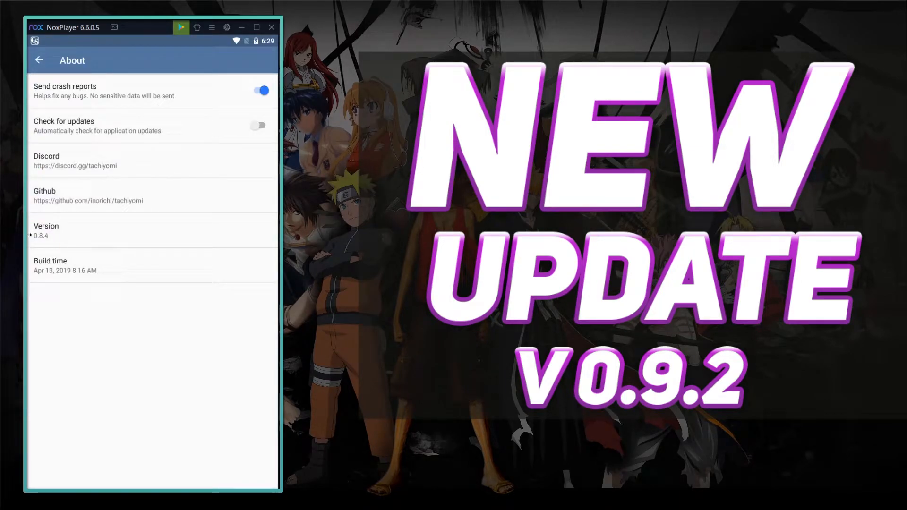
{"action": "left_click", "coordinate": [77, 233]}
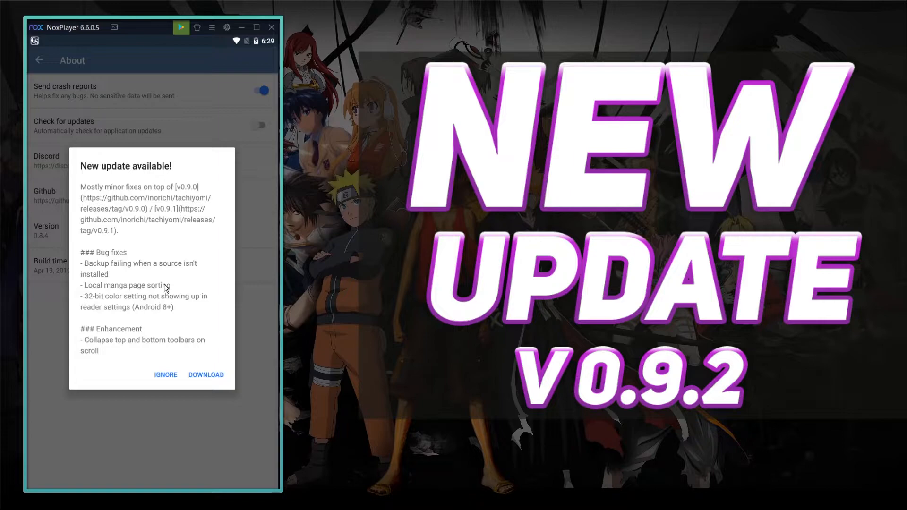
{"action": "mouse_move", "coordinate": [117, 276]}
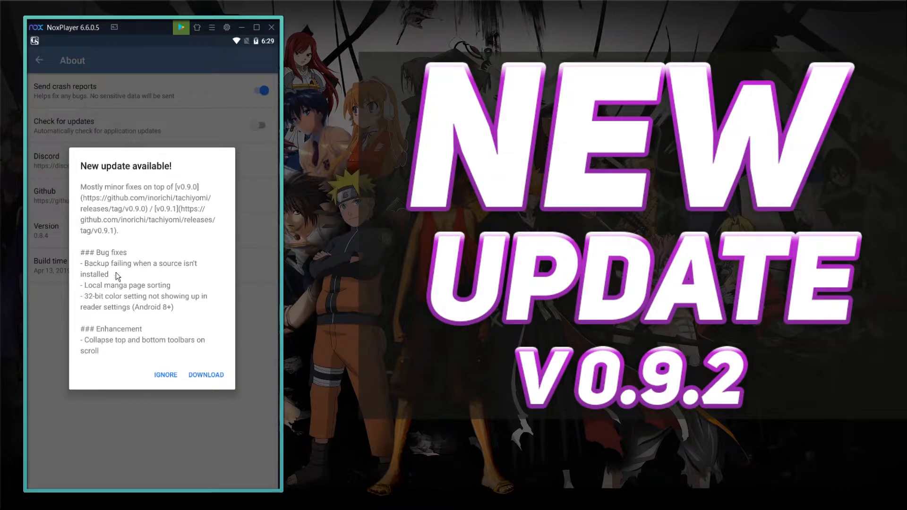
{"action": "mouse_move", "coordinate": [216, 376]}
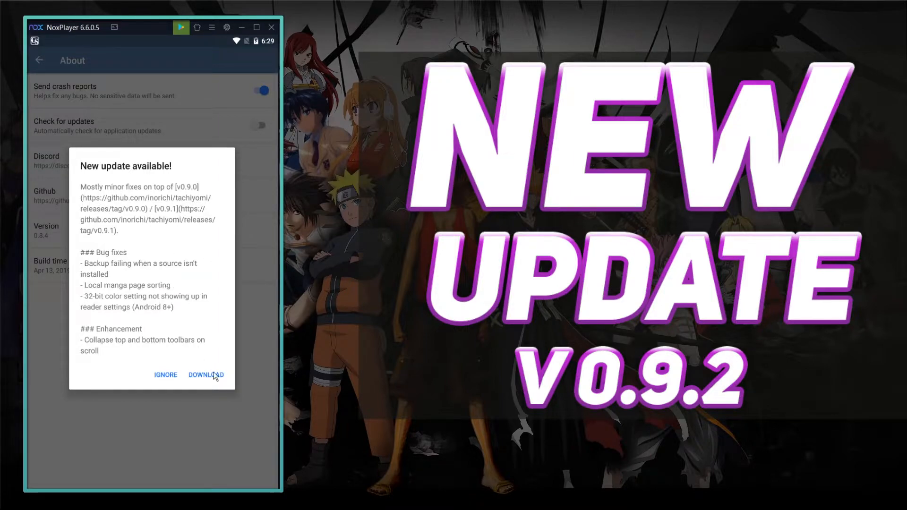
Download the v0.9.2 update from the New update available dialog.
{"action": "left_click", "coordinate": [206, 375]}
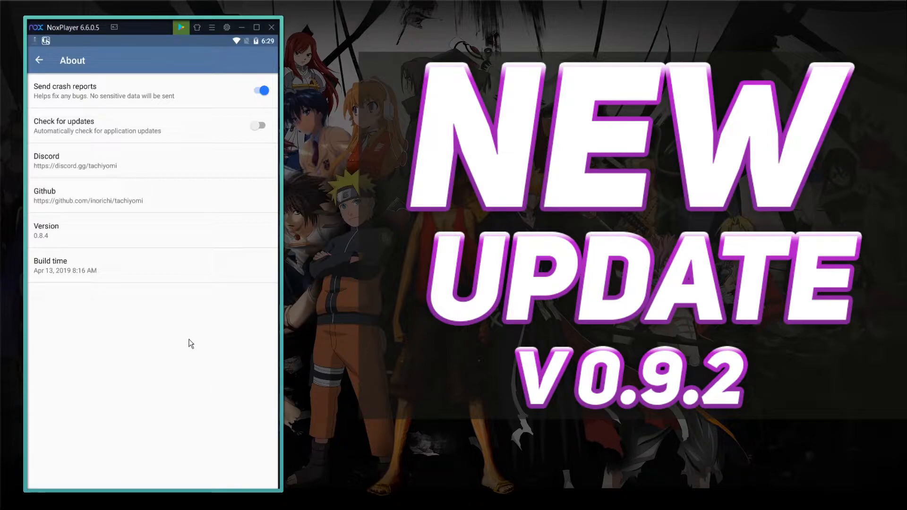
{"action": "mouse_move", "coordinate": [99, 103]}
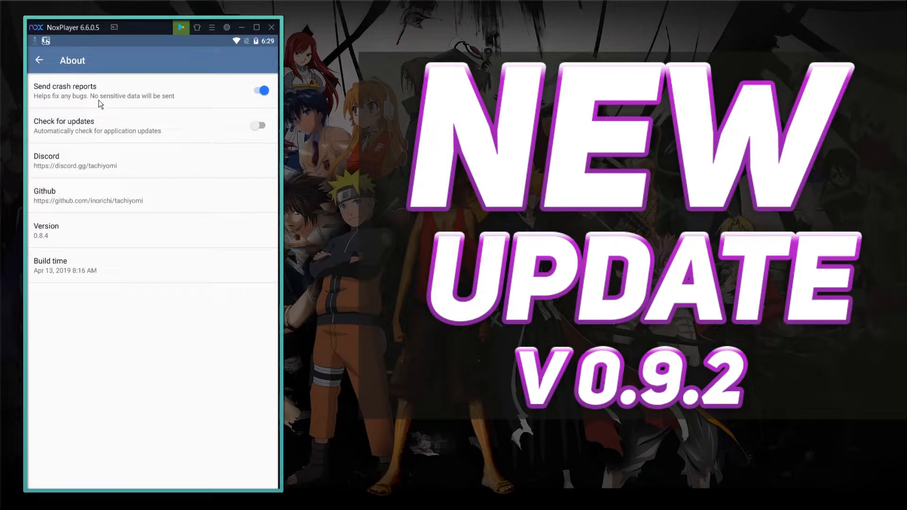
{"action": "mouse_move", "coordinate": [80, 44]}
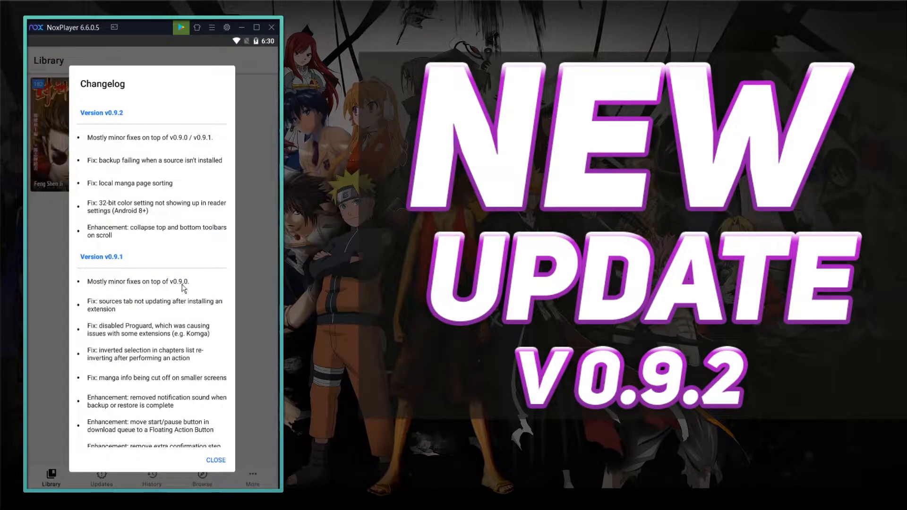
{"action": "mouse_move", "coordinate": [197, 219]}
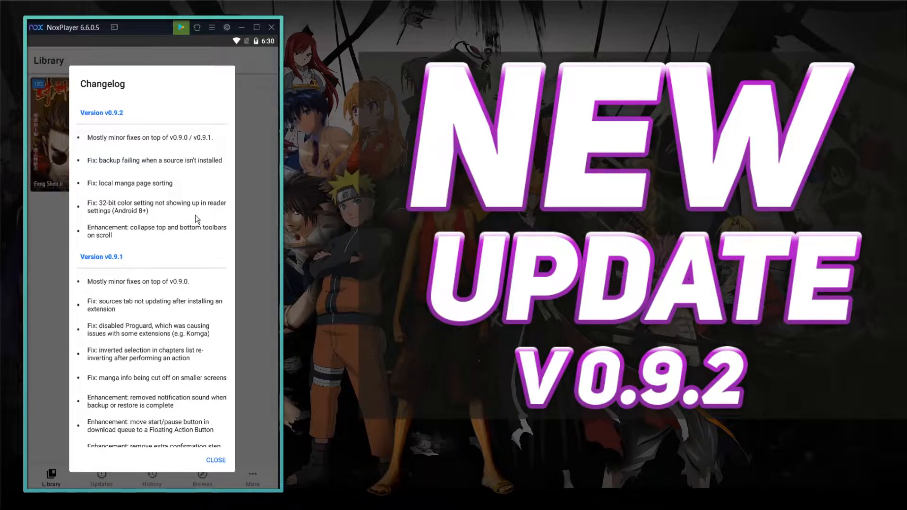
Read through the v0.9.2 changelog and dismiss it to reach the manga library.
{"action": "scroll", "scroll_direction": "down", "scroll_amount": 3}
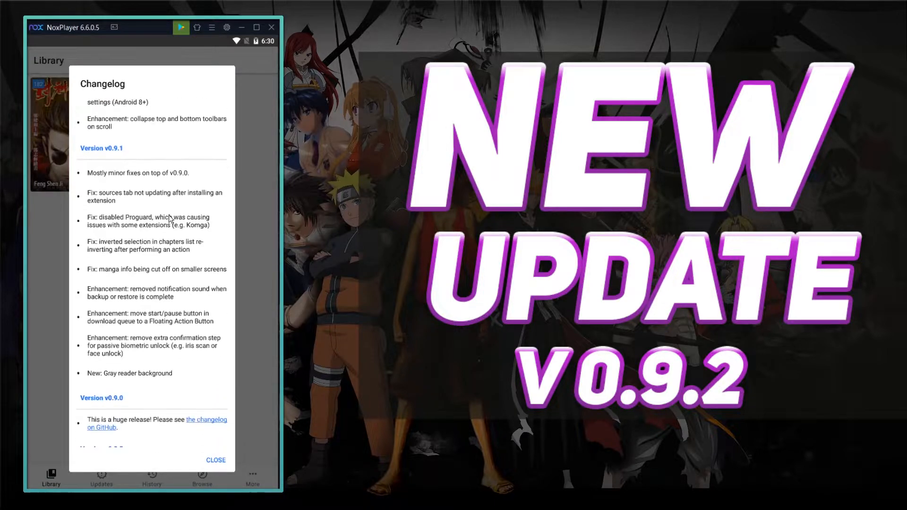
{"action": "scroll", "scroll_direction": "down", "scroll_amount": 3}
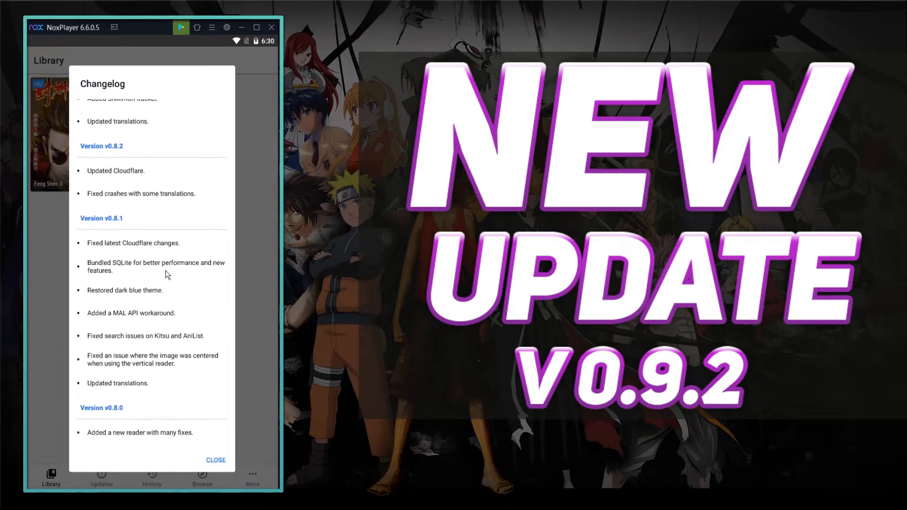
{"action": "scroll", "scroll_direction": "down", "scroll_amount": 3}
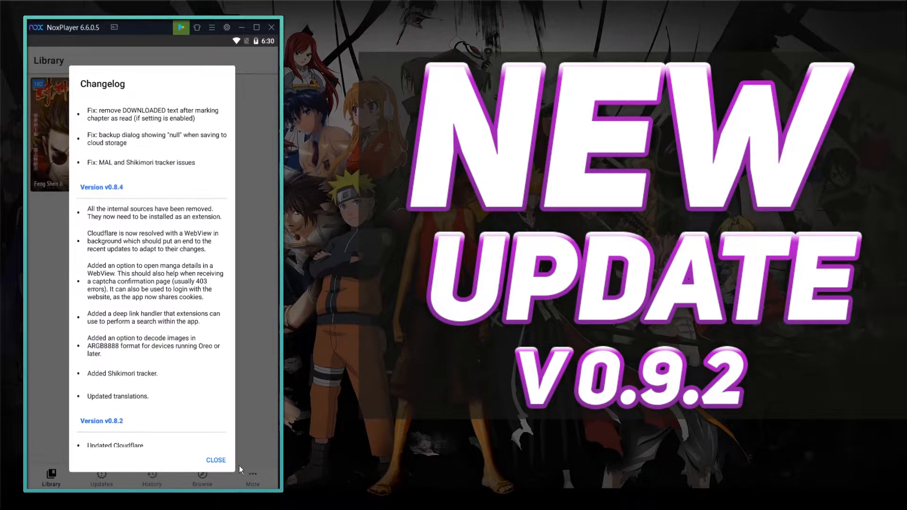
{"action": "left_click", "coordinate": [216, 460]}
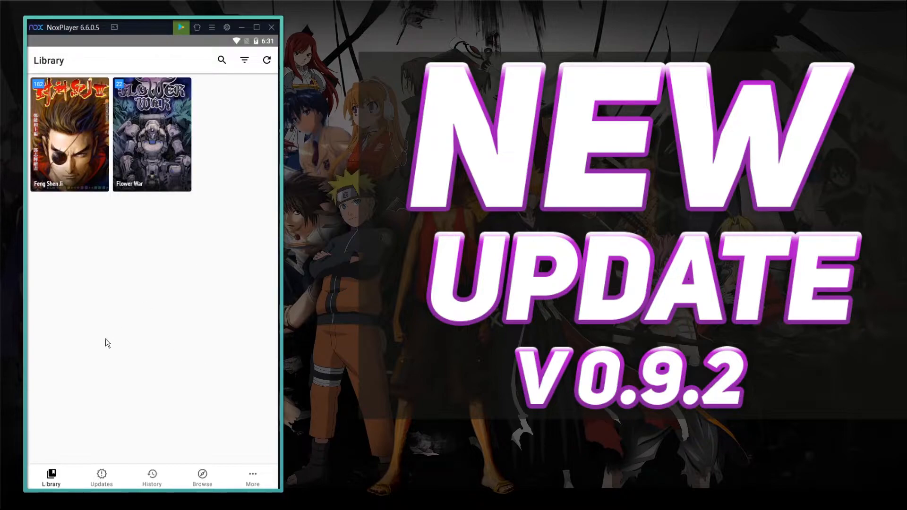
{"action": "mouse_move", "coordinate": [131, 201]}
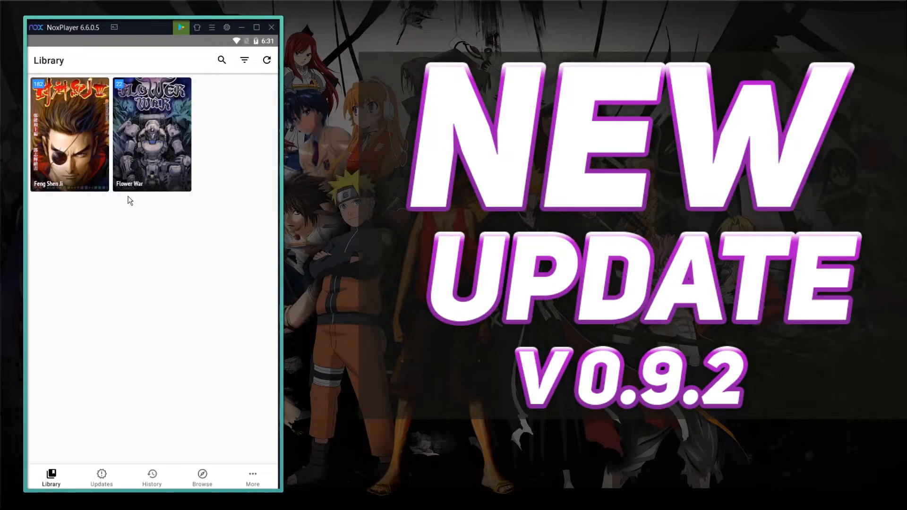
{"action": "mouse_move", "coordinate": [112, 414]}
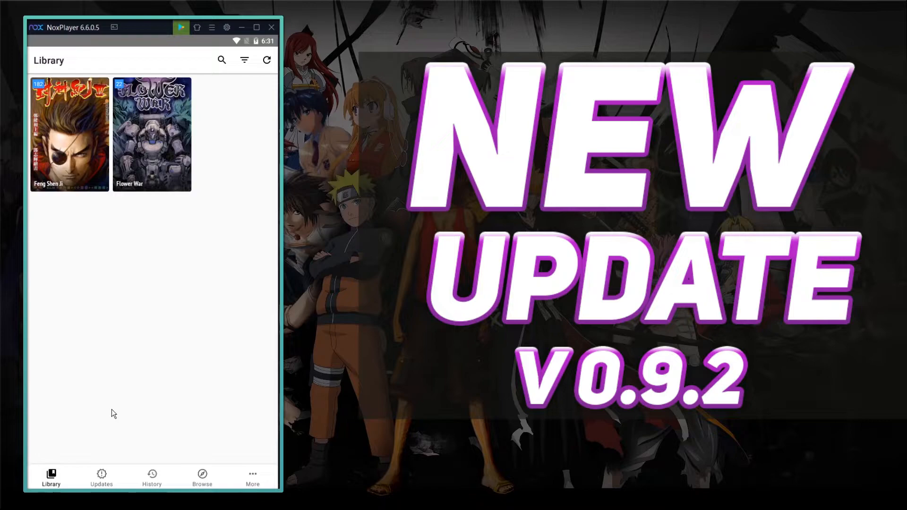
Filter the library to unread manga, then view the Updates list of Flower War chapters.
{"action": "left_click", "coordinate": [244, 60]}
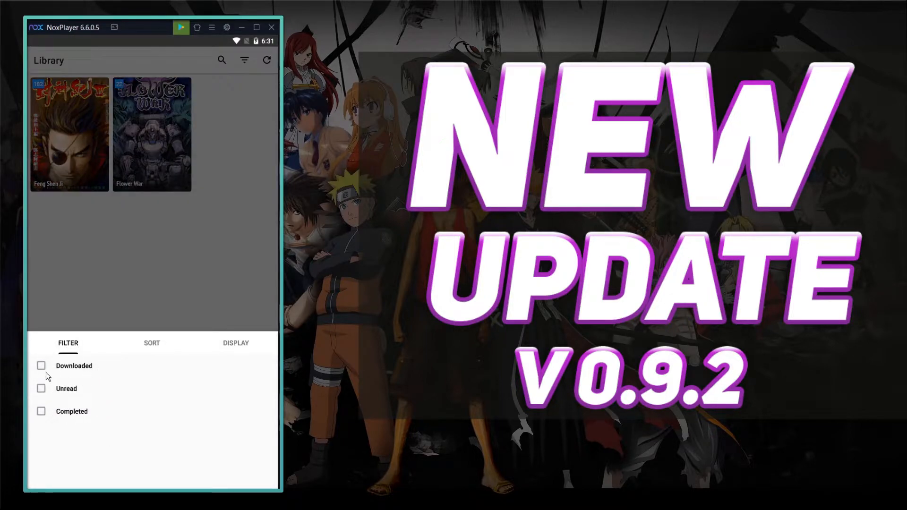
{"action": "left_click", "coordinate": [41, 389]}
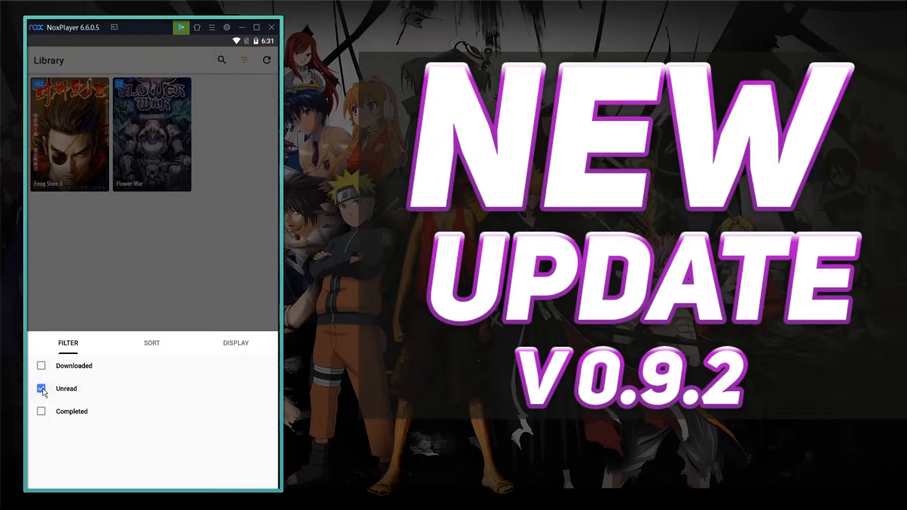
{"action": "left_click", "coordinate": [151, 343]}
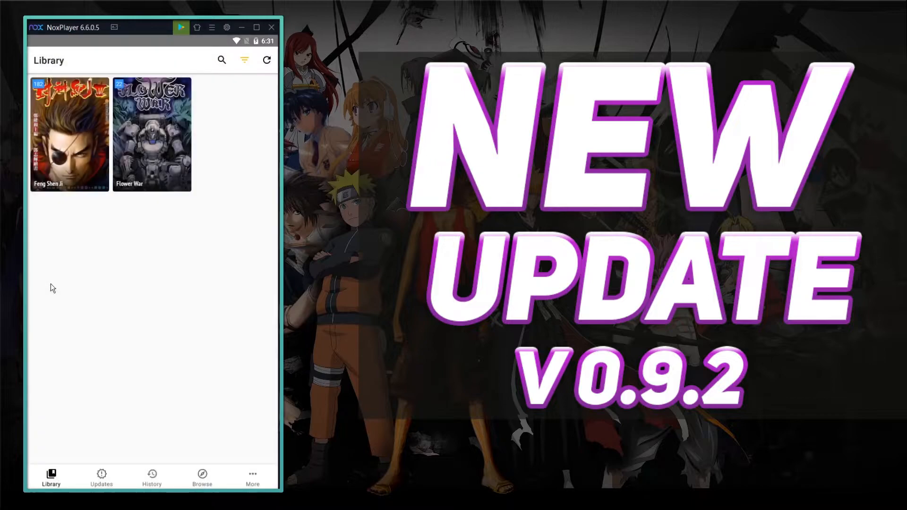
{"action": "left_click", "coordinate": [39, 389]}
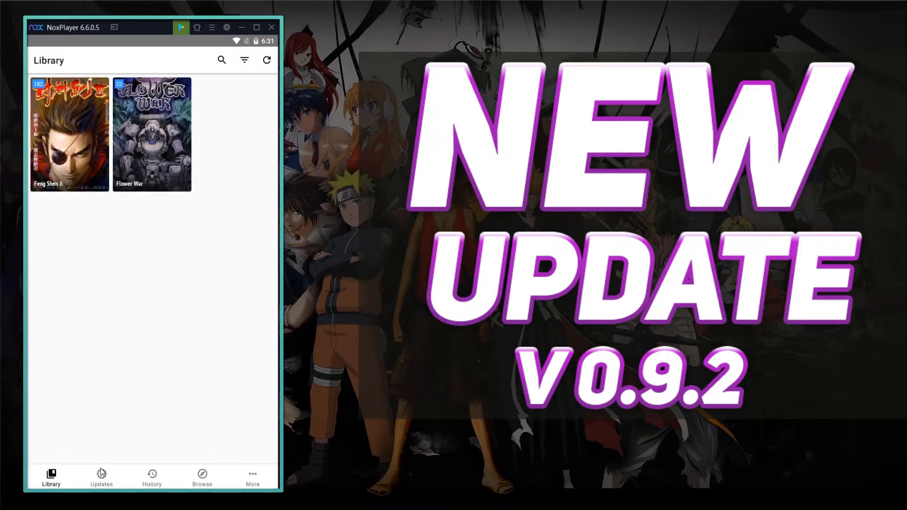
{"action": "left_click", "coordinate": [101, 475]}
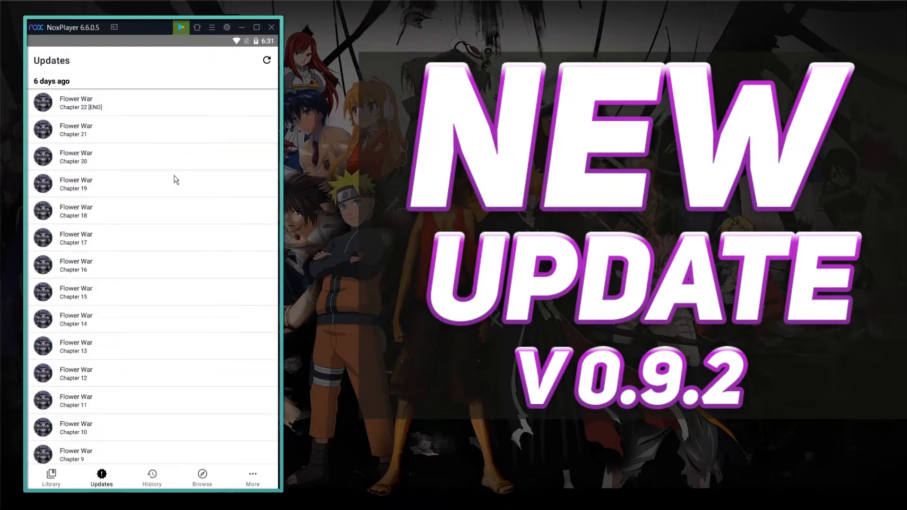
Visit the History, Browse and More tabs from the bottom navigation bar.
{"action": "scroll", "scroll_direction": "down", "scroll_amount": 3}
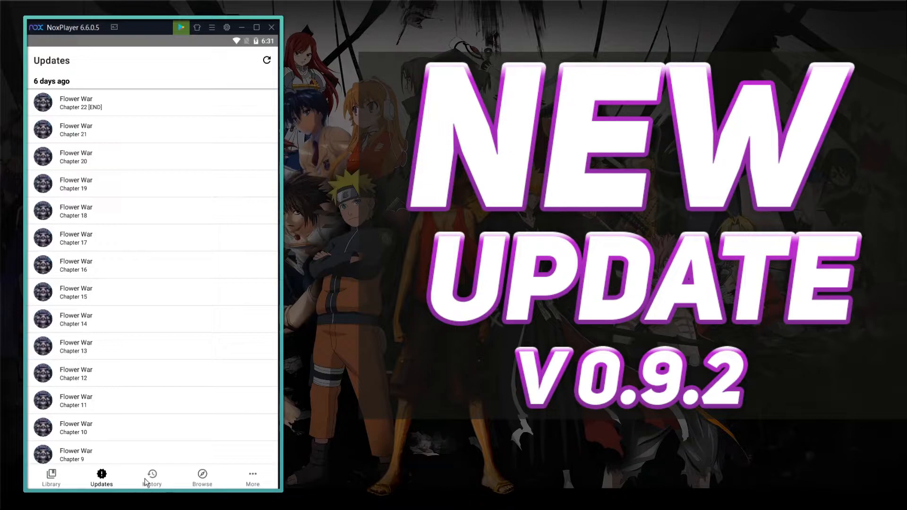
{"action": "left_click", "coordinate": [151, 476]}
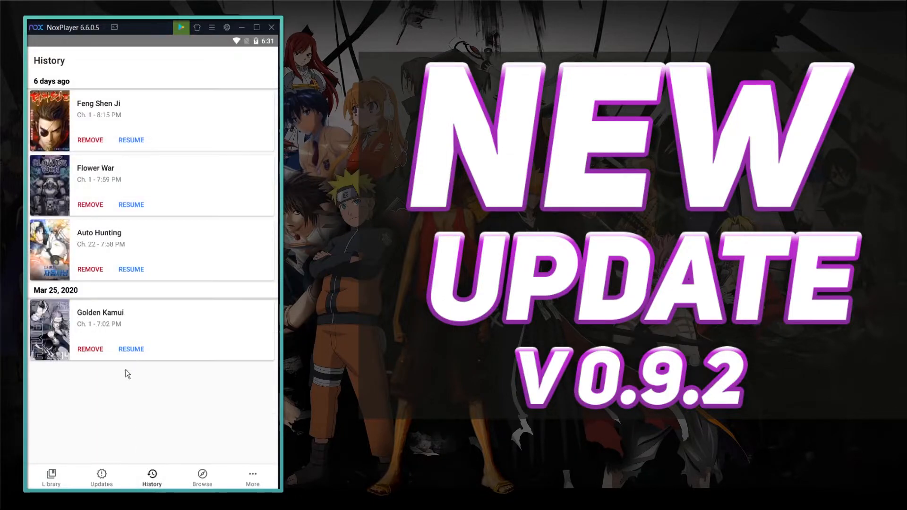
{"action": "mouse_move", "coordinate": [206, 485]}
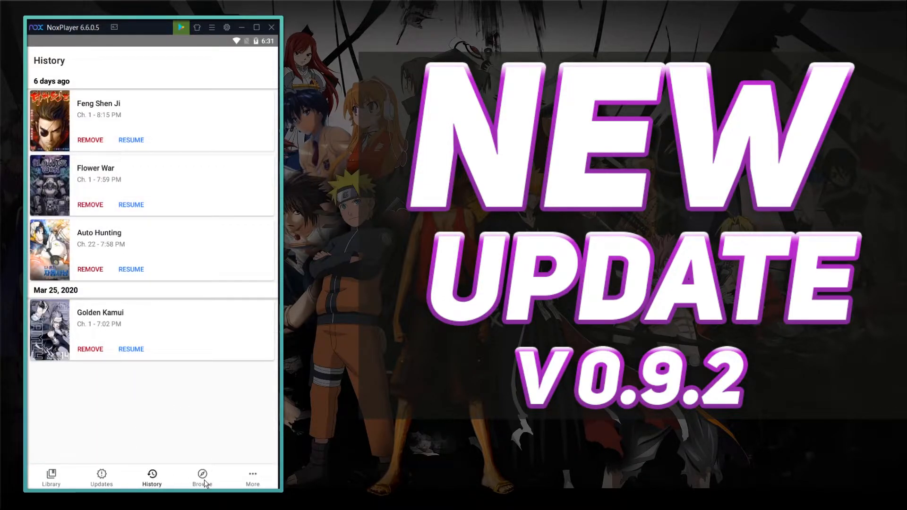
{"action": "left_click", "coordinate": [202, 474]}
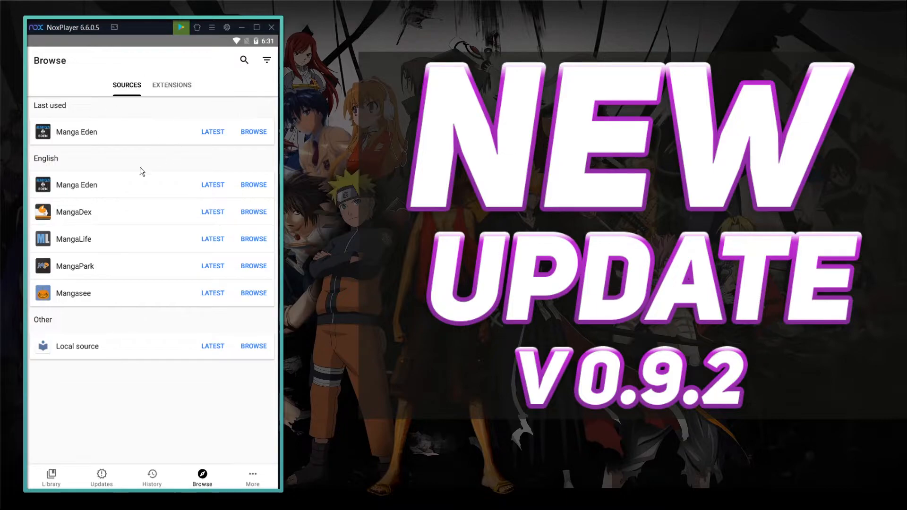
{"action": "mouse_move", "coordinate": [223, 469]}
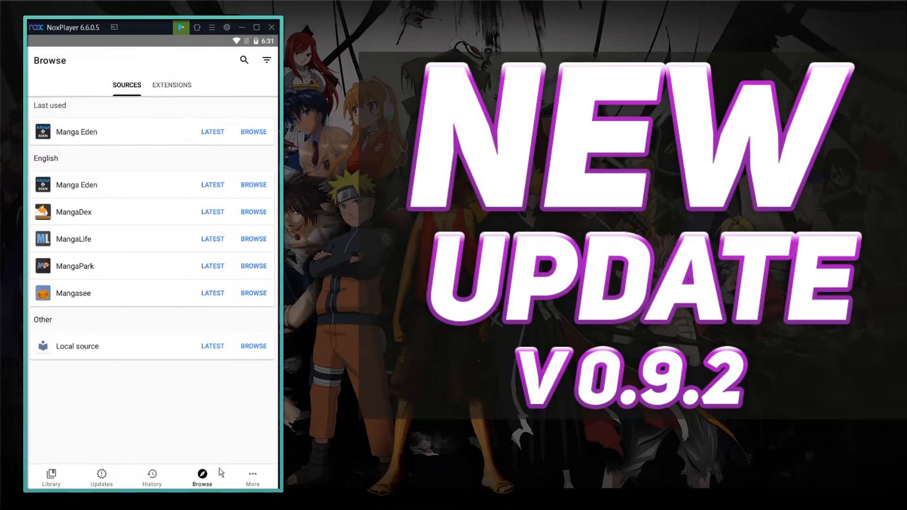
{"action": "left_click", "coordinate": [252, 474]}
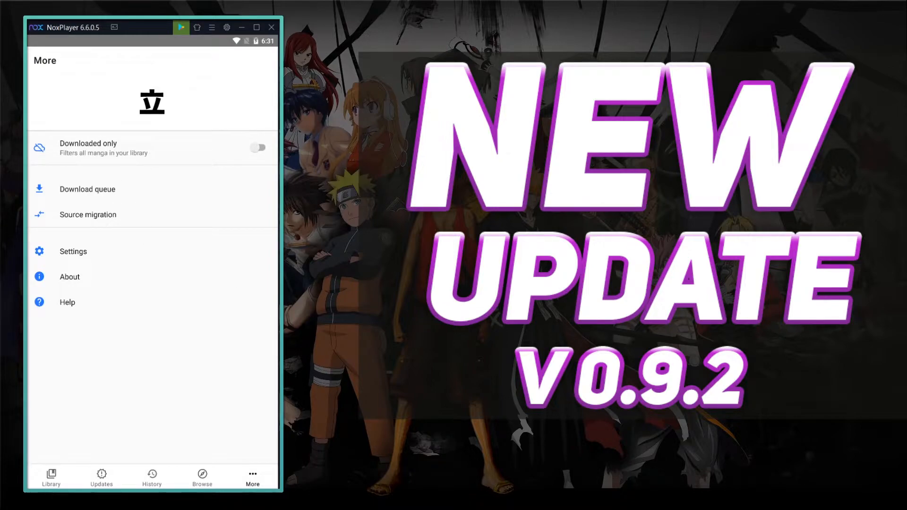
{"action": "mouse_move", "coordinate": [136, 161]}
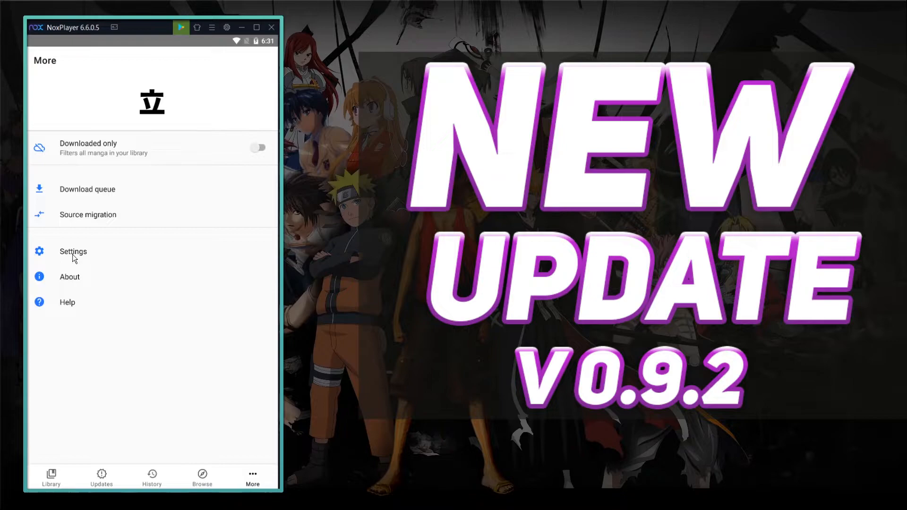
In Settings > General, review the start screen choice and leave it unchanged.
{"action": "left_click", "coordinate": [73, 251]}
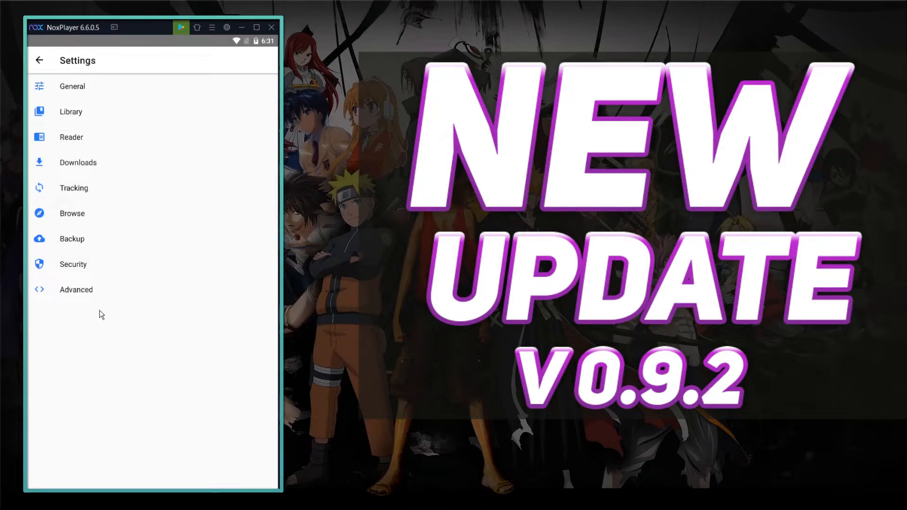
{"action": "left_click", "coordinate": [72, 86]}
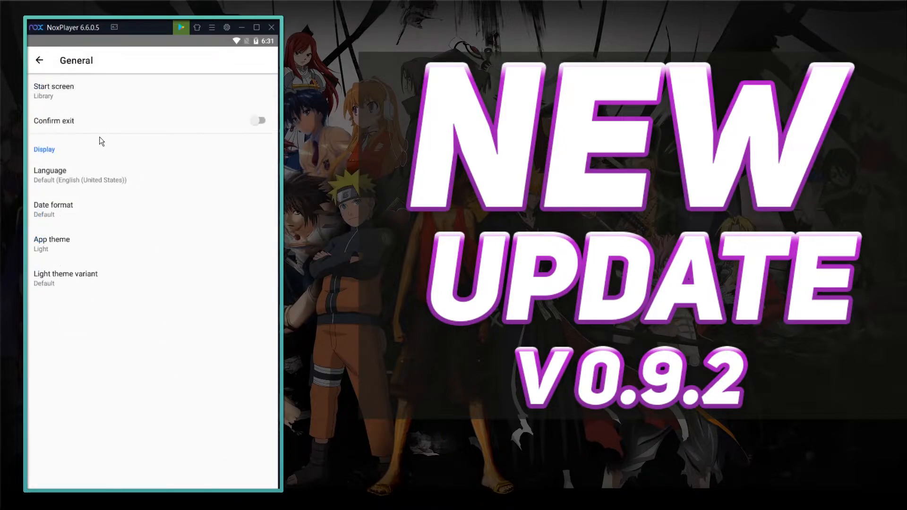
{"action": "left_click", "coordinate": [54, 91]}
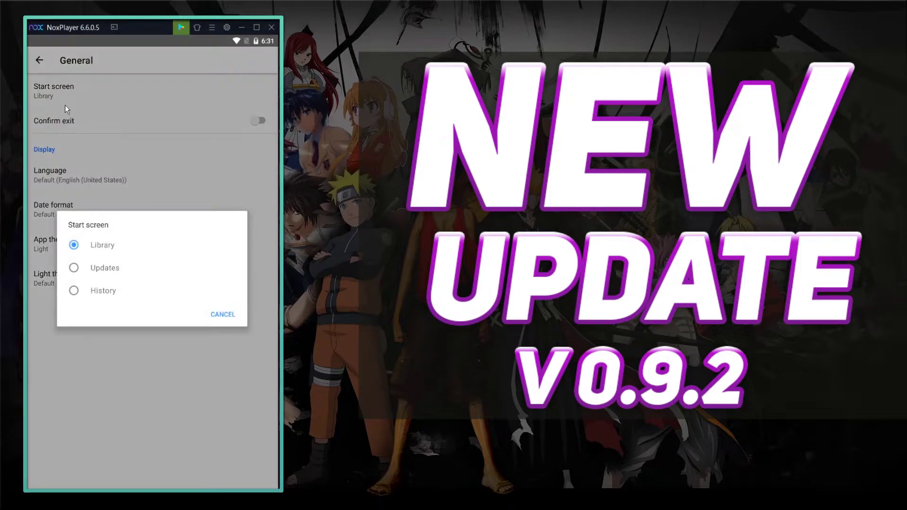
{"action": "left_click", "coordinate": [222, 314]}
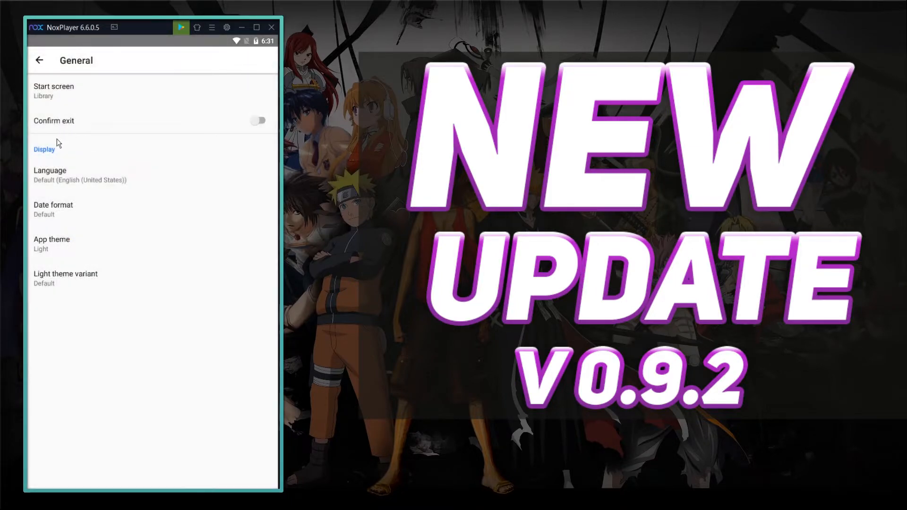
{"action": "mouse_move", "coordinate": [68, 254]}
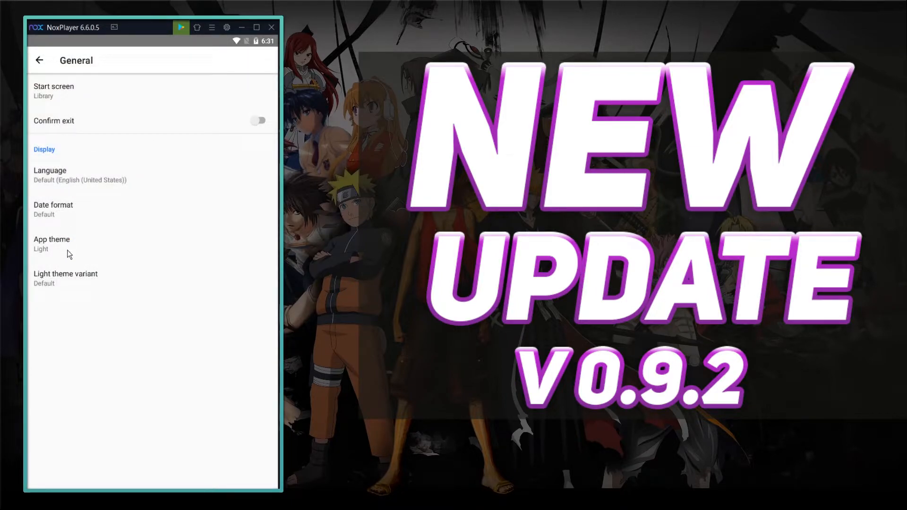
Set the app theme to Dark, trying AMOLED black then keeping Dark blue, and return to Settings.
{"action": "left_click", "coordinate": [52, 243]}
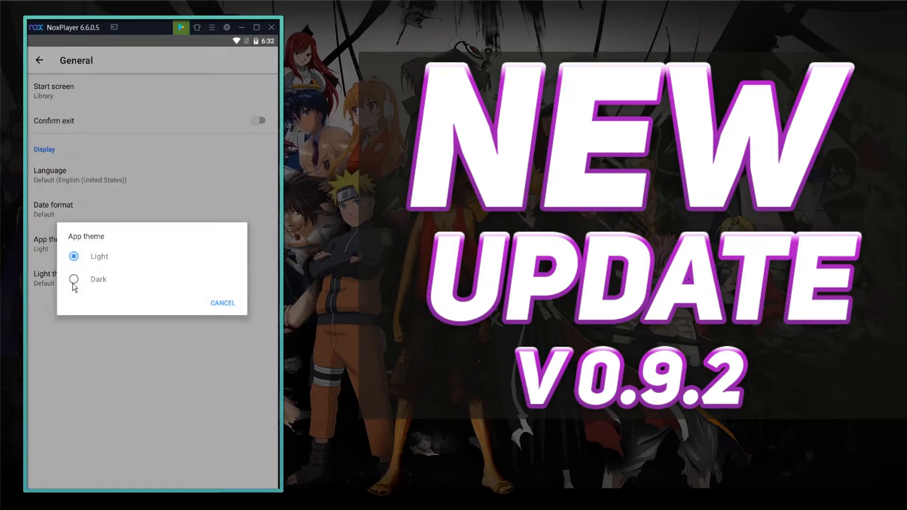
{"action": "left_click", "coordinate": [74, 279]}
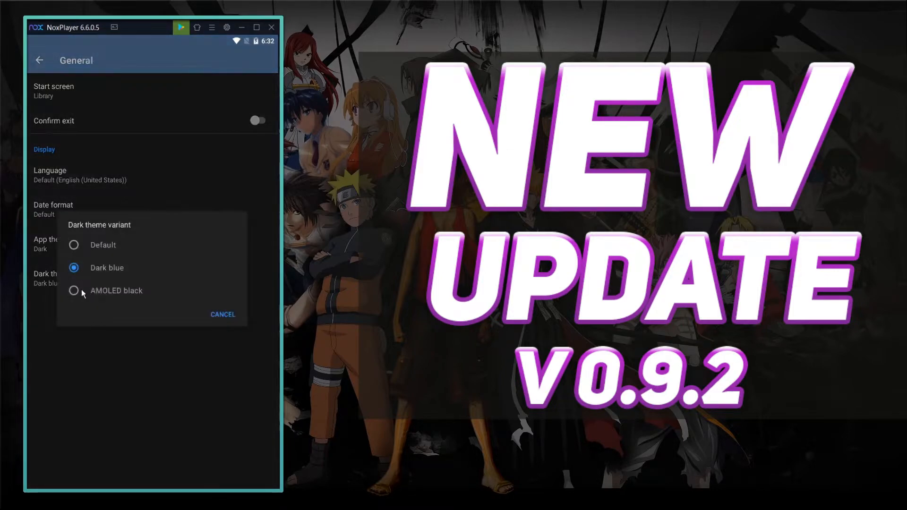
{"action": "left_click", "coordinate": [74, 291]}
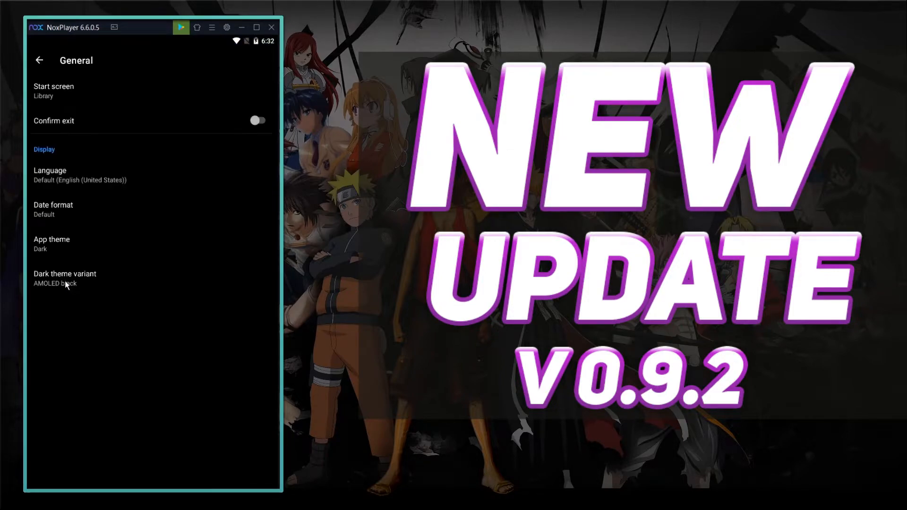
{"action": "left_click", "coordinate": [65, 278]}
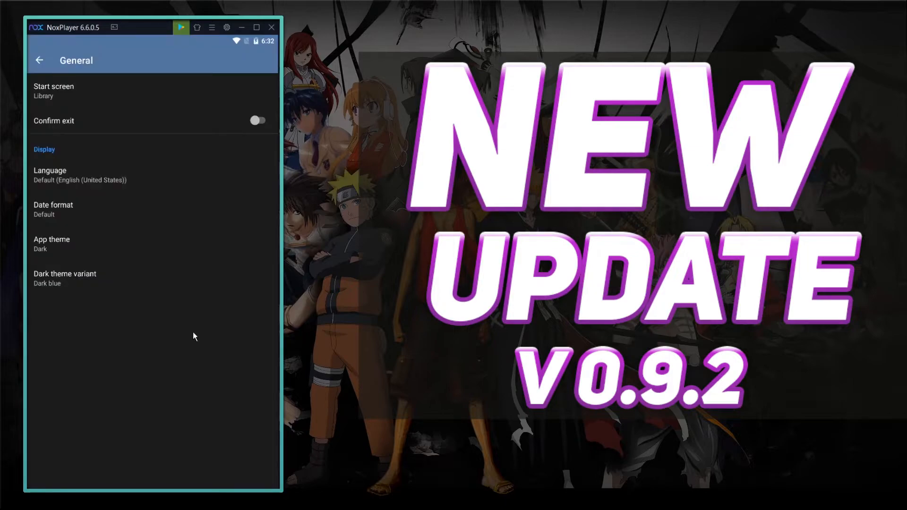
{"action": "left_click", "coordinate": [40, 61]}
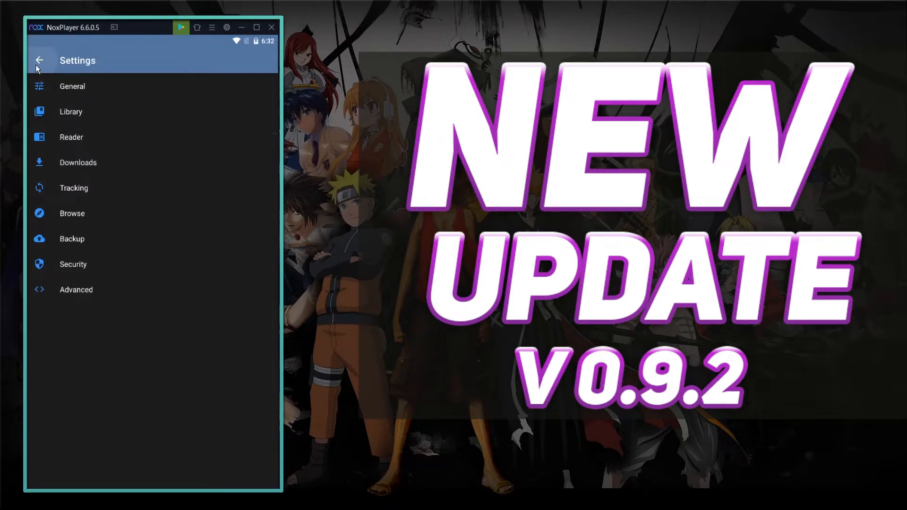
Review the Library settings, then the Reader settings' Rotation and Background color choices without changing them.
{"action": "left_click", "coordinate": [69, 111]}
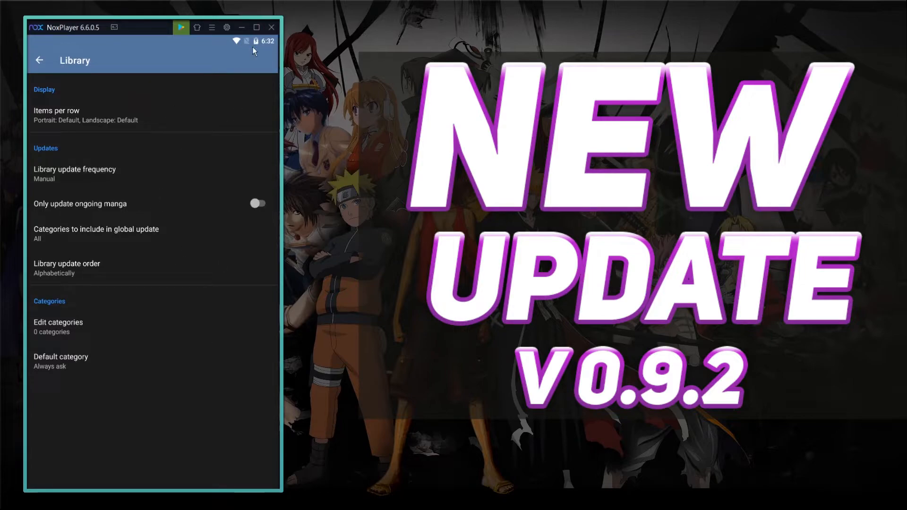
{"action": "mouse_move", "coordinate": [61, 317]}
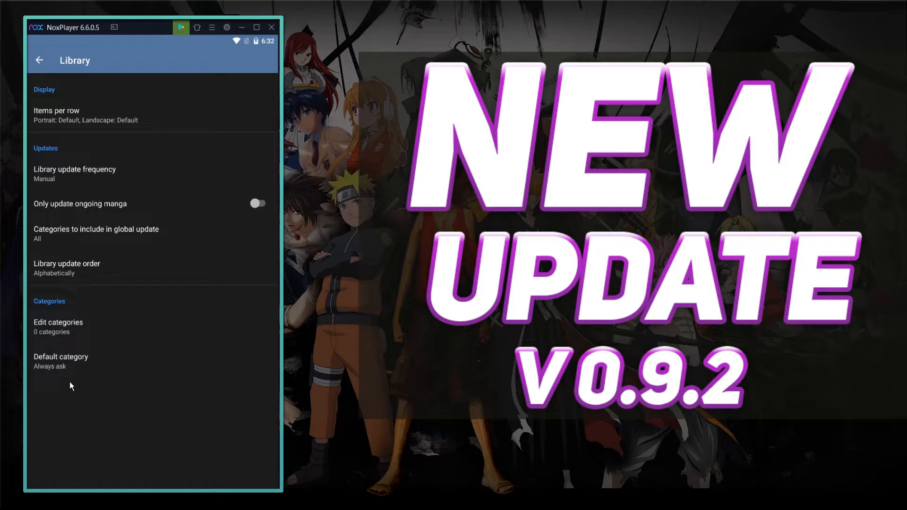
{"action": "left_click", "coordinate": [41, 60]}
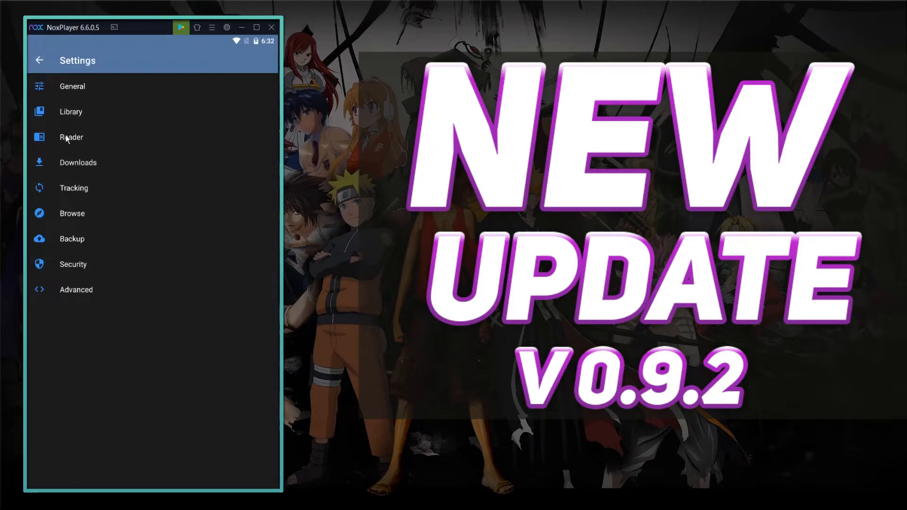
{"action": "left_click", "coordinate": [70, 136]}
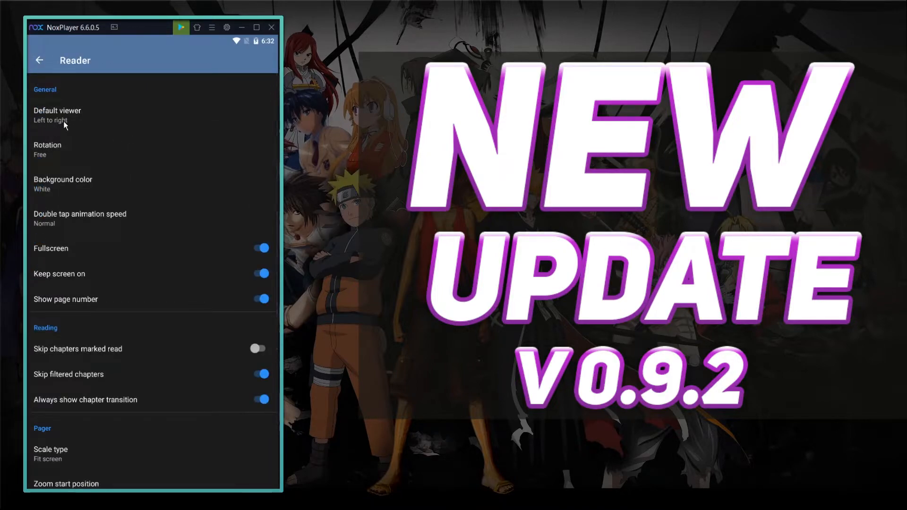
{"action": "left_click", "coordinate": [47, 150]}
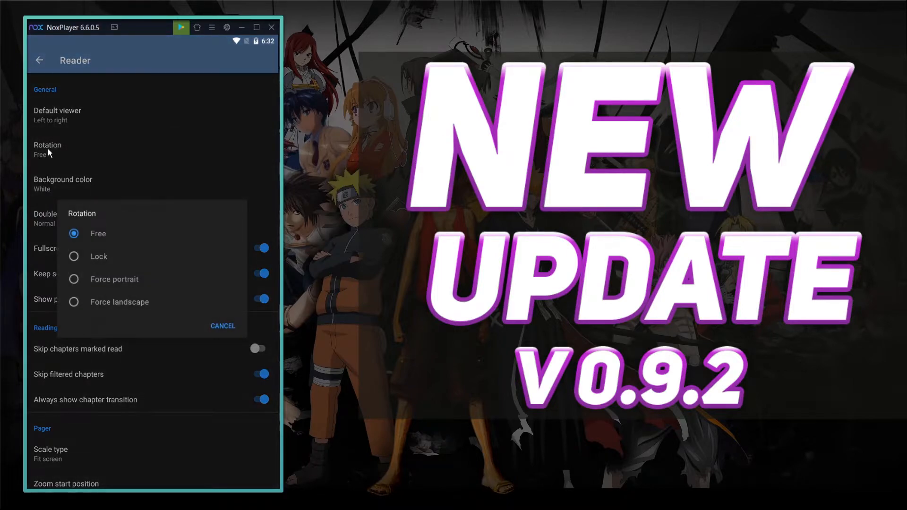
{"action": "left_click", "coordinate": [62, 179]}
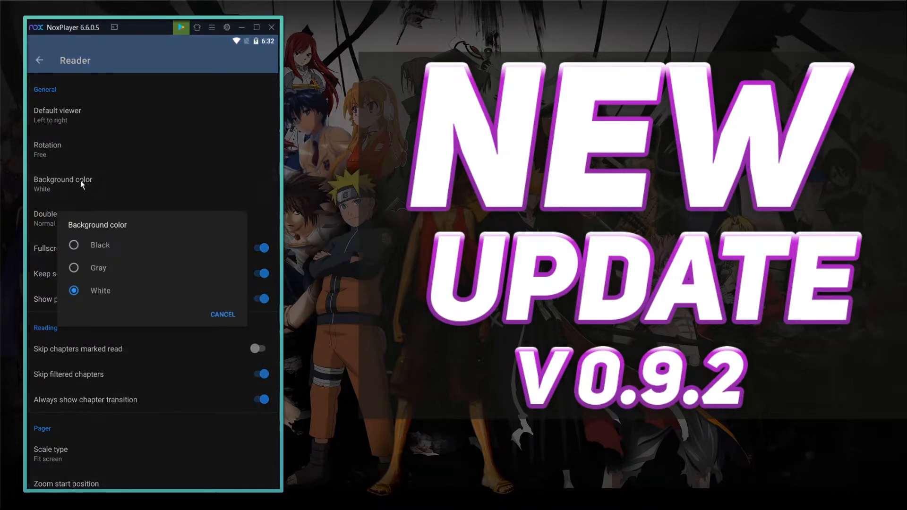
{"action": "left_click", "coordinate": [223, 315]}
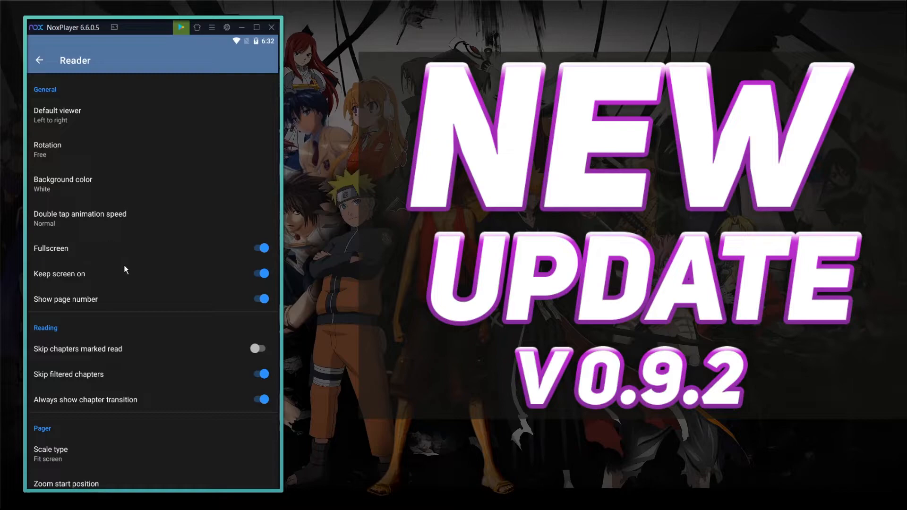
Scroll the Reader settings down through the Pager, Webtoon and Navigation sections.
{"action": "scroll", "scroll_direction": "down", "scroll_amount": 3}
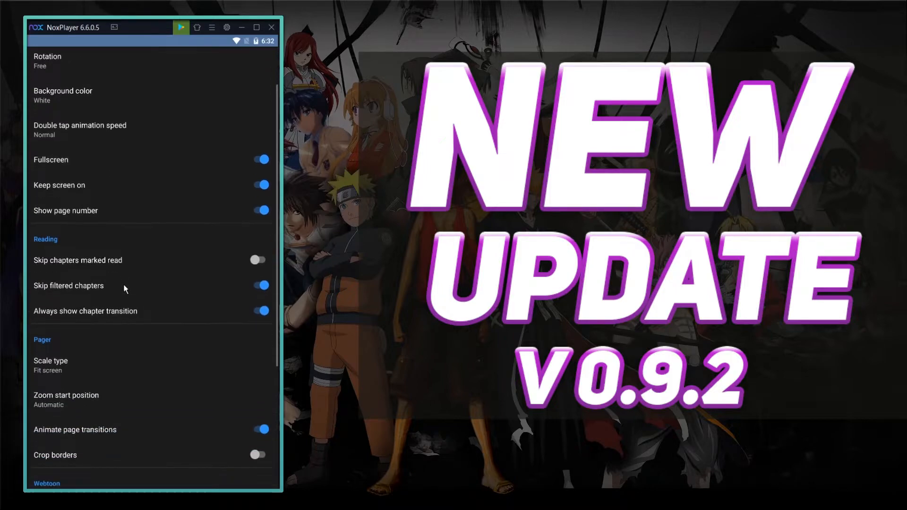
{"action": "scroll", "scroll_direction": "down", "scroll_amount": 3}
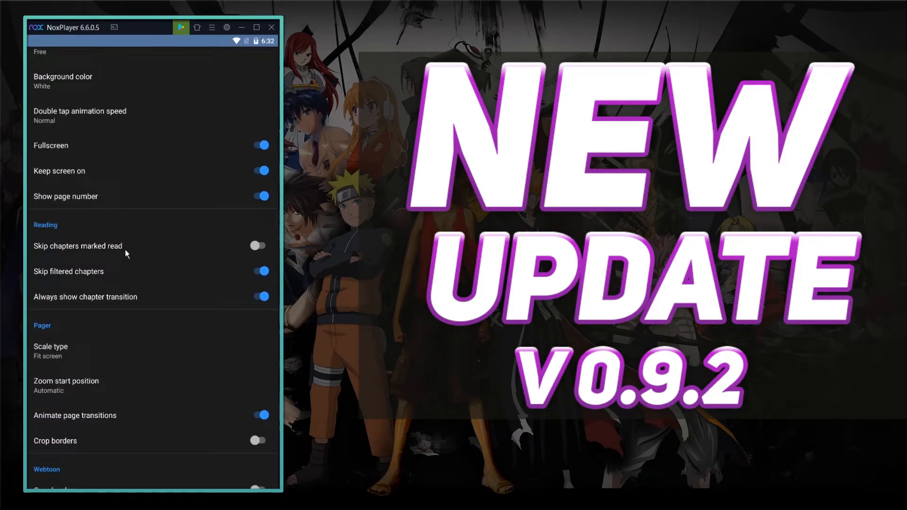
{"action": "scroll", "scroll_direction": "down", "scroll_amount": 3}
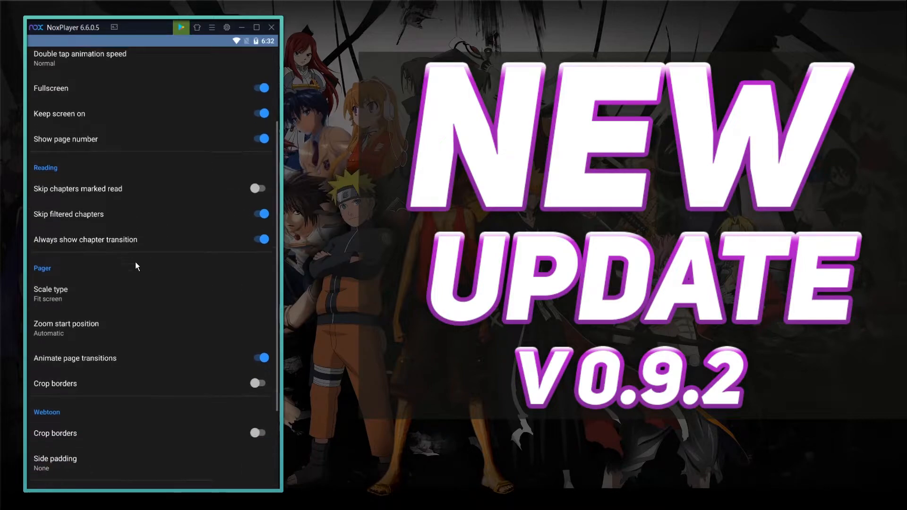
{"action": "scroll", "scroll_direction": "down", "scroll_amount": 3}
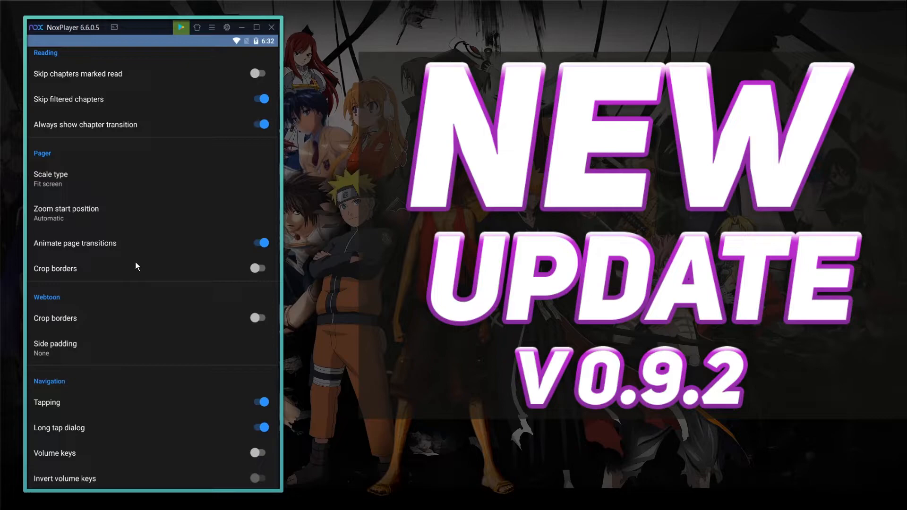
{"action": "mouse_move", "coordinate": [117, 406]}
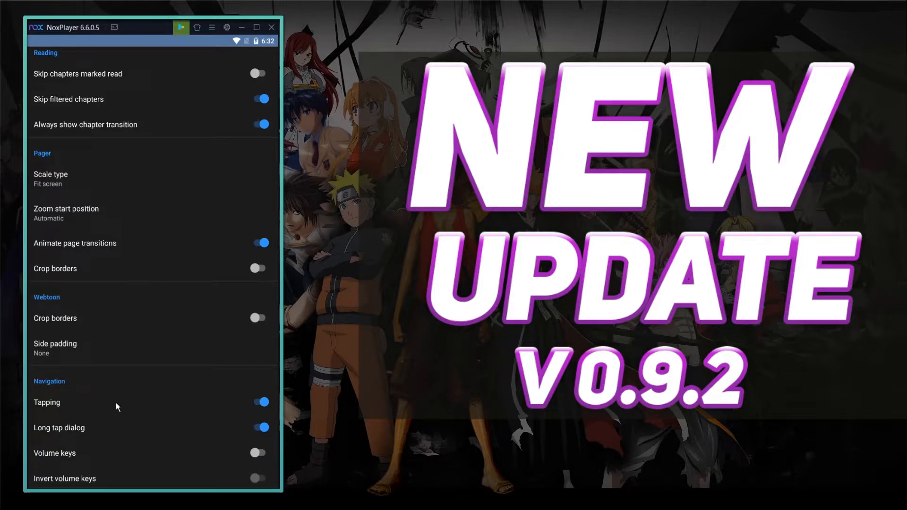
{"action": "mouse_move", "coordinate": [56, 414]}
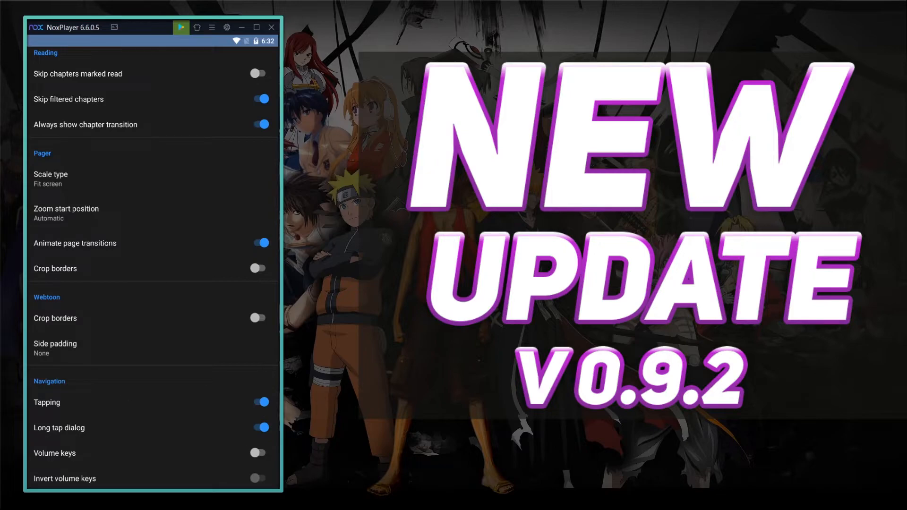
Review the Tracking and Browse settings, returning to the settings list each time.
{"action": "left_click", "coordinate": [40, 60]}
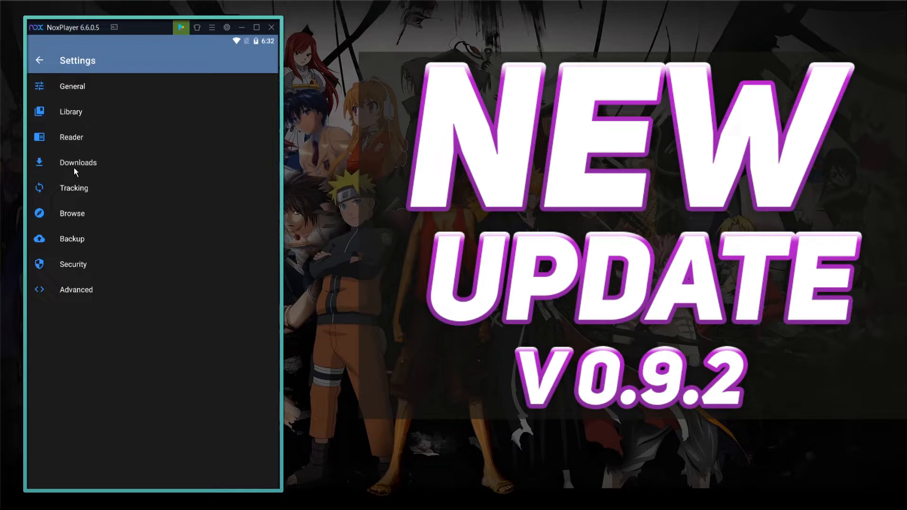
{"action": "left_click", "coordinate": [73, 188]}
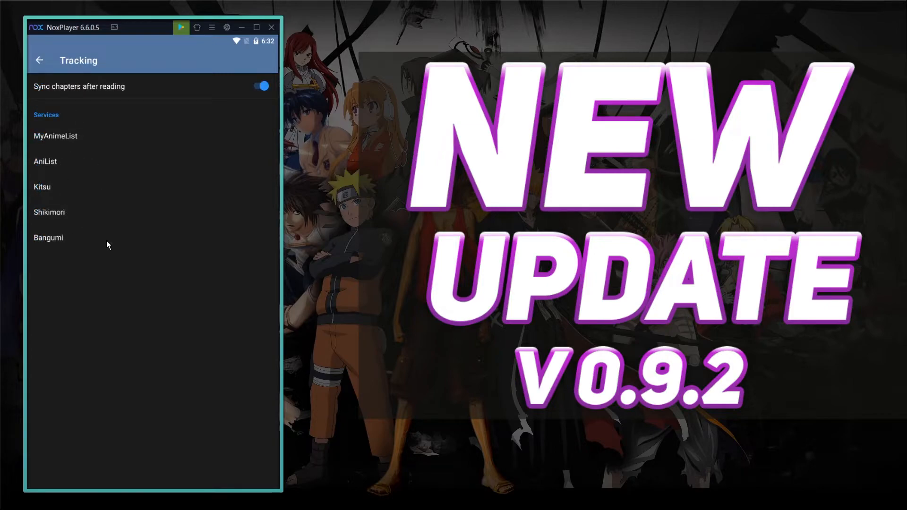
{"action": "mouse_move", "coordinate": [102, 67]}
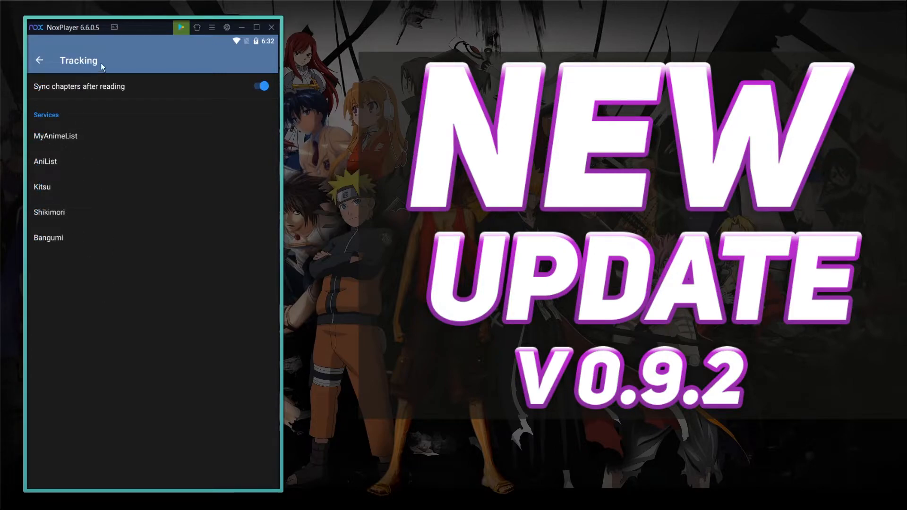
{"action": "left_click", "coordinate": [39, 60]}
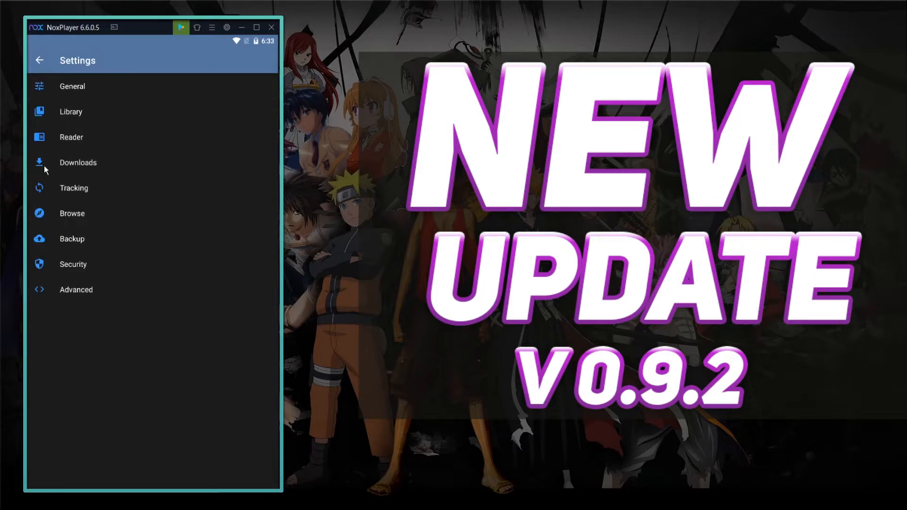
{"action": "left_click", "coordinate": [72, 213]}
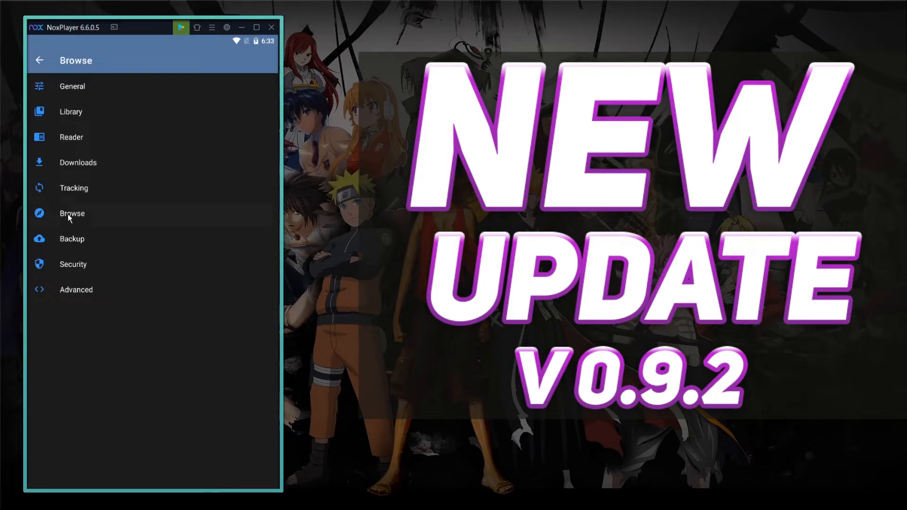
{"action": "left_click", "coordinate": [71, 213]}
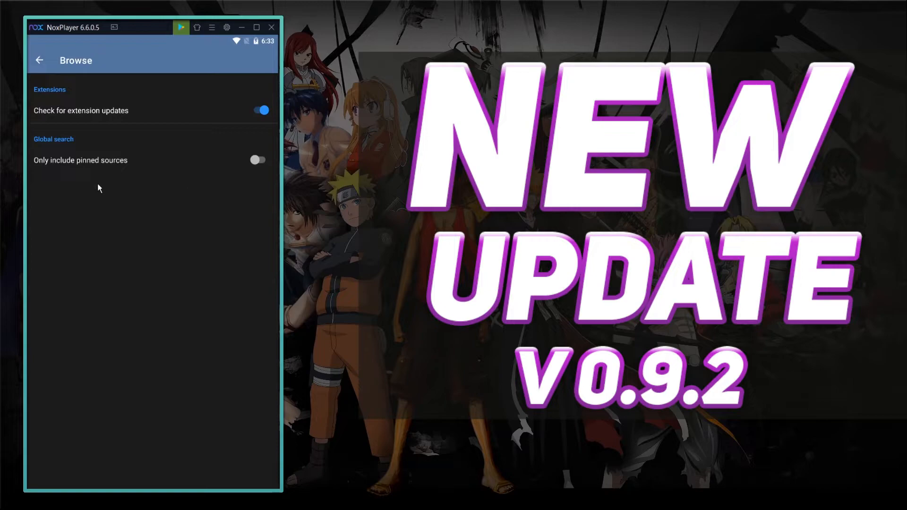
{"action": "left_click", "coordinate": [40, 60]}
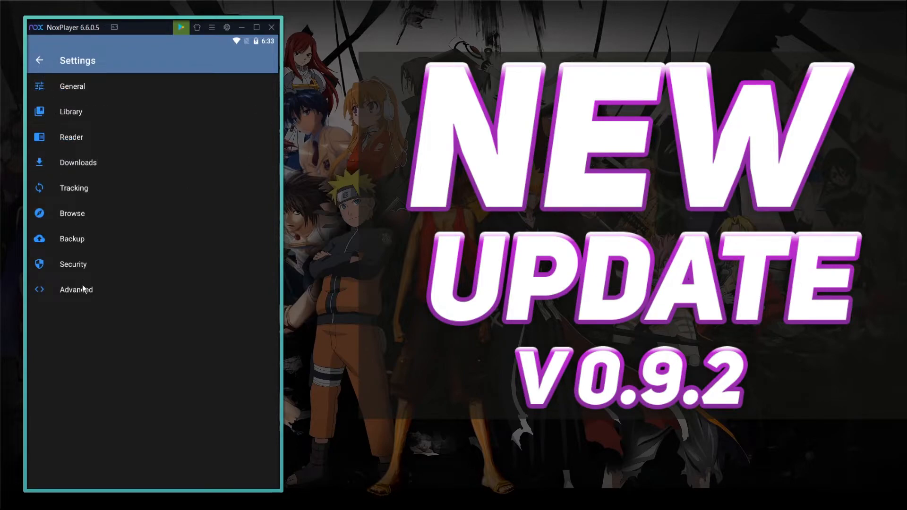
Review the Advanced settings, then leave settings for the More screen.
{"action": "left_click", "coordinate": [75, 290]}
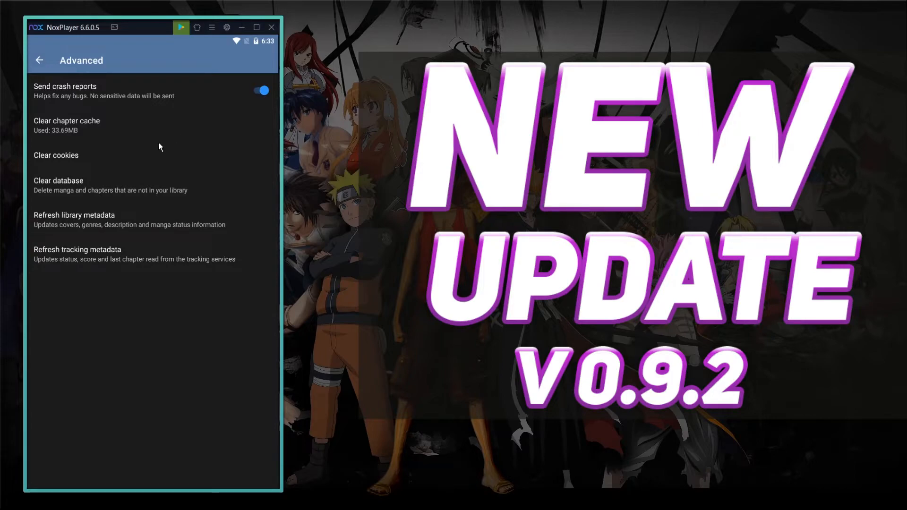
{"action": "left_click", "coordinate": [39, 59]}
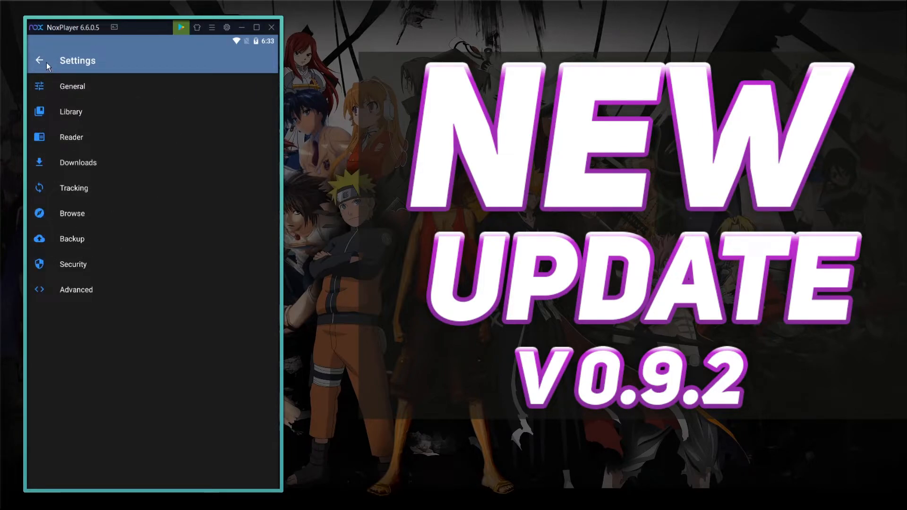
{"action": "left_click", "coordinate": [38, 61]}
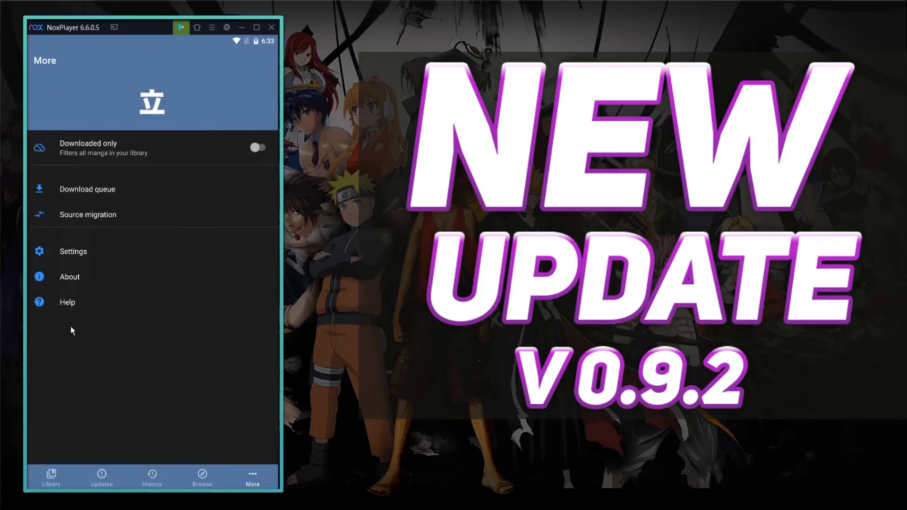
View the About page confirming Stable 0.9.2, then return to the library with Feng Shen Ji and Flower War.
{"action": "left_click", "coordinate": [69, 277]}
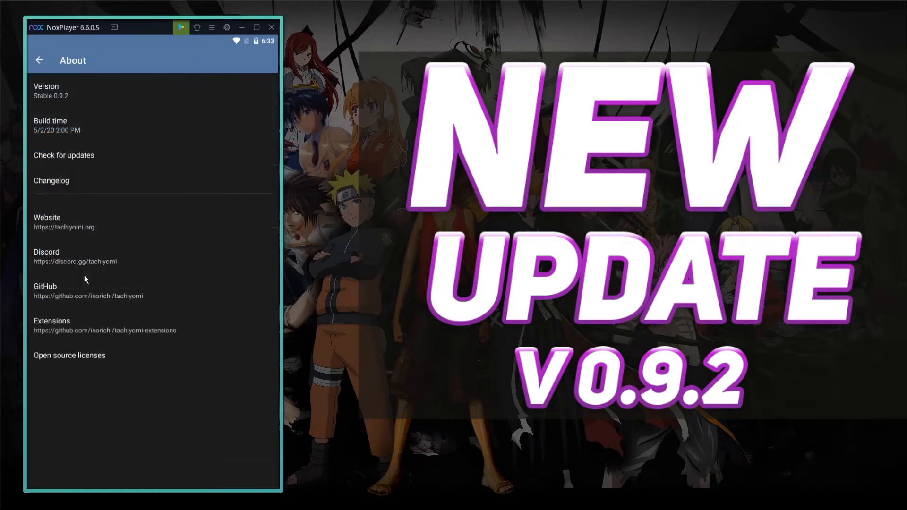
{"action": "mouse_move", "coordinate": [97, 219]}
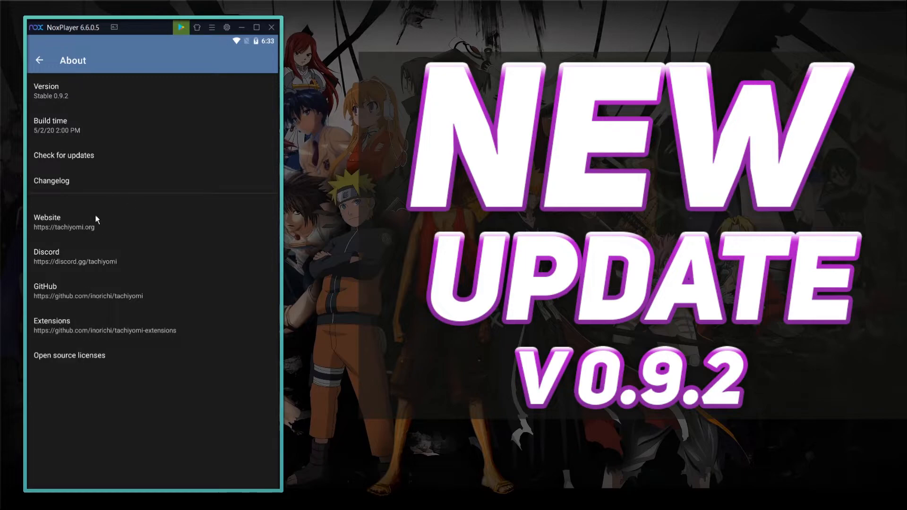
{"action": "mouse_move", "coordinate": [57, 90]}
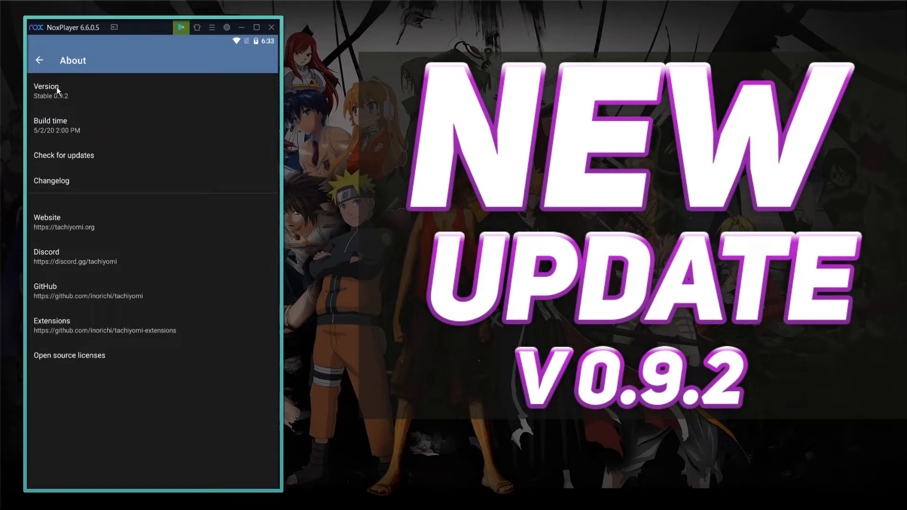
{"action": "left_click", "coordinate": [46, 86]}
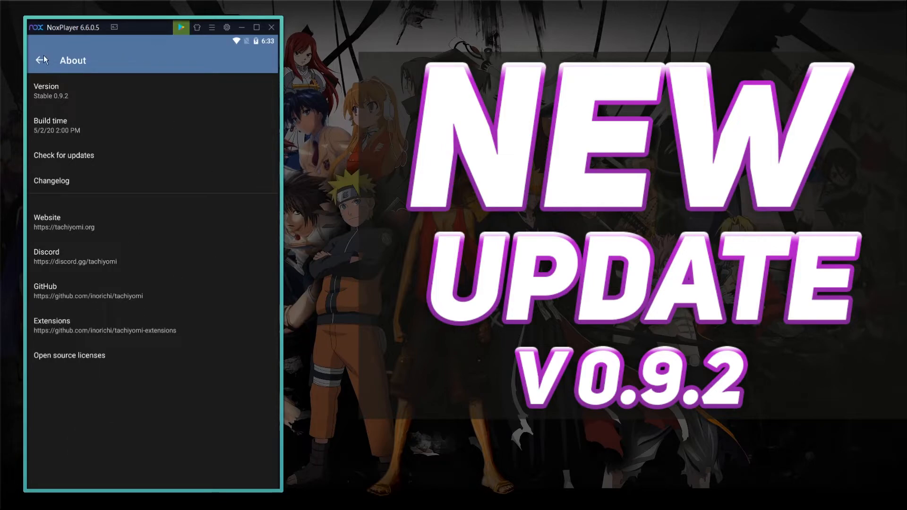
{"action": "left_click", "coordinate": [40, 60]}
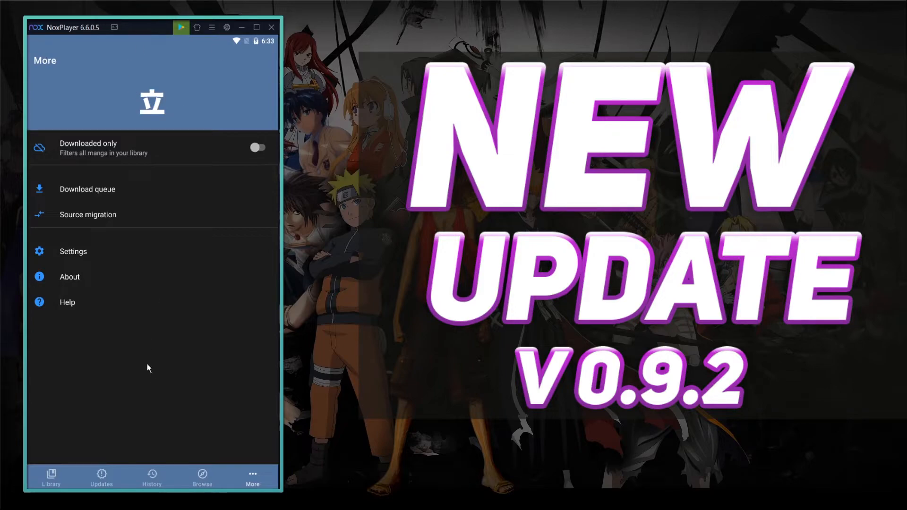
{"action": "mouse_move", "coordinate": [130, 331]}
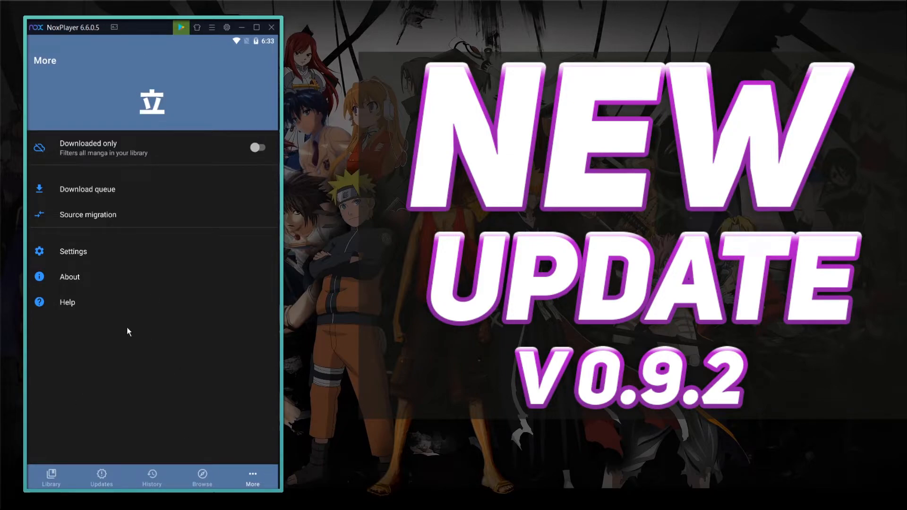
{"action": "left_click", "coordinate": [51, 478]}
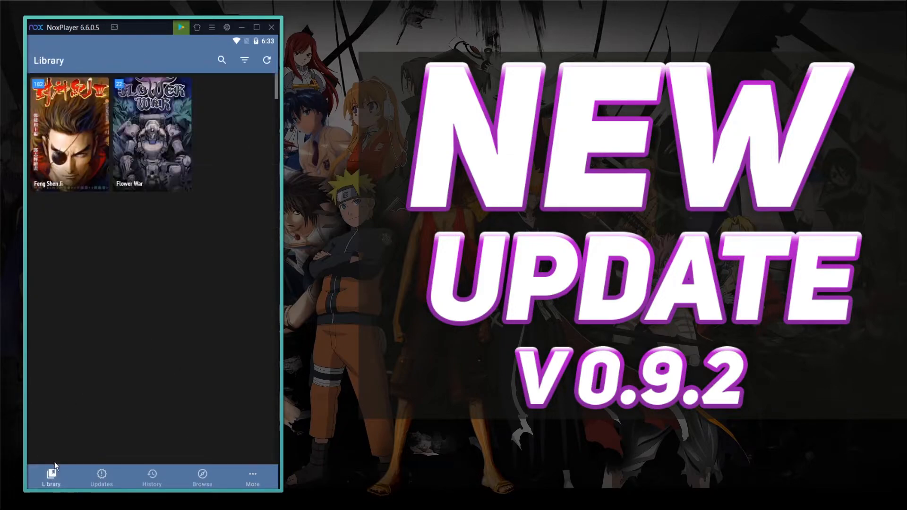
{"action": "mouse_move", "coordinate": [150, 271]}
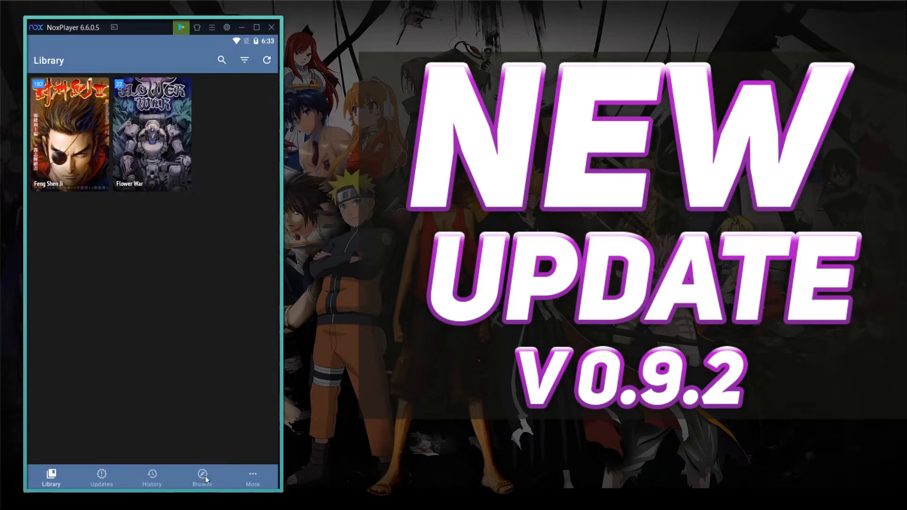
Browse the Mangasee catalogue and toggle between title list and cover grid, leaving it on covers.
{"action": "left_click", "coordinate": [202, 477]}
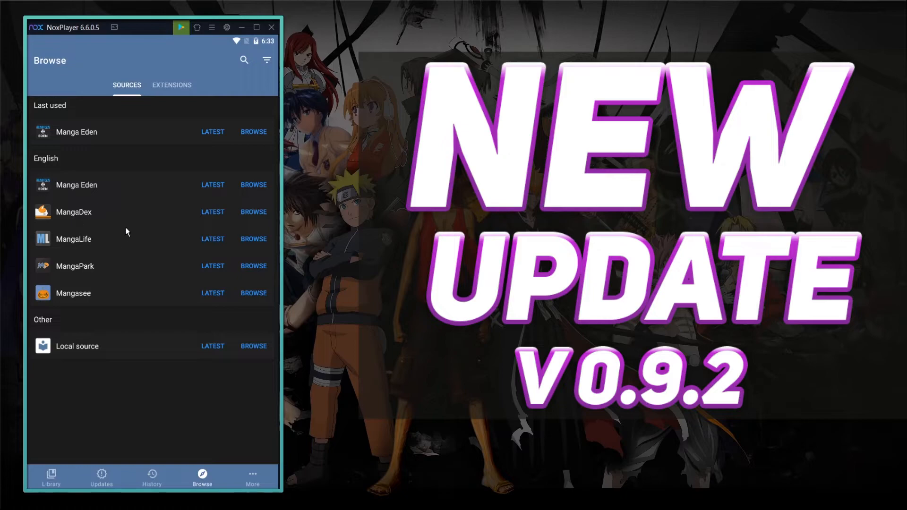
{"action": "left_click", "coordinate": [254, 292]}
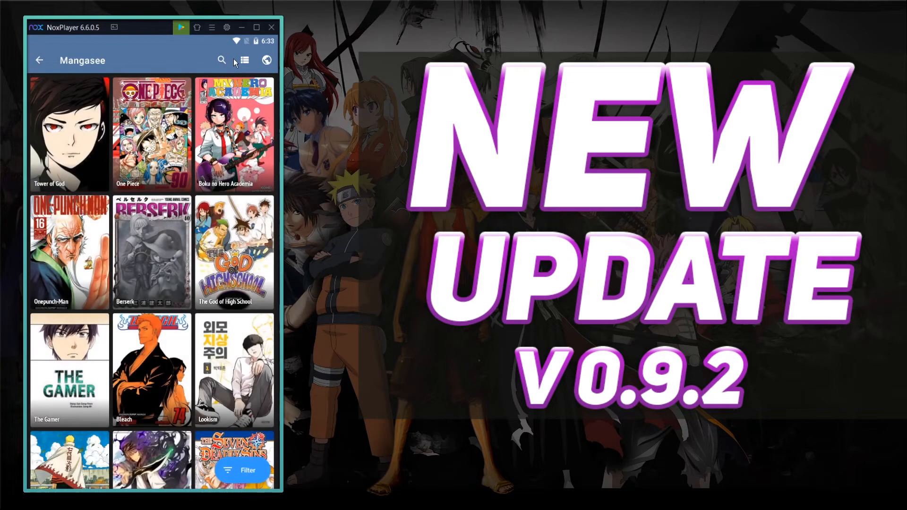
{"action": "left_click", "coordinate": [243, 60]}
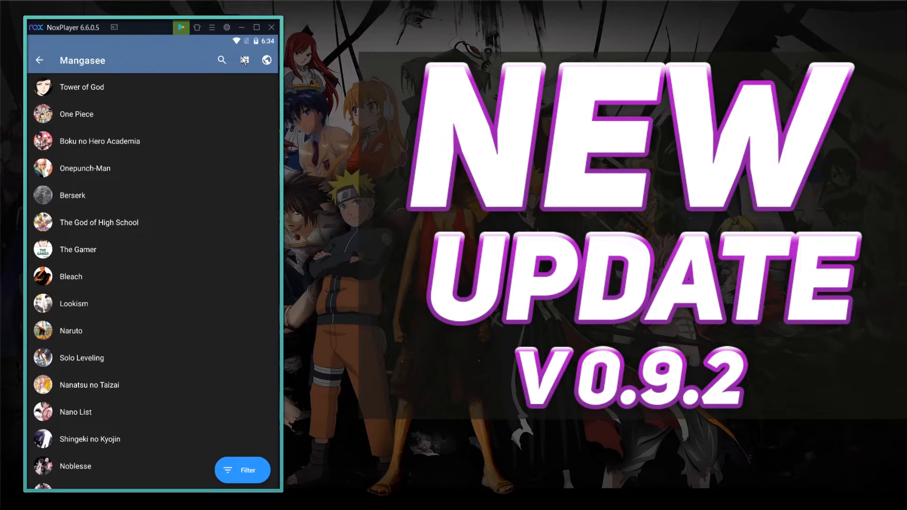
{"action": "left_click", "coordinate": [244, 60]}
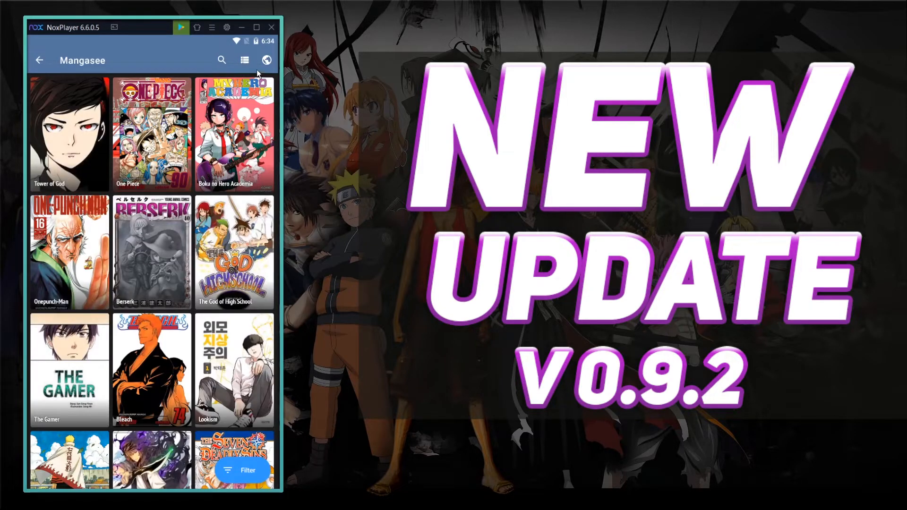
{"action": "left_click", "coordinate": [243, 61]}
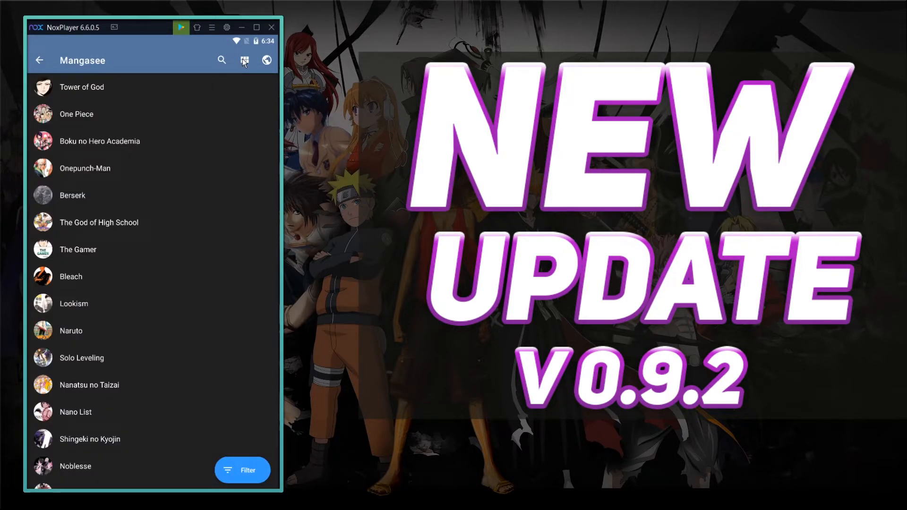
{"action": "left_click", "coordinate": [244, 61]}
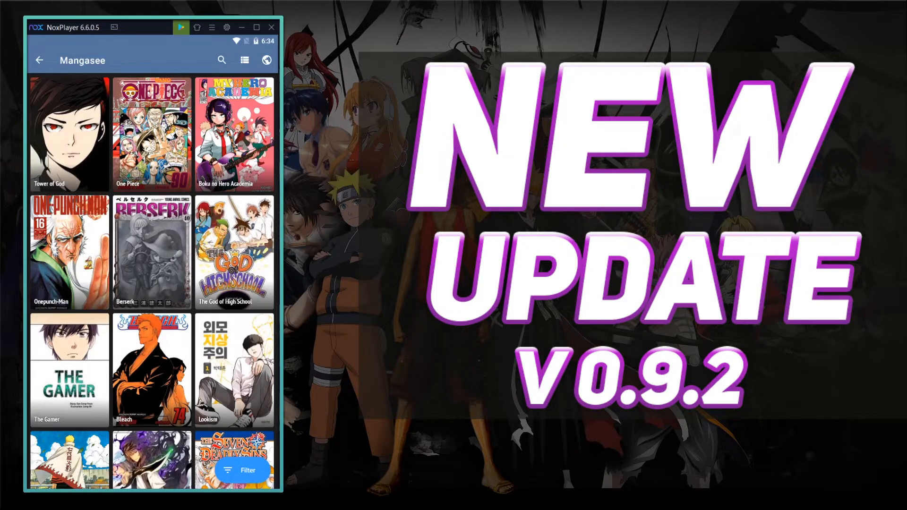
{"action": "mouse_move", "coordinate": [266, 59]}
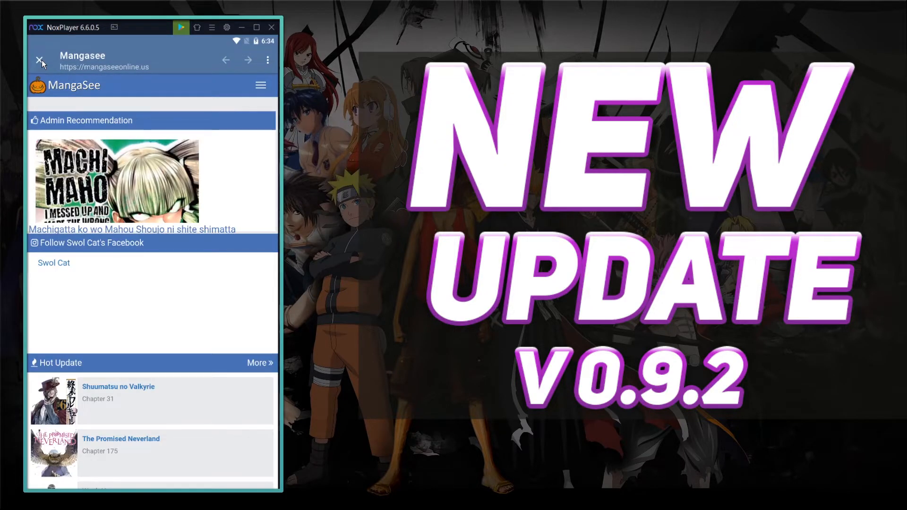
Scroll the Mangasee cover grid, then return to the list of manga sources.
{"action": "scroll", "scroll_direction": "down", "scroll_amount": 3}
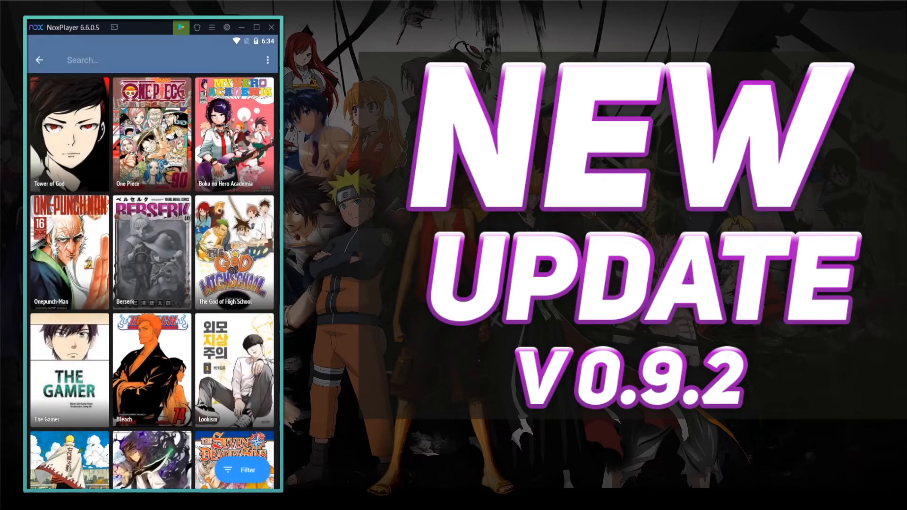
{"action": "mouse_move", "coordinate": [62, 63]}
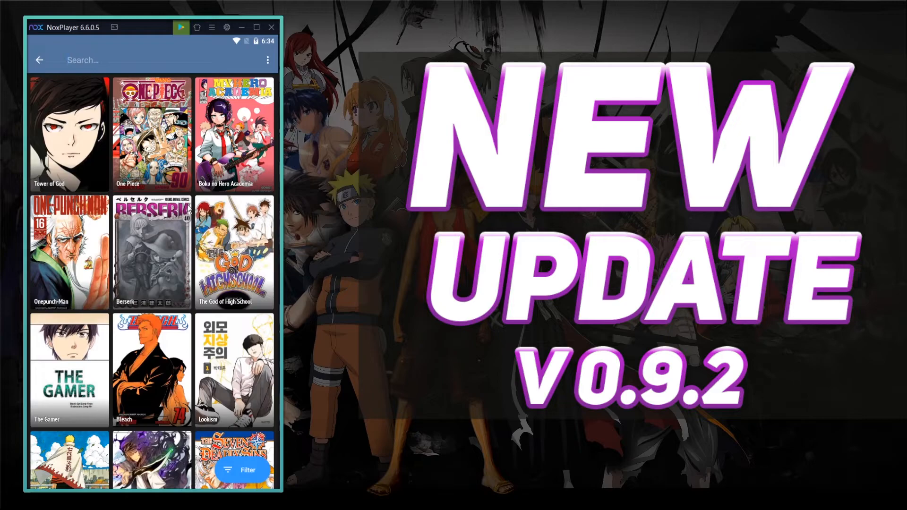
{"action": "left_click", "coordinate": [202, 474]}
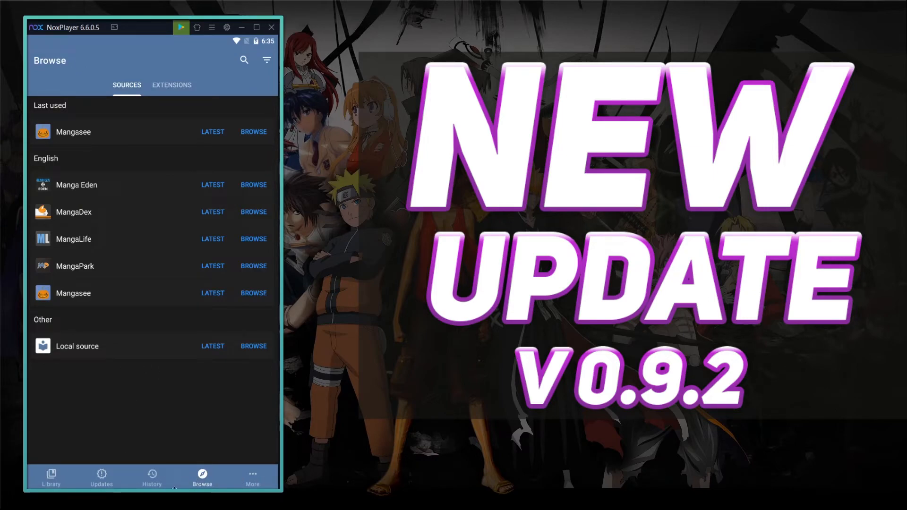
{"action": "mouse_move", "coordinate": [92, 459]}
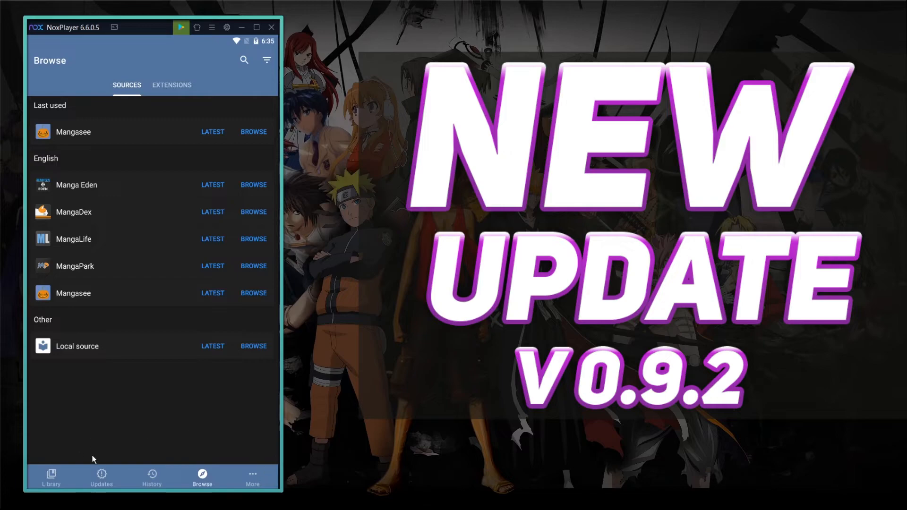
{"action": "mouse_move", "coordinate": [207, 190]}
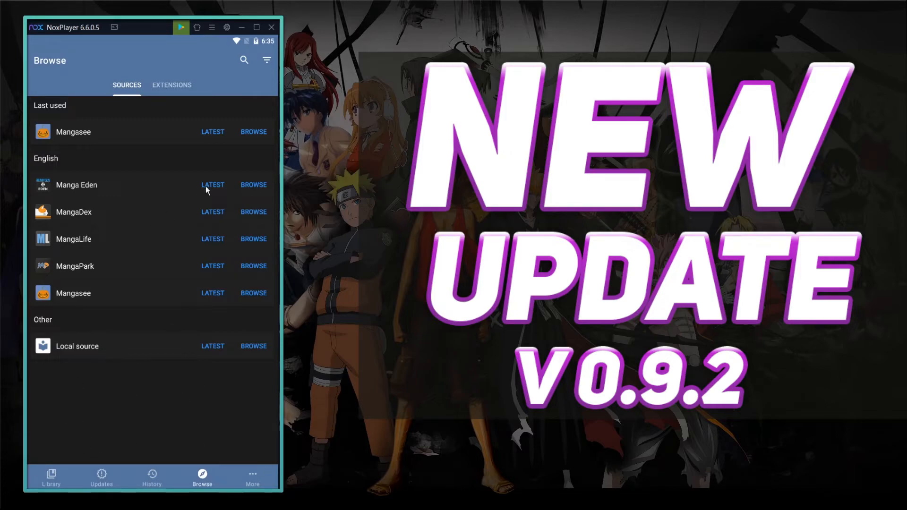
Switch between the Sources and Extensions tabs, then scroll through the installed and available extensions.
{"action": "left_click", "coordinate": [171, 85]}
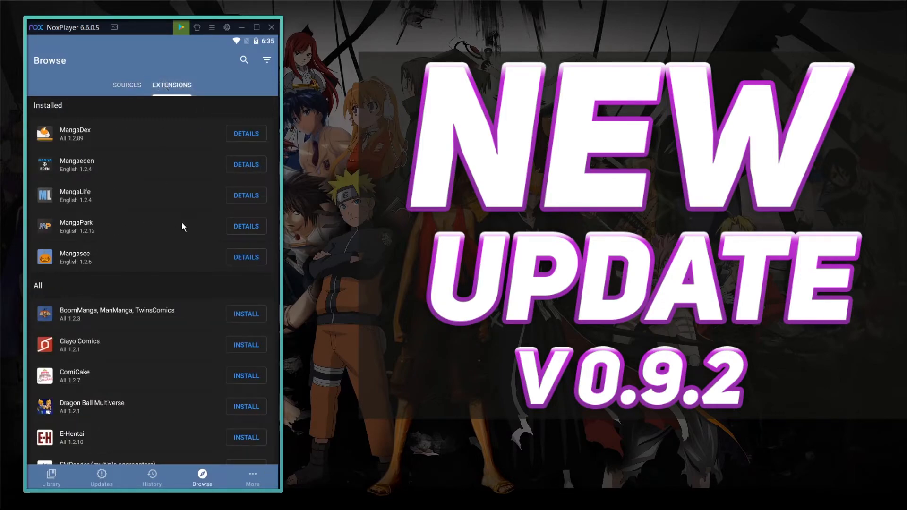
{"action": "left_click", "coordinate": [127, 85]}
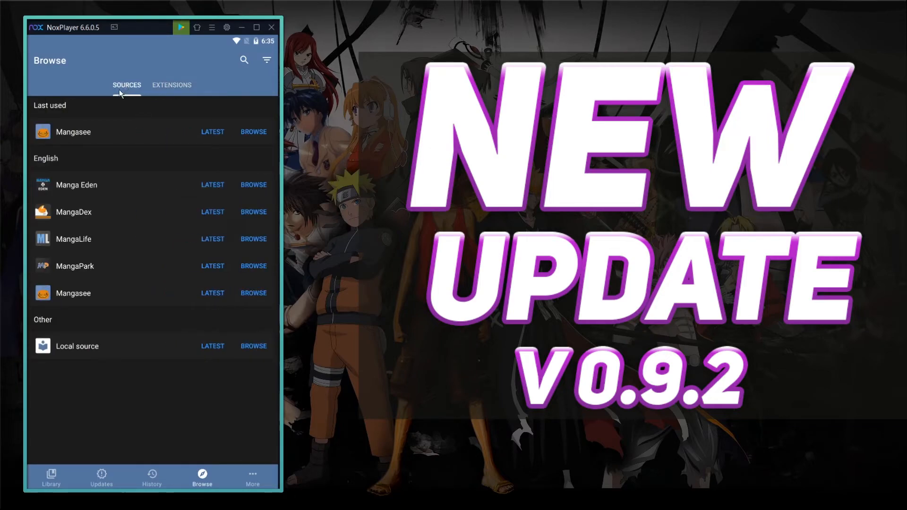
{"action": "mouse_move", "coordinate": [160, 151]}
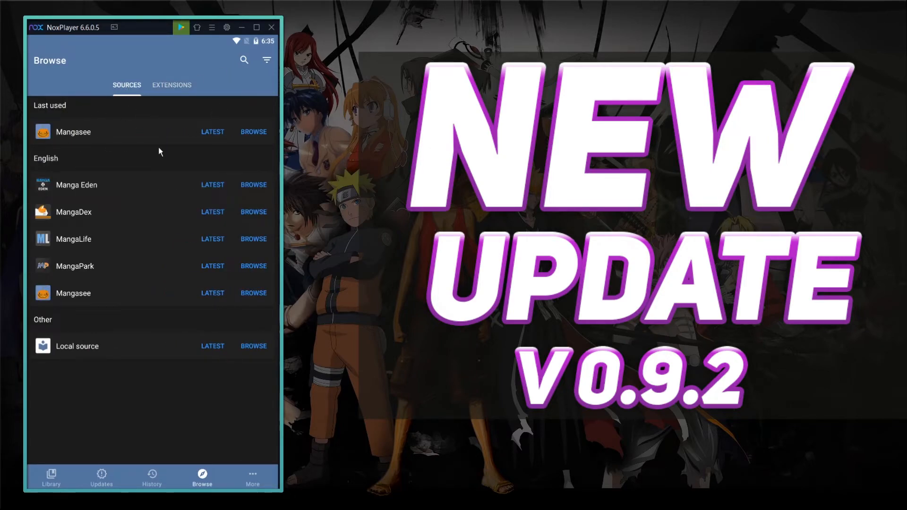
{"action": "left_click", "coordinate": [172, 85]}
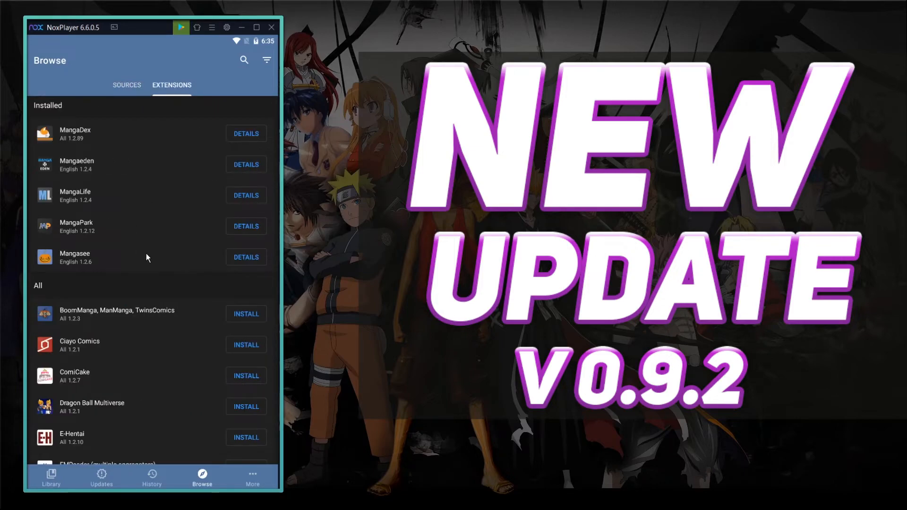
{"action": "scroll", "scroll_direction": "down", "scroll_amount": 3}
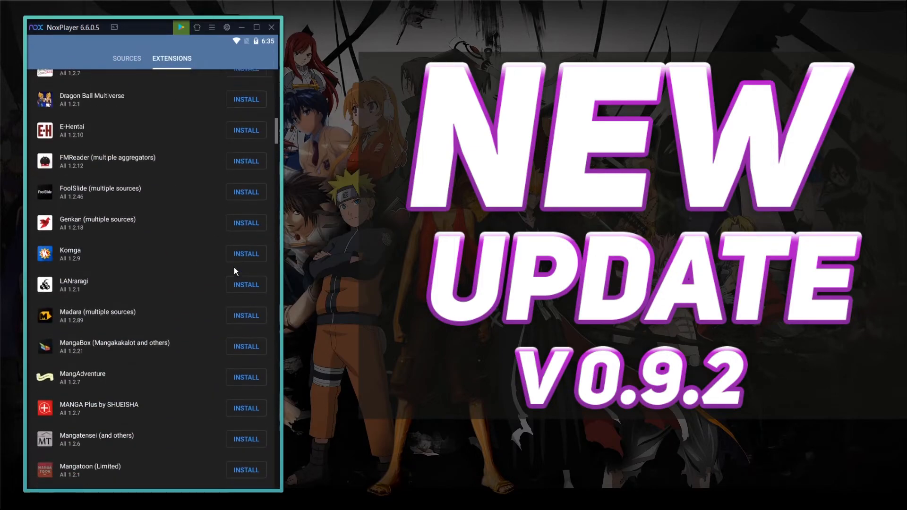
{"action": "scroll", "scroll_direction": "down", "scroll_amount": 3}
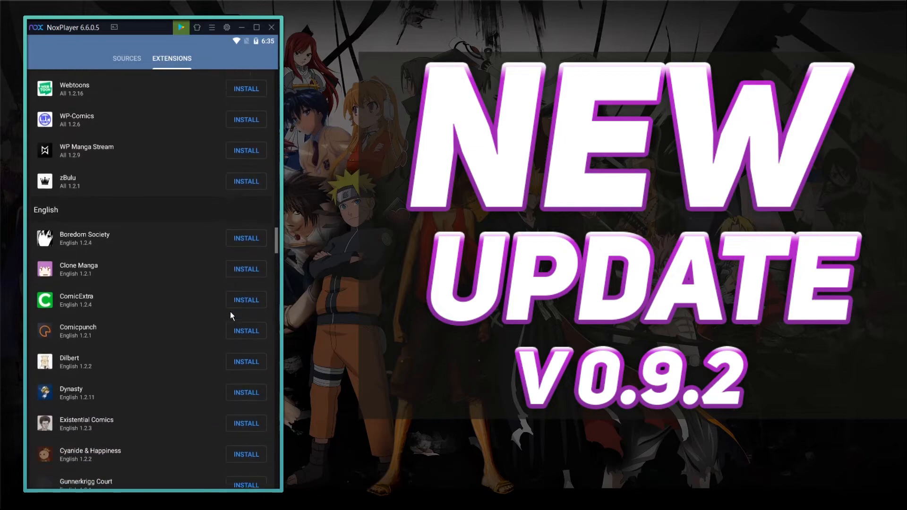
{"action": "scroll", "scroll_direction": "down", "scroll_amount": 3}
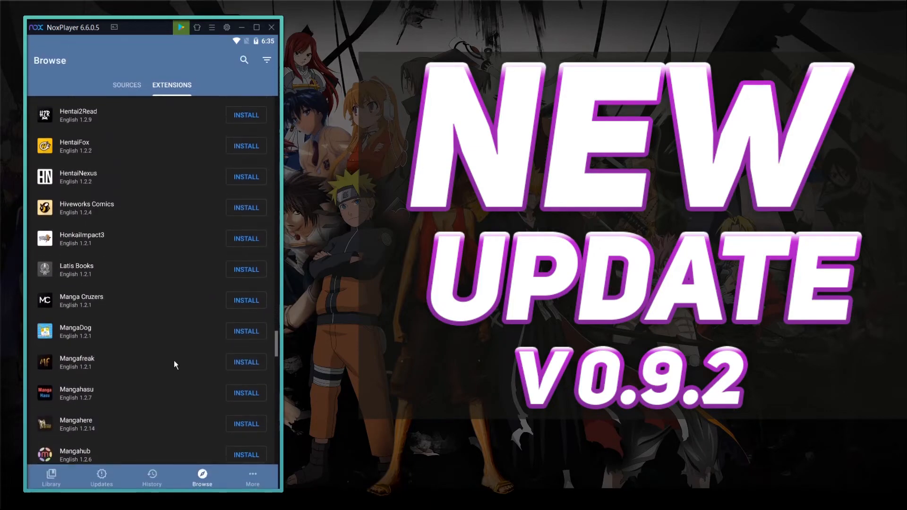
{"action": "scroll", "scroll_direction": "down", "scroll_amount": 3}
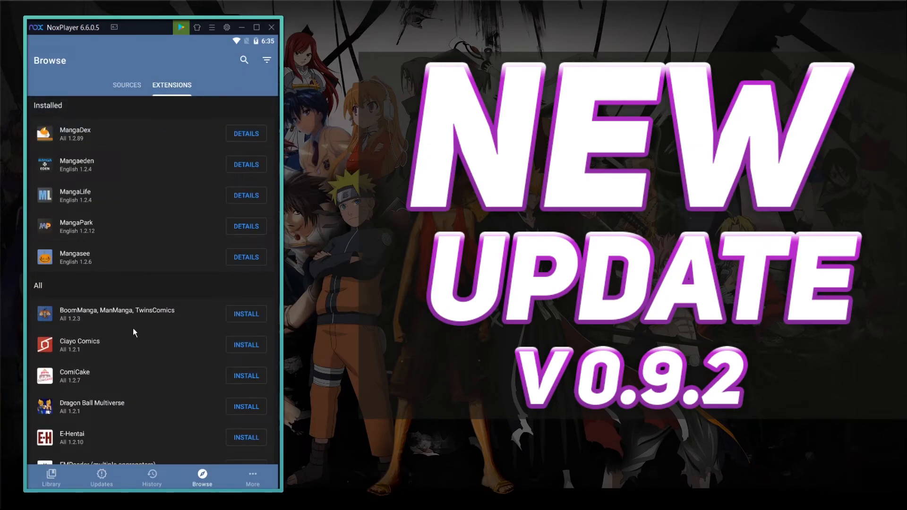
{"action": "mouse_move", "coordinate": [204, 319]}
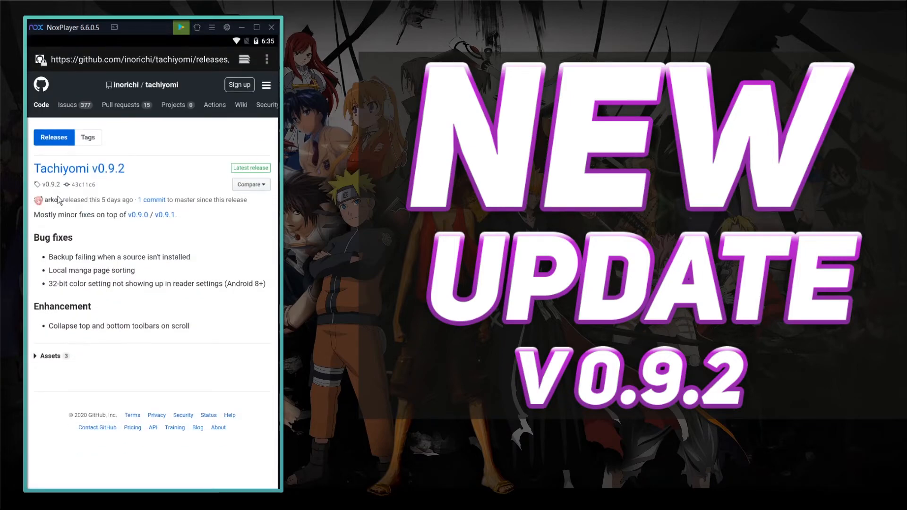
{"action": "mouse_move", "coordinate": [113, 280]}
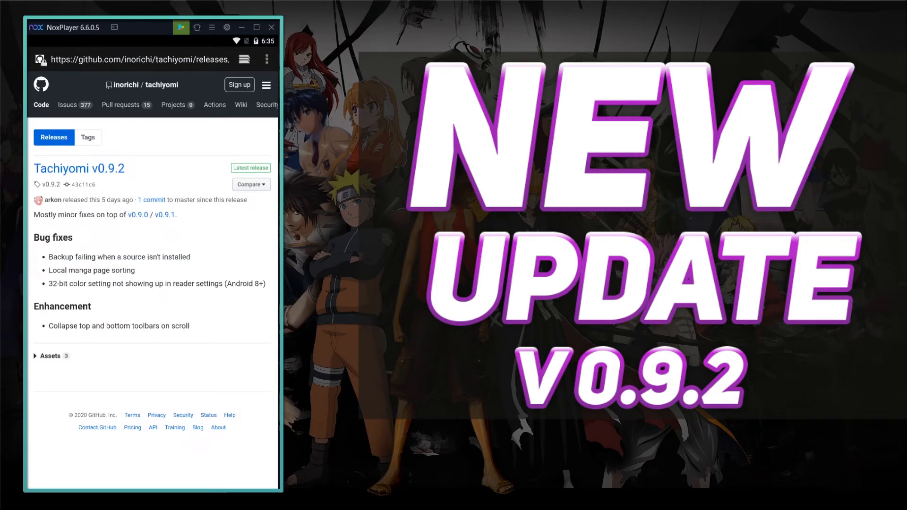
Scroll the GitHub releases page through v0.9.2 and v0.9.1 down to v0.9.0's Reader, Sources and Extensions notes.
{"action": "scroll", "scroll_direction": "down", "scroll_amount": 3}
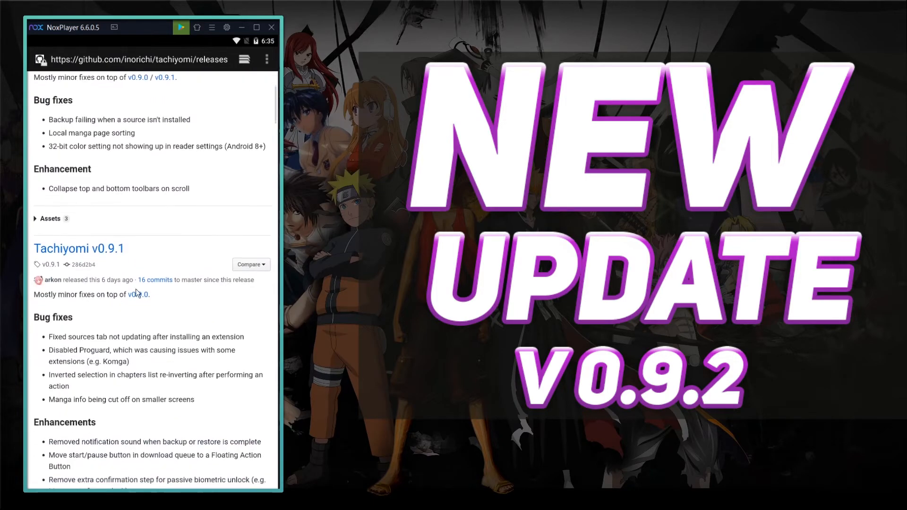
{"action": "scroll", "scroll_direction": "down", "scroll_amount": 3}
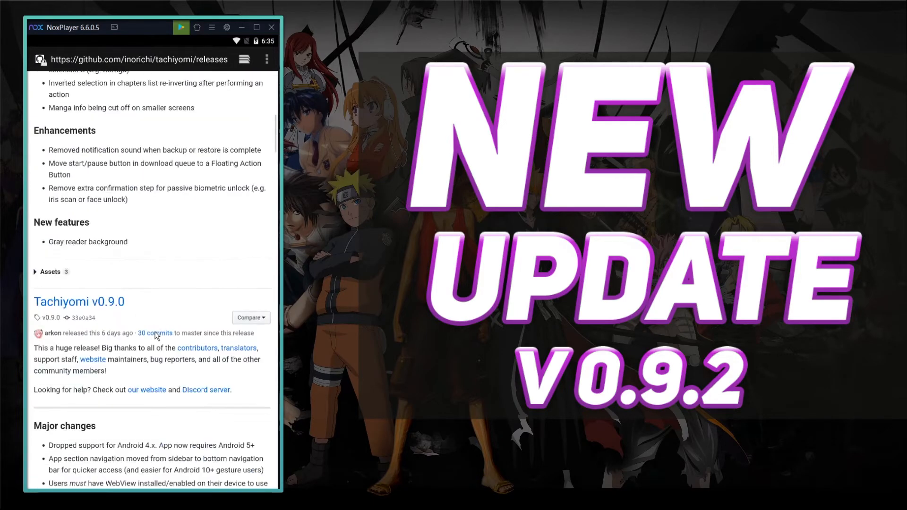
{"action": "scroll", "scroll_direction": "down", "scroll_amount": 3}
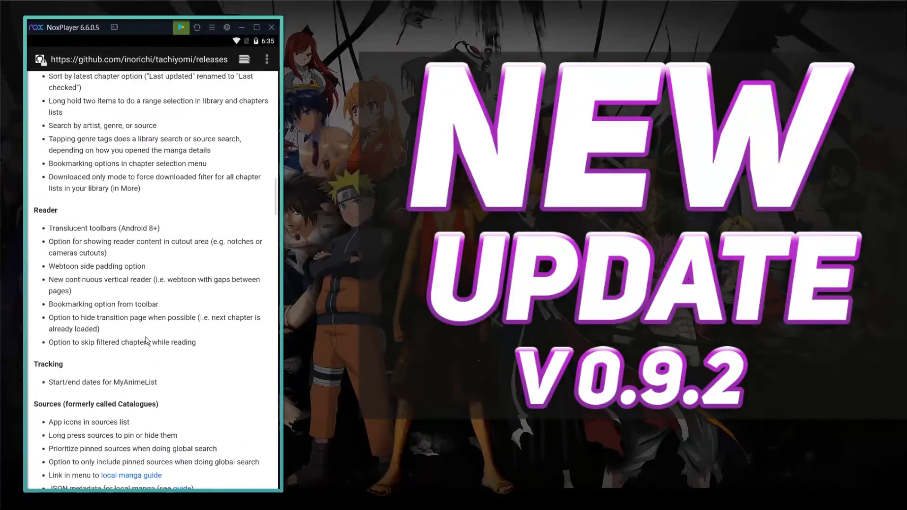
{"action": "scroll", "scroll_direction": "up", "scroll_amount": 3}
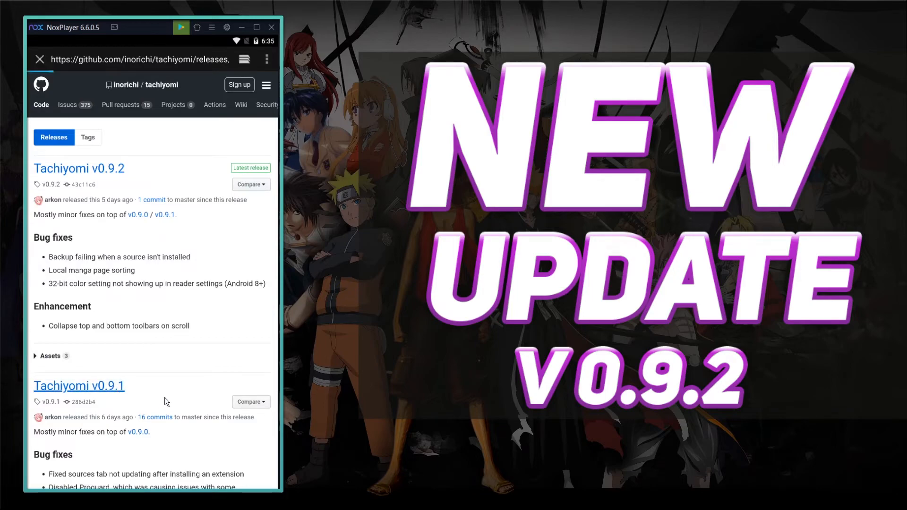
{"action": "scroll", "scroll_direction": "down", "scroll_amount": 3}
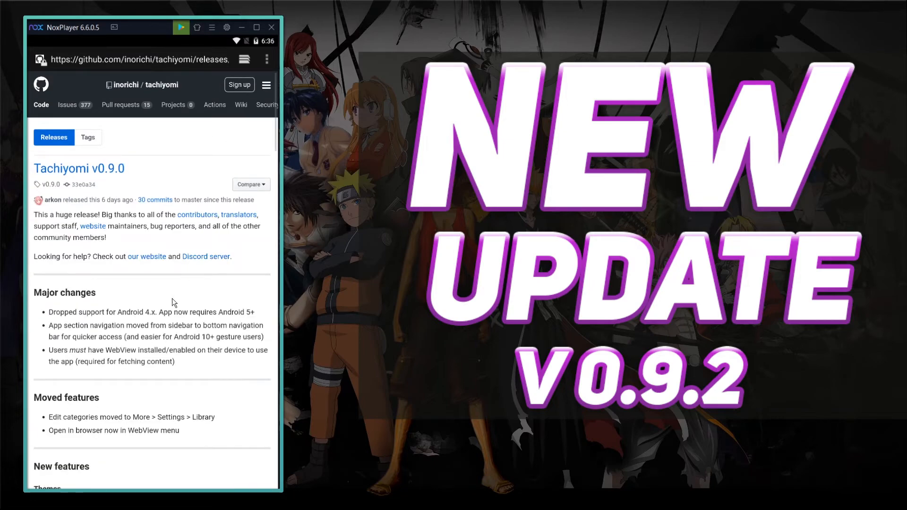
{"action": "mouse_move", "coordinate": [96, 239]}
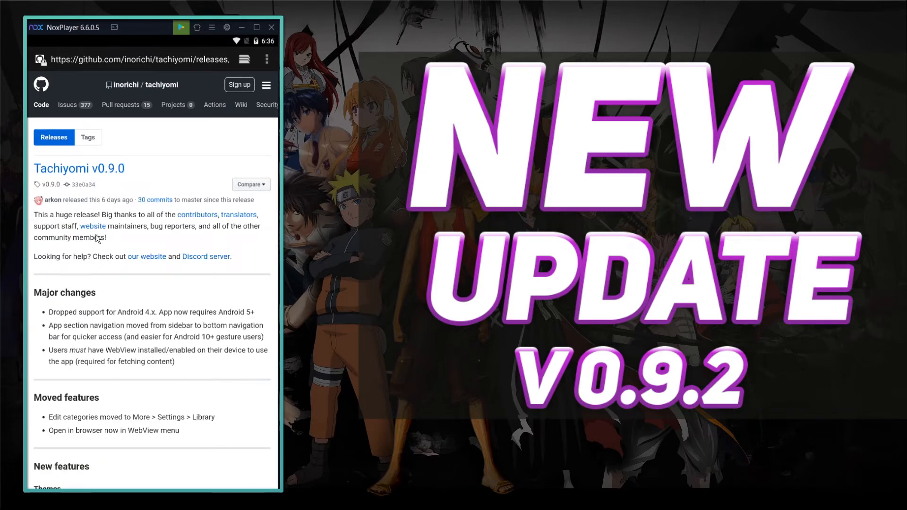
{"action": "scroll", "scroll_direction": "down", "scroll_amount": 3}
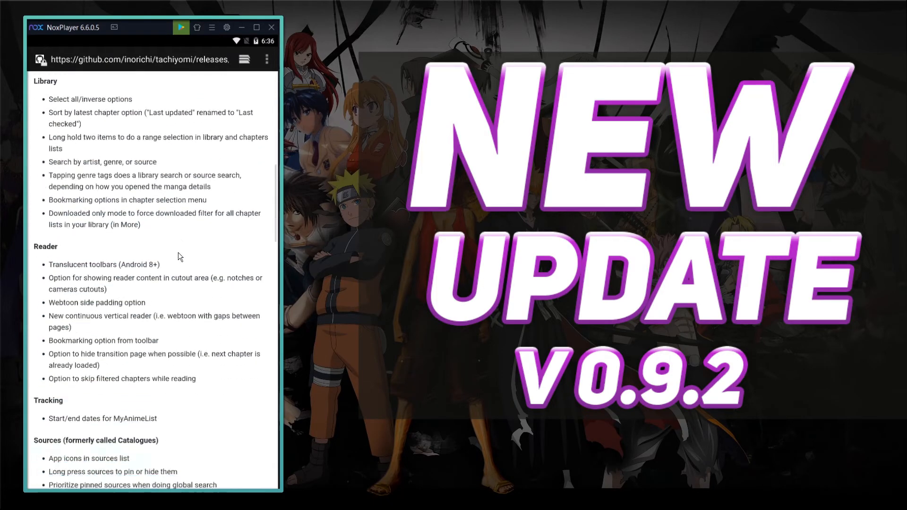
{"action": "scroll", "scroll_direction": "down", "scroll_amount": 3}
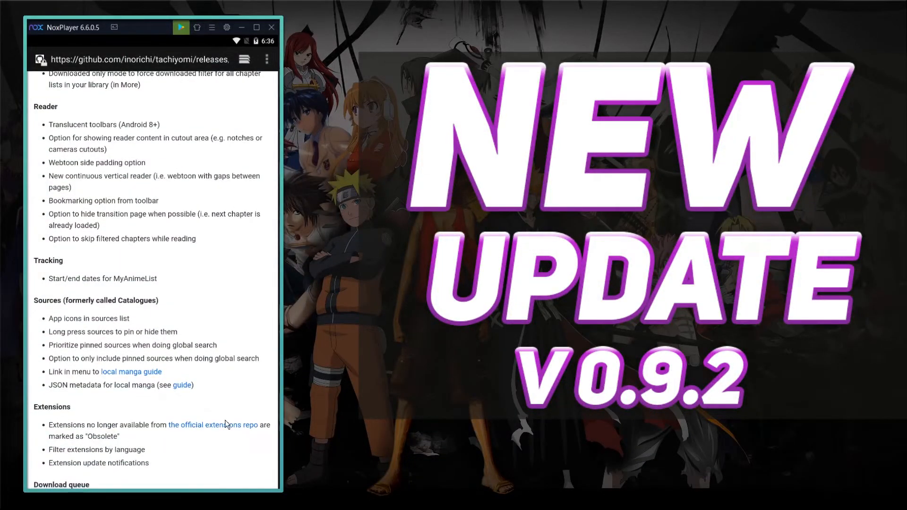
Follow the official extensions repo link and scroll through the tachiyomi-extensions README and issues.
{"action": "left_click", "coordinate": [214, 425]}
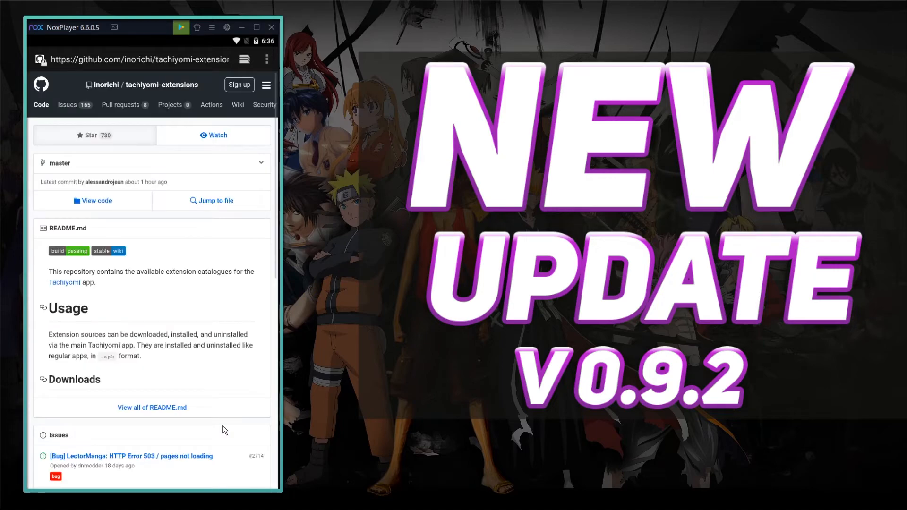
{"action": "mouse_move", "coordinate": [167, 281]}
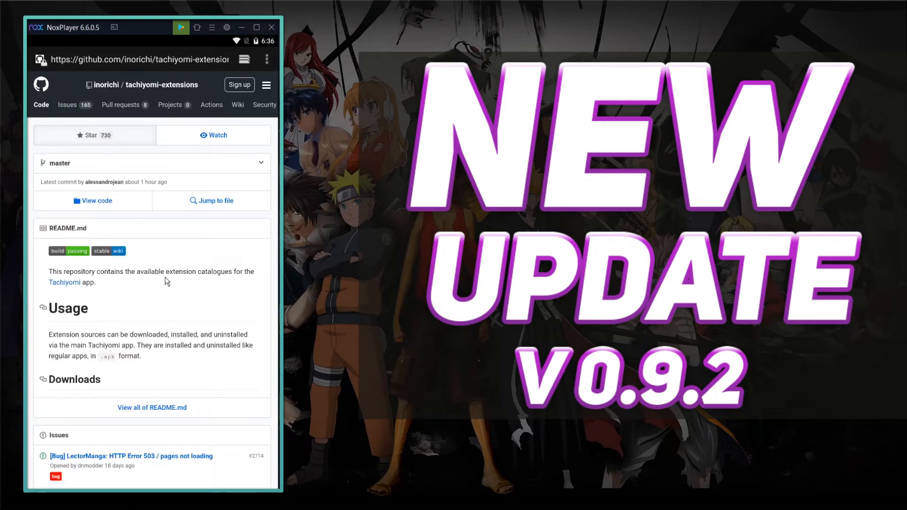
{"action": "scroll", "scroll_direction": "down", "scroll_amount": 3}
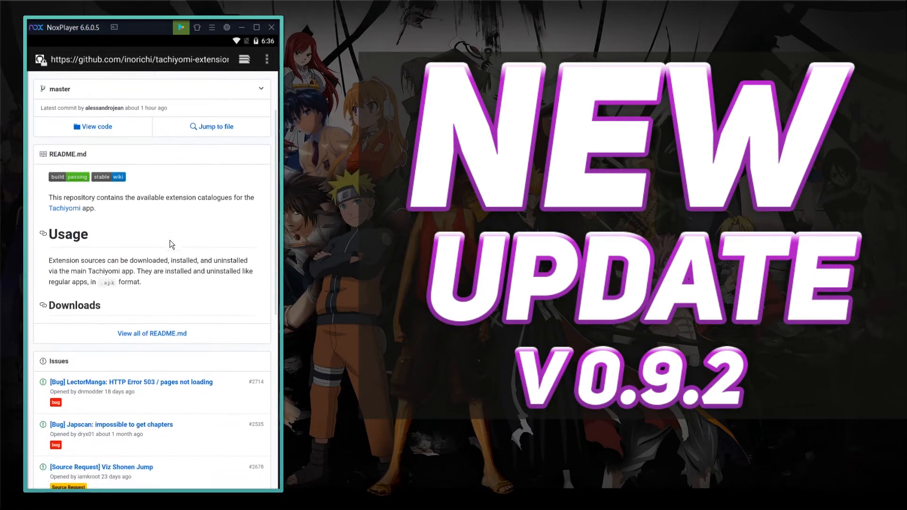
{"action": "scroll", "scroll_direction": "down", "scroll_amount": 3}
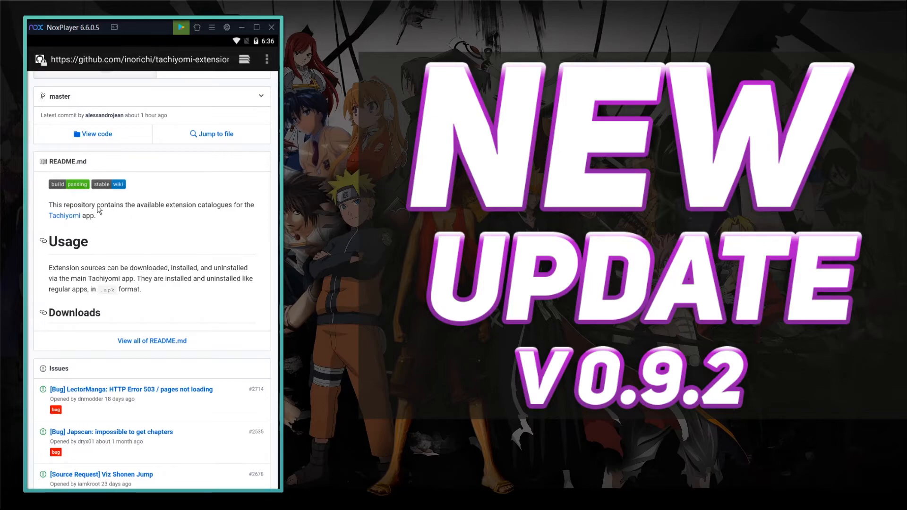
{"action": "mouse_move", "coordinate": [250, 210]}
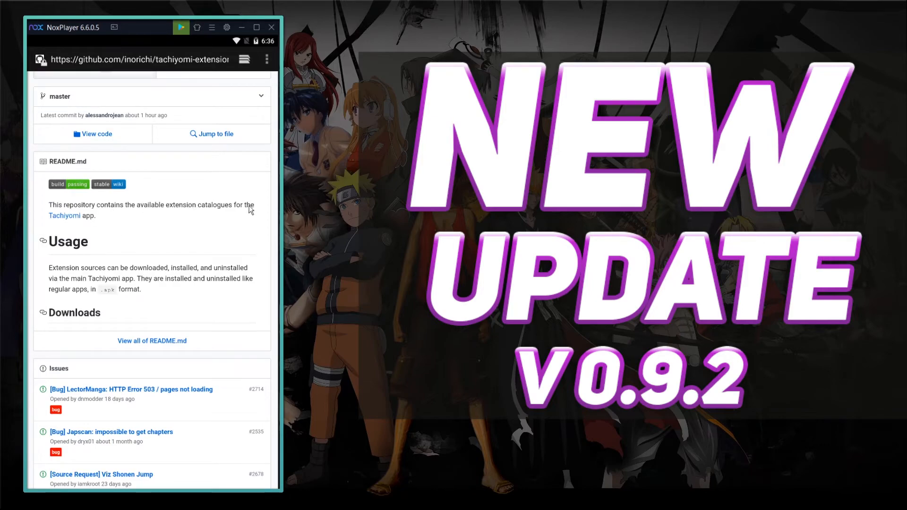
{"action": "mouse_move", "coordinate": [77, 295]}
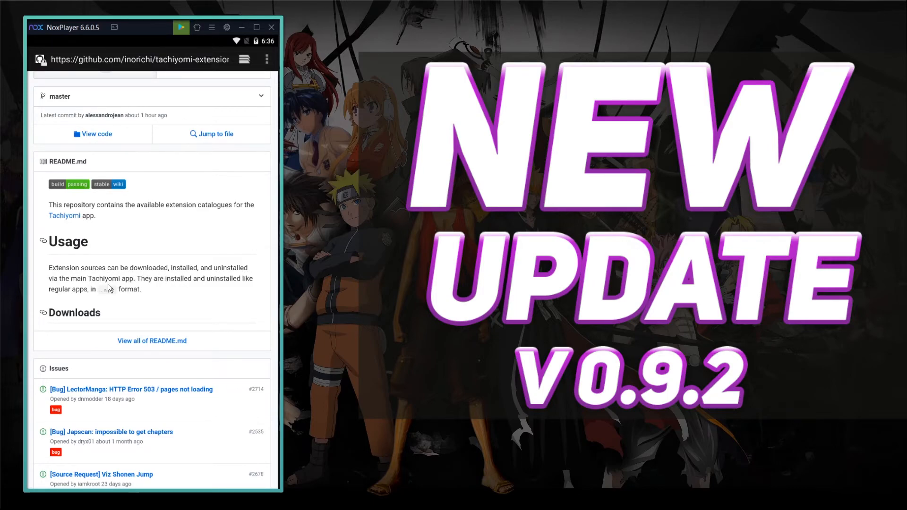
{"action": "mouse_move", "coordinate": [233, 289]}
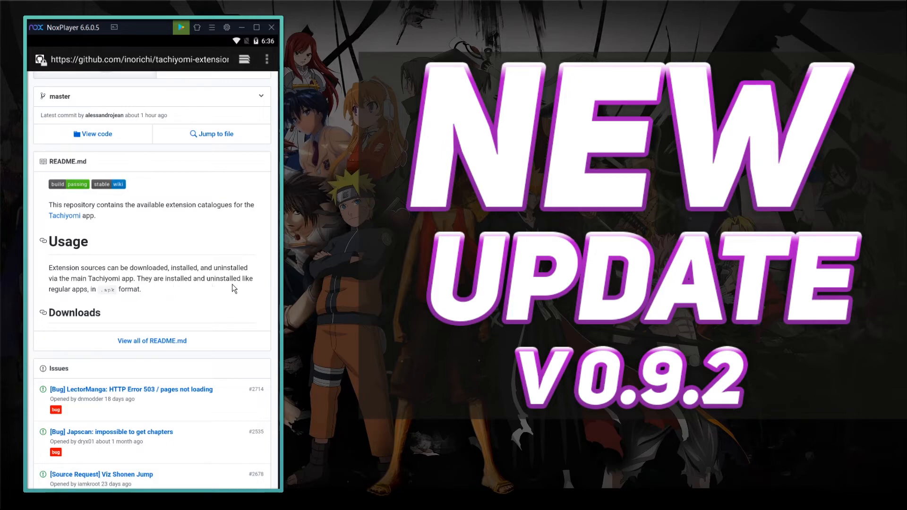
{"action": "mouse_move", "coordinate": [118, 300]}
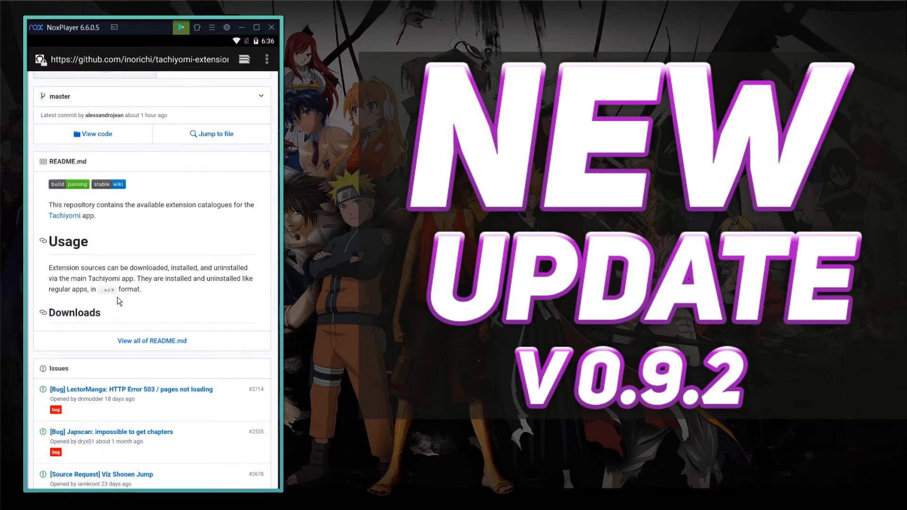
{"action": "mouse_move", "coordinate": [120, 319]}
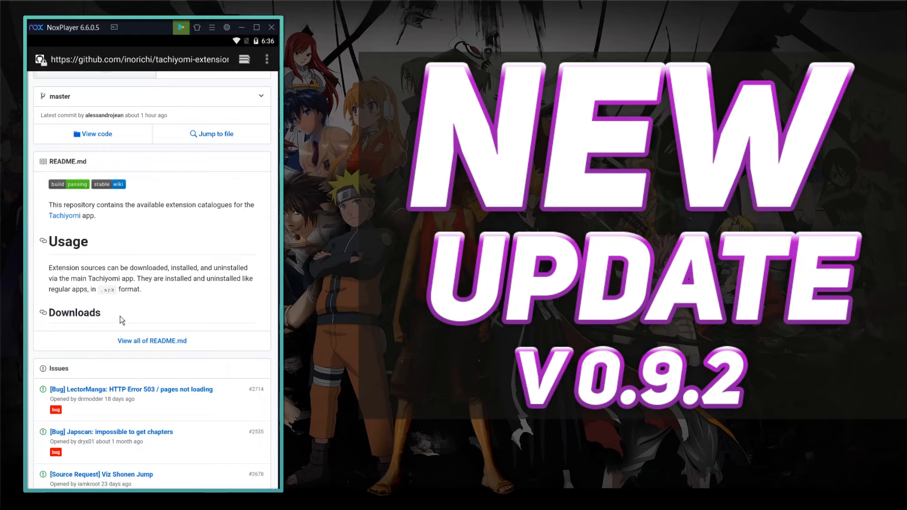
{"action": "mouse_move", "coordinate": [73, 324]}
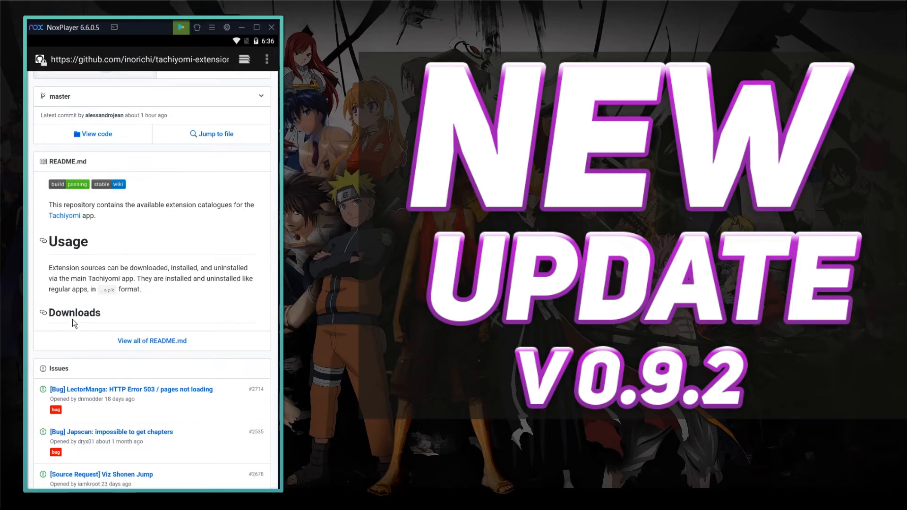
{"action": "scroll", "scroll_direction": "down", "scroll_amount": 3}
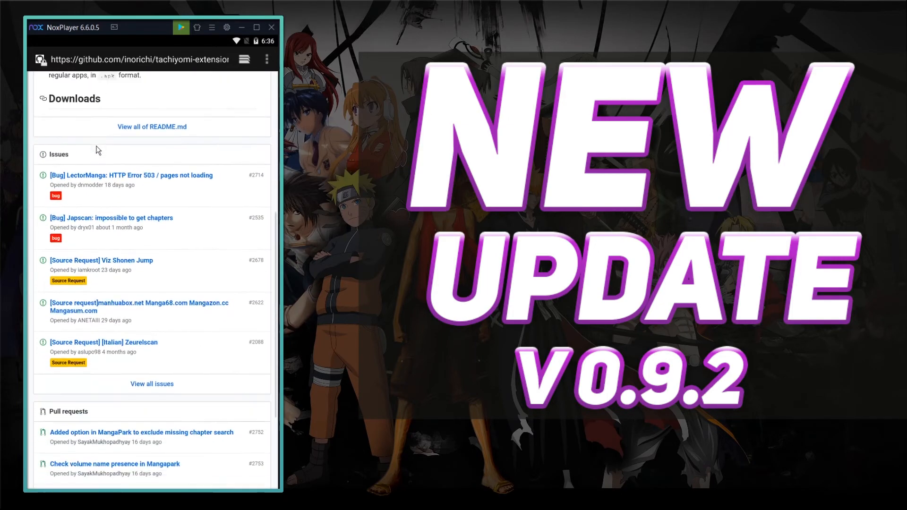
{"action": "scroll", "scroll_direction": "up", "scroll_amount": 3}
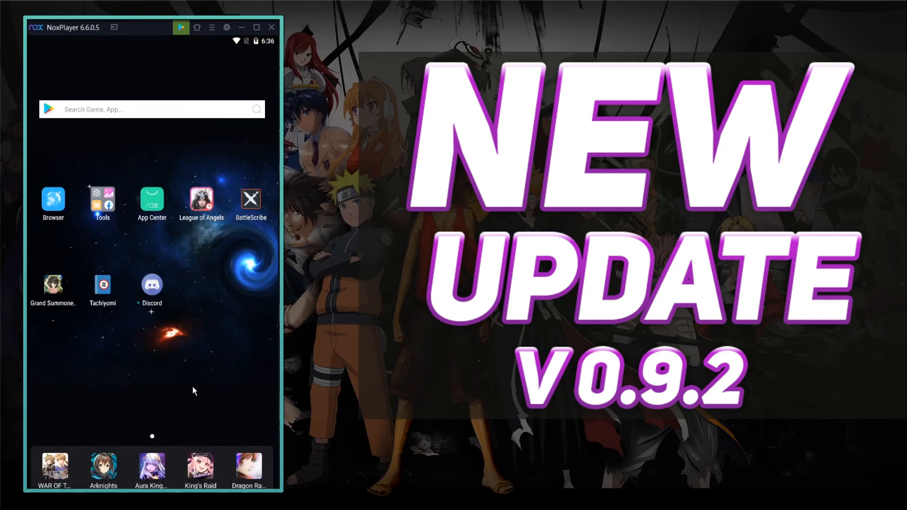
Relaunch Tachiyomi from the Nox home screen and show the Sources tab listing Mangasee, MangaDex and others.
{"action": "left_click", "coordinate": [102, 285]}
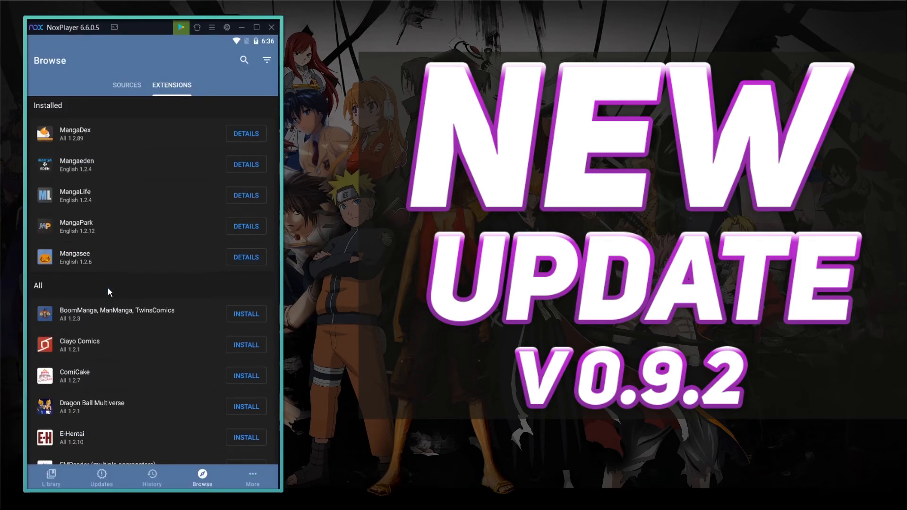
{"action": "left_click", "coordinate": [127, 85]}
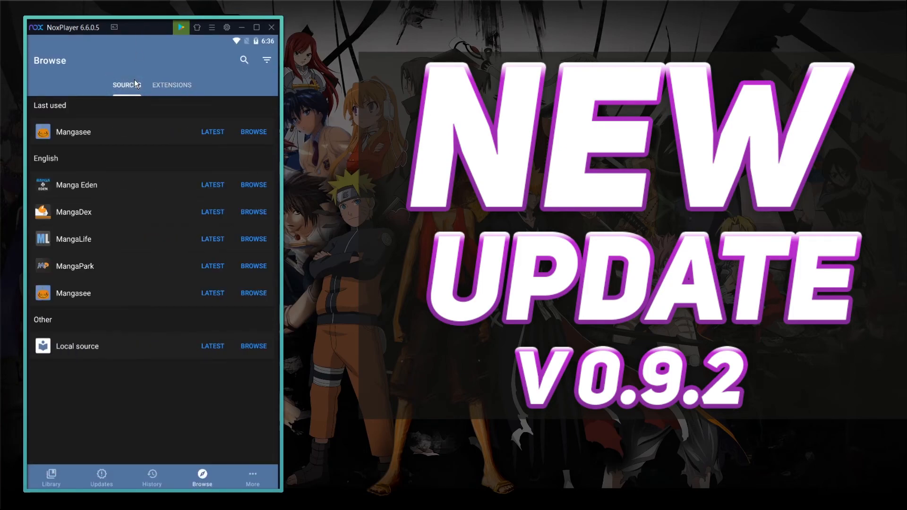